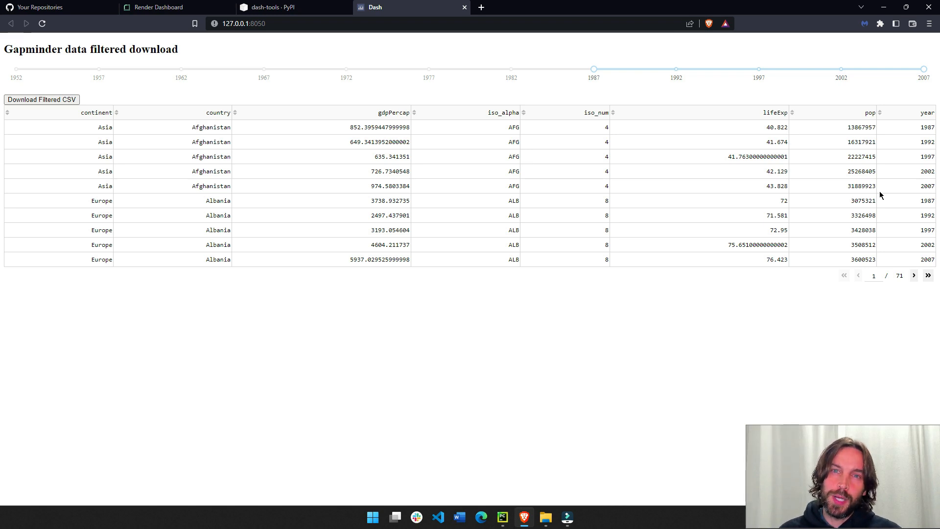
Widen the Dash app's year slider back to 1957, then view the dash-tools PyPI page.
drag(593, 68, 212, 68)
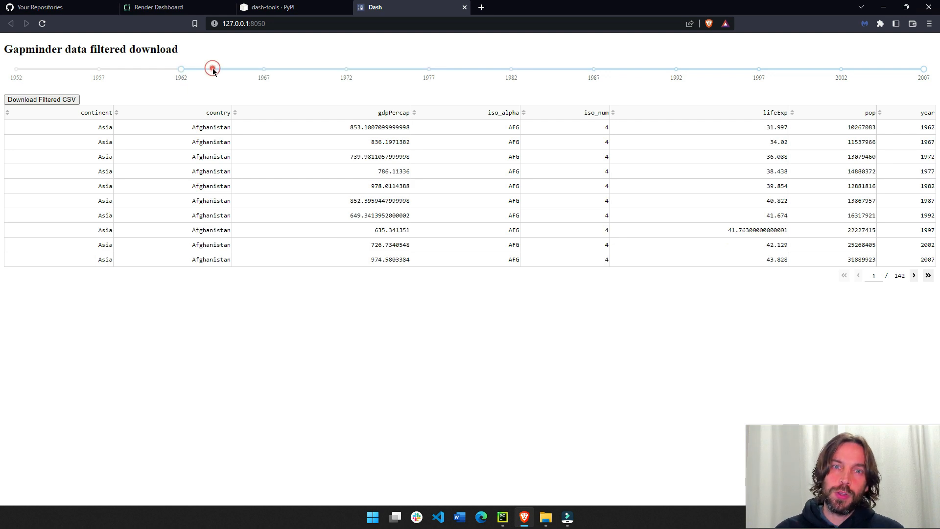
drag(212, 67, 99, 67)
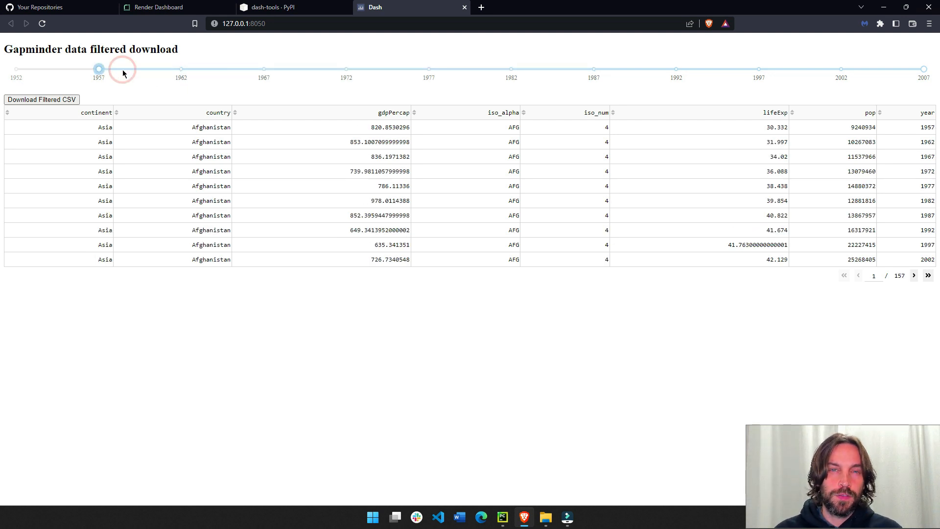
mouse_move(219, 84)
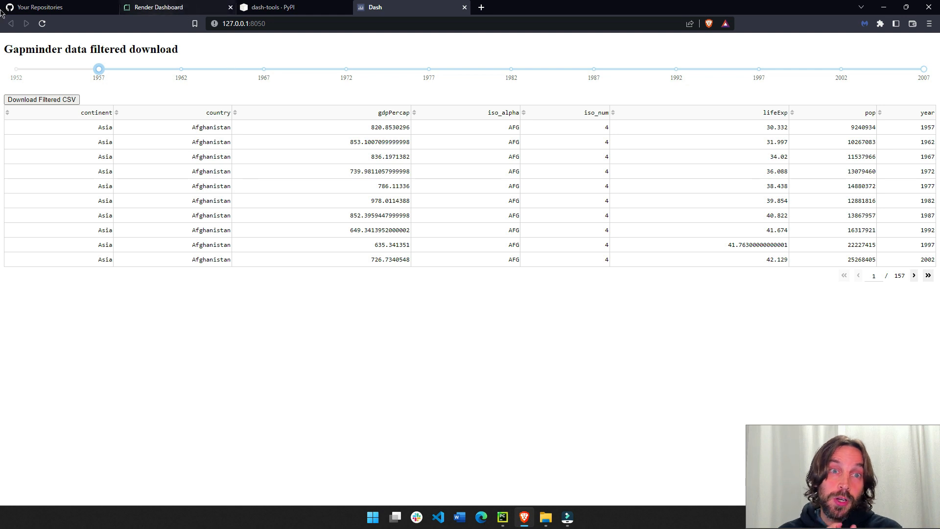
click(282, 8)
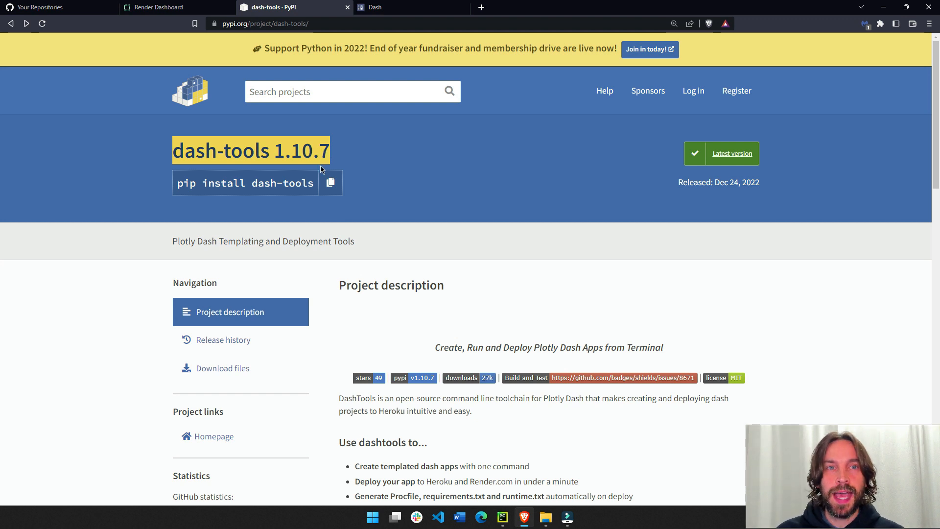
mouse_move(368, 143)
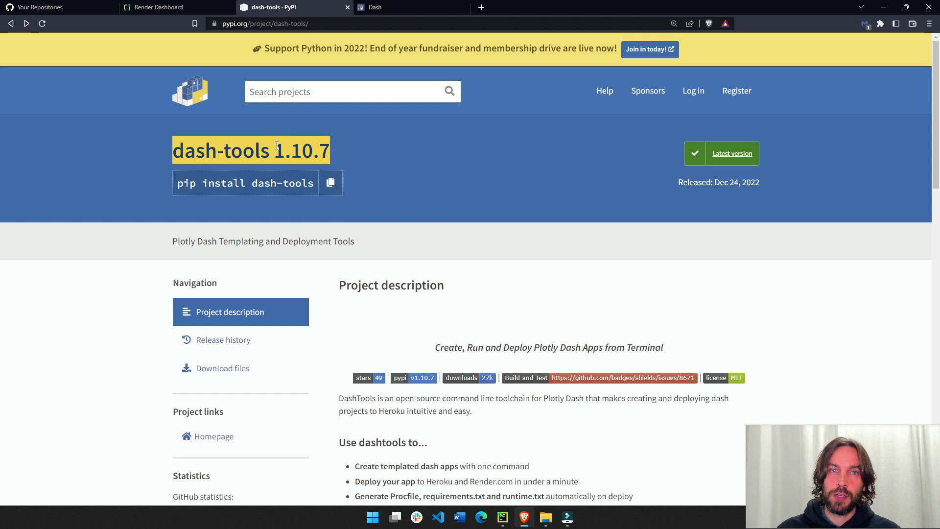
Review the dash-tools 1.10.7 PyPI page, then switch to the Render dashboard.
click(173, 8)
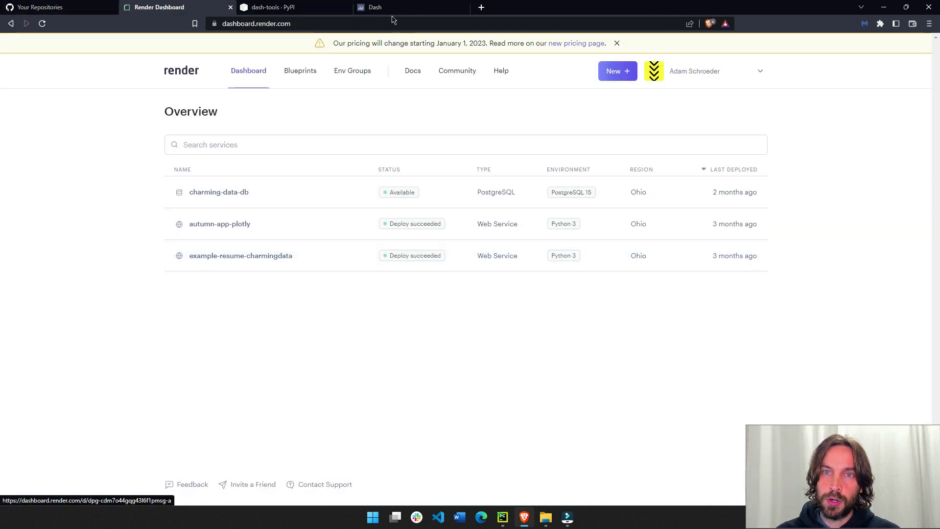
Look over Render's PostgreSQL database and two Python web services, then return to the Dash app.
click(375, 7)
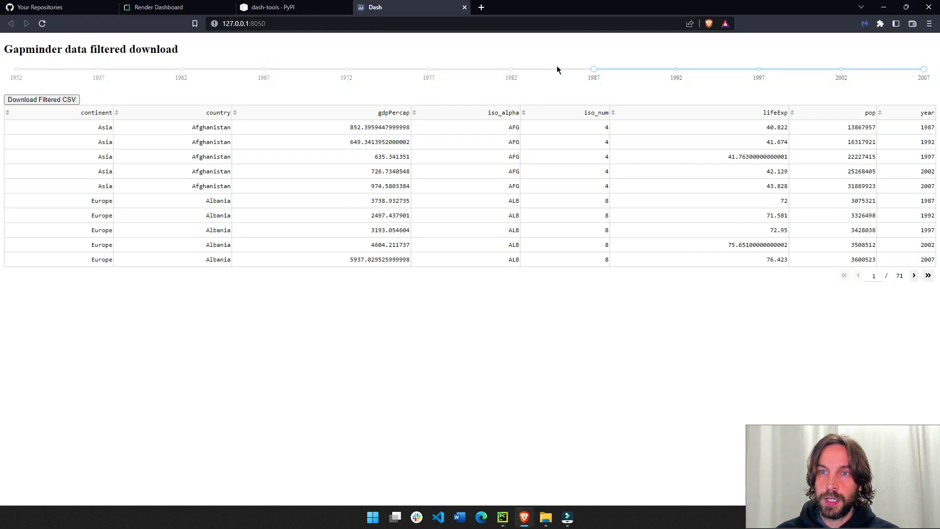
Download the filtered CSV, dismiss the save prompt, and download the 1967–2007 rows again.
click(40, 99)
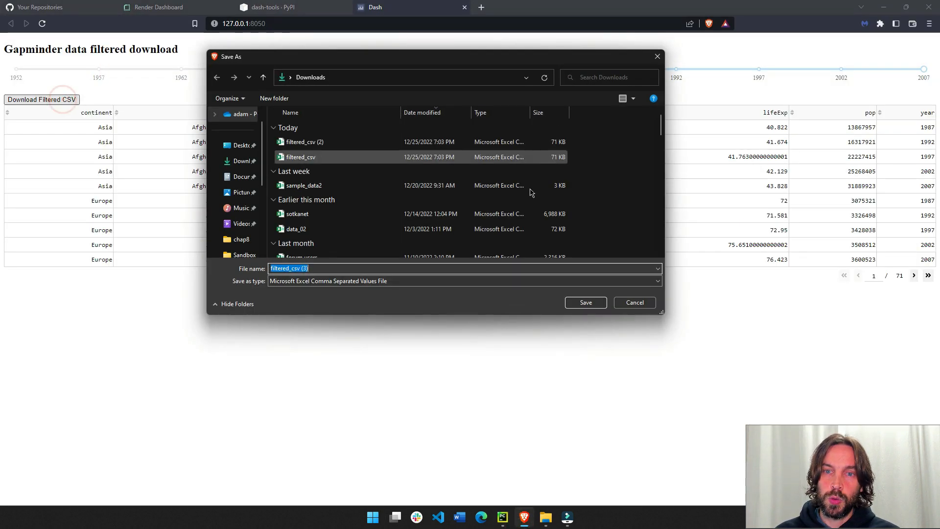
click(585, 302)
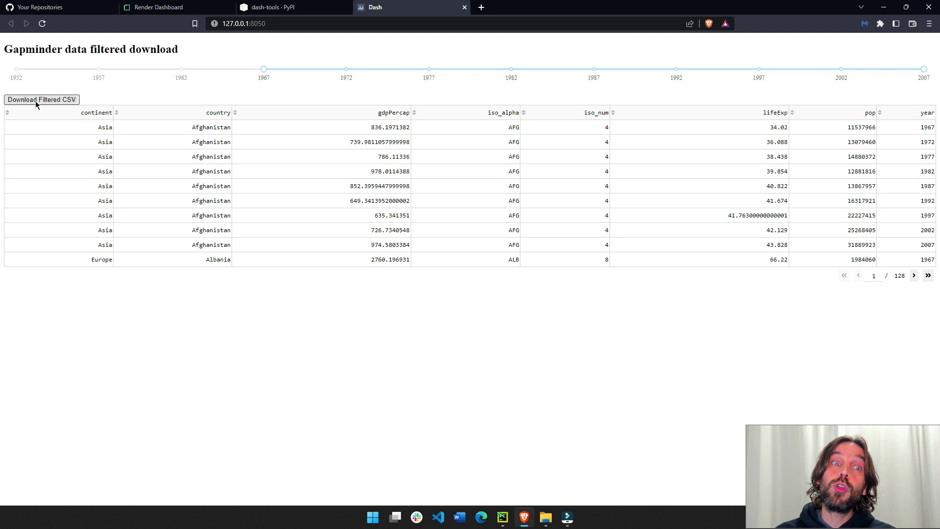
click(41, 100)
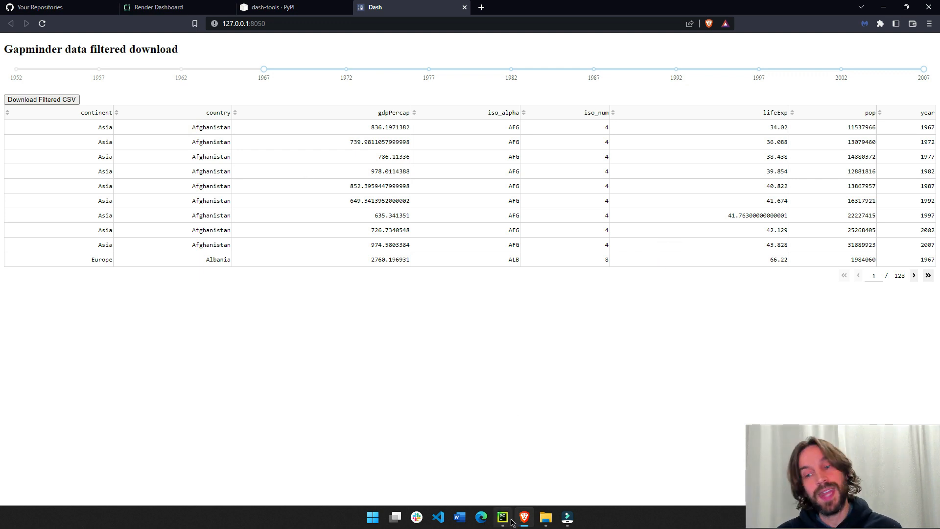
In PyCharm, expand src, select app.py, and type 'pip install dash-tools' in the terminal.
click(503, 517)
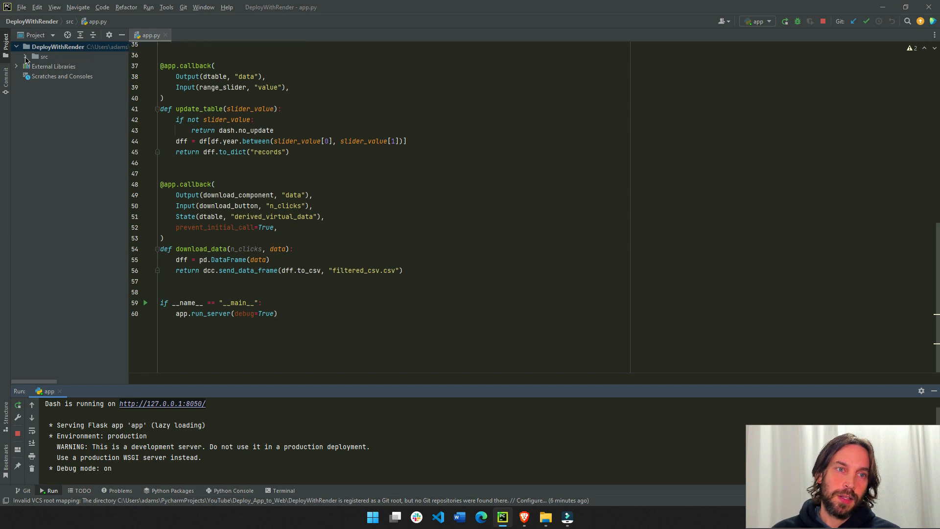
click(25, 56)
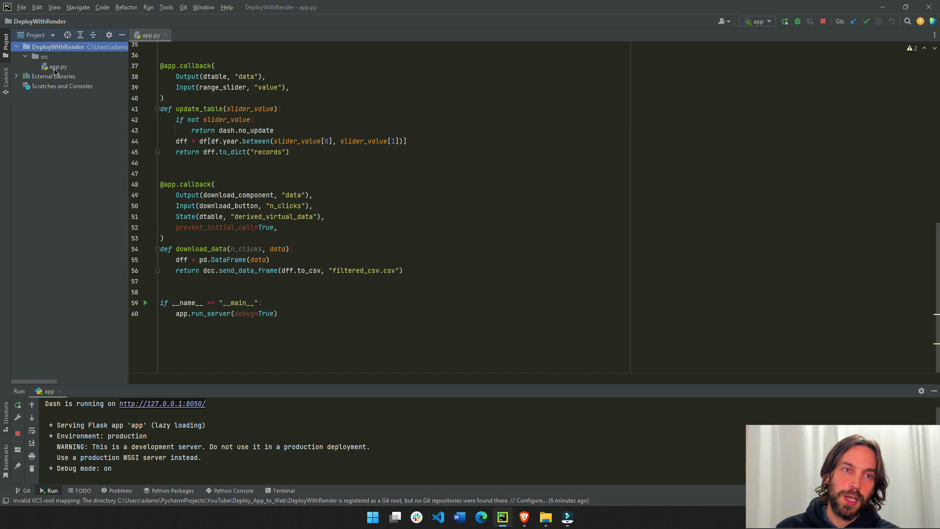
click(58, 66)
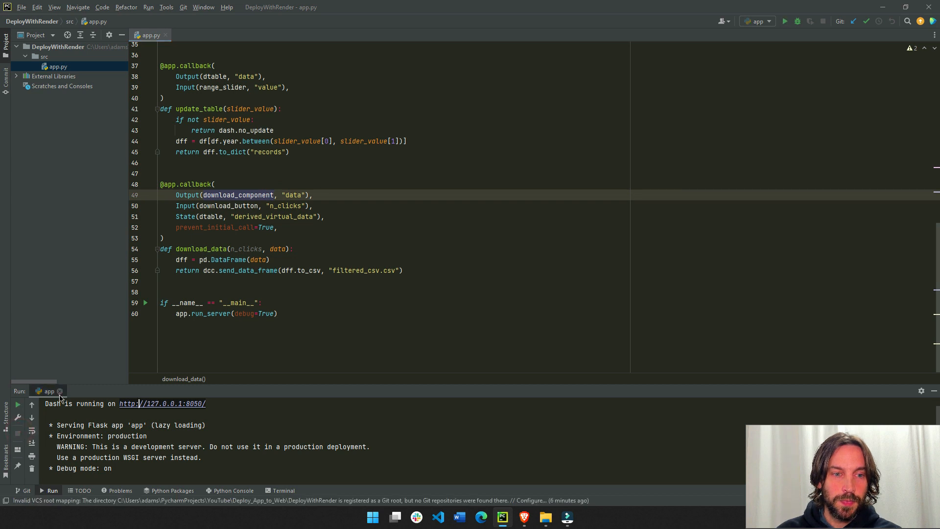
click(259, 491)
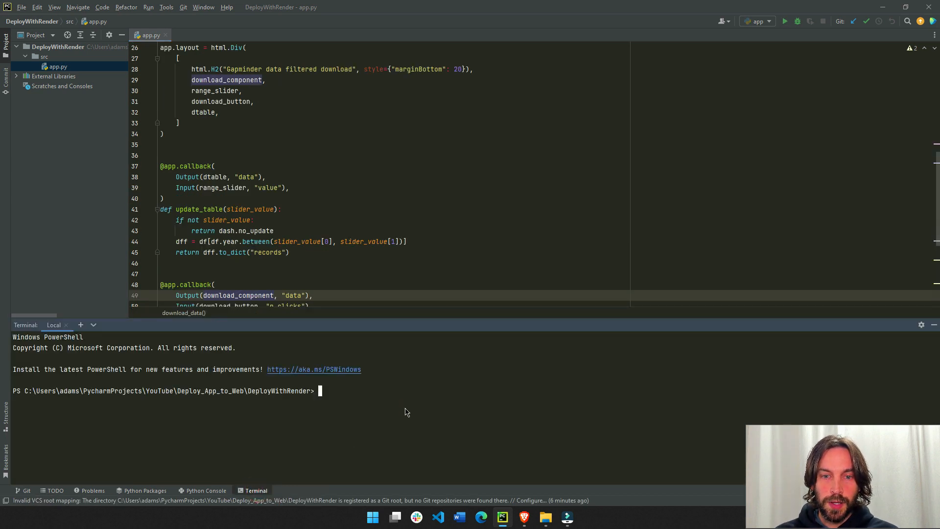
text(pip insta)
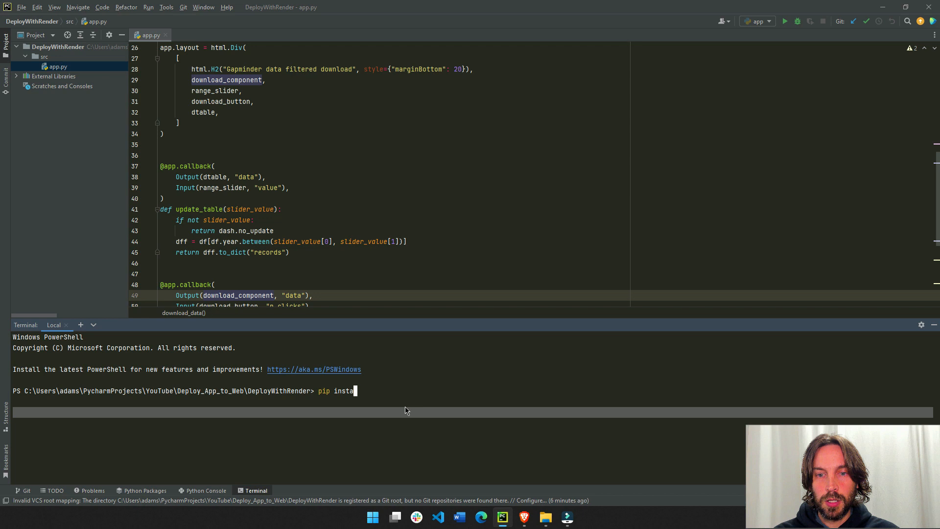
text(ll dash-tools)
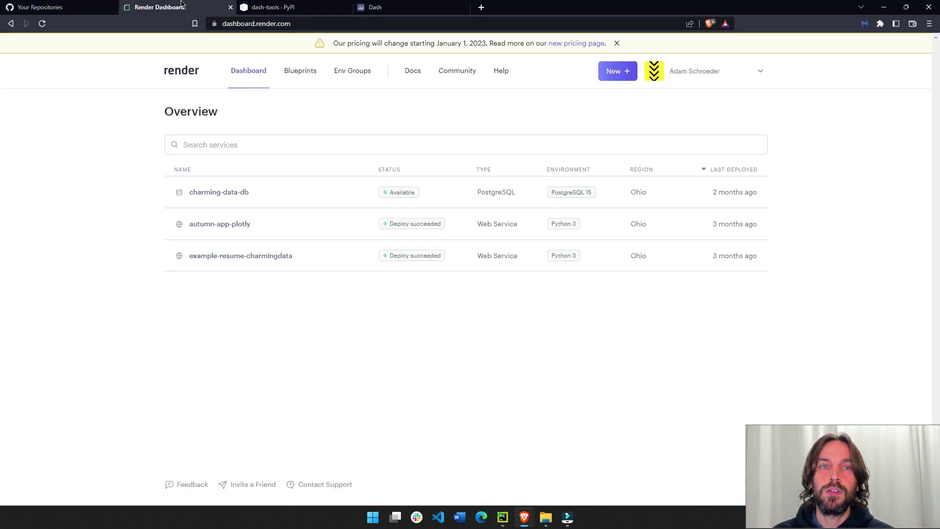
Check the dash-tools pip install command on PyPI, then return to PyCharm's terminal.
click(271, 7)
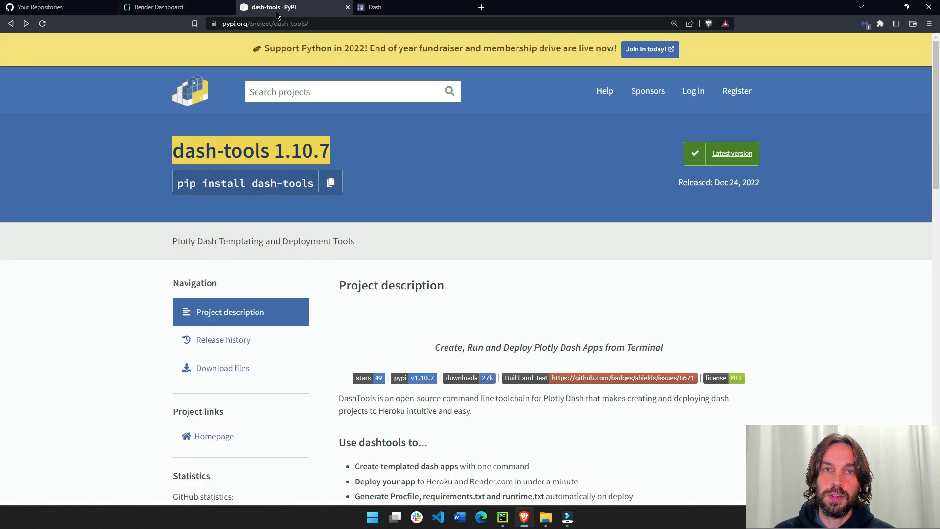
key(alt+tab)
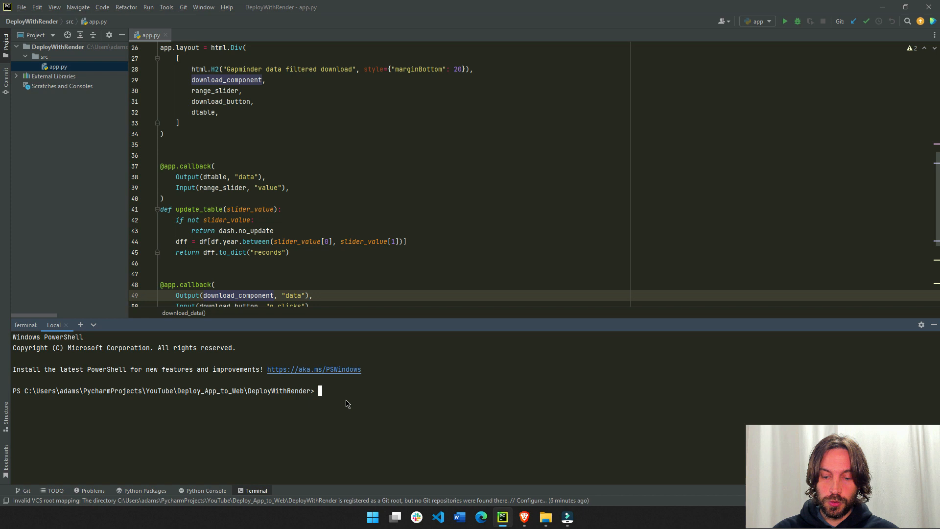
Run git init in DeployWithRender, collapse src, and launch 'dashtools gui'.
text(git init)
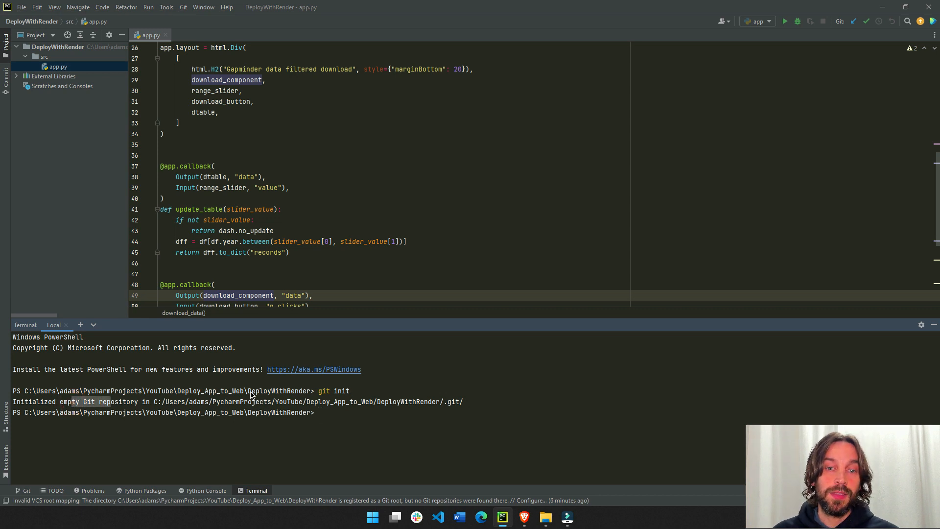
double_click(278, 390)
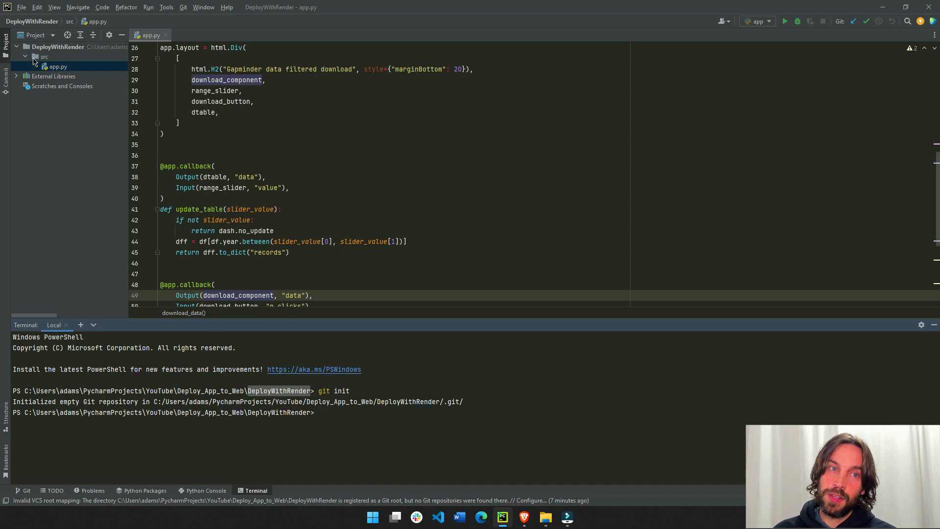
click(43, 56)
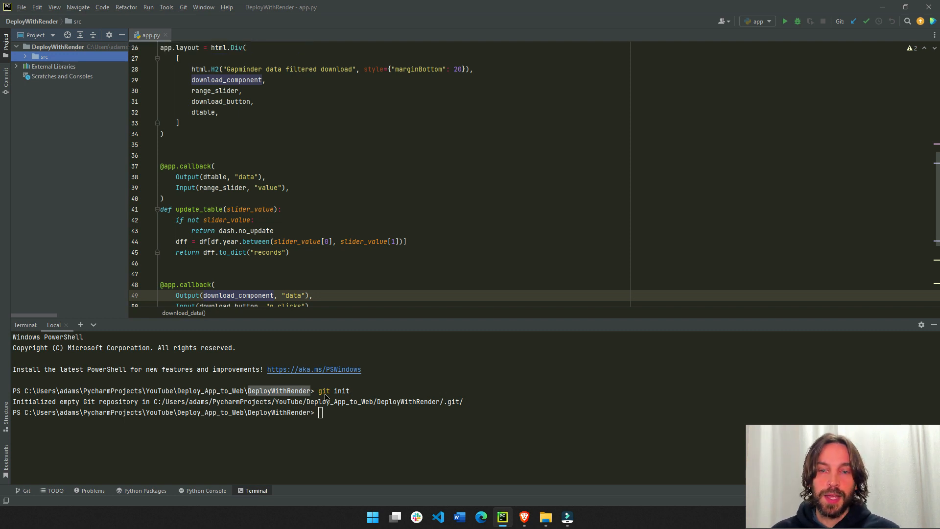
text(da)
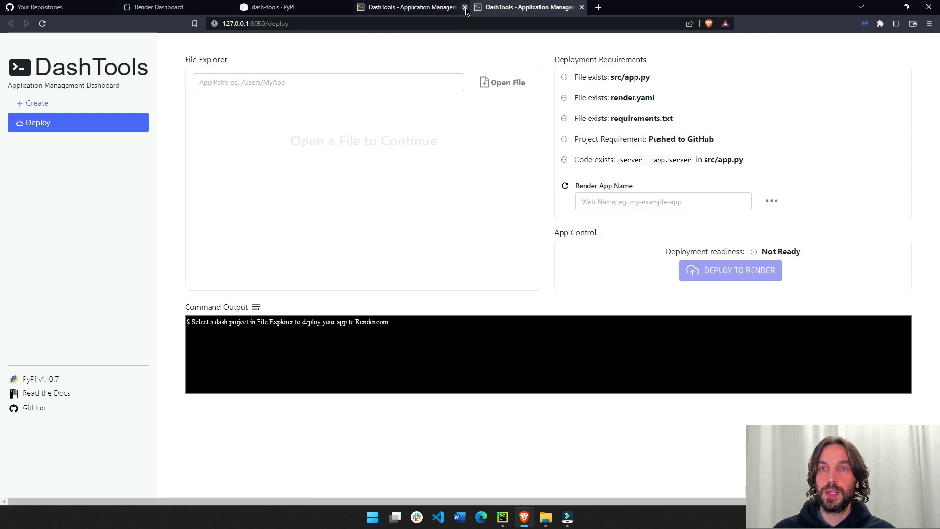
Close the duplicate DashTools tab and paste DeployWithRender's absolute path into App Path.
click(464, 7)
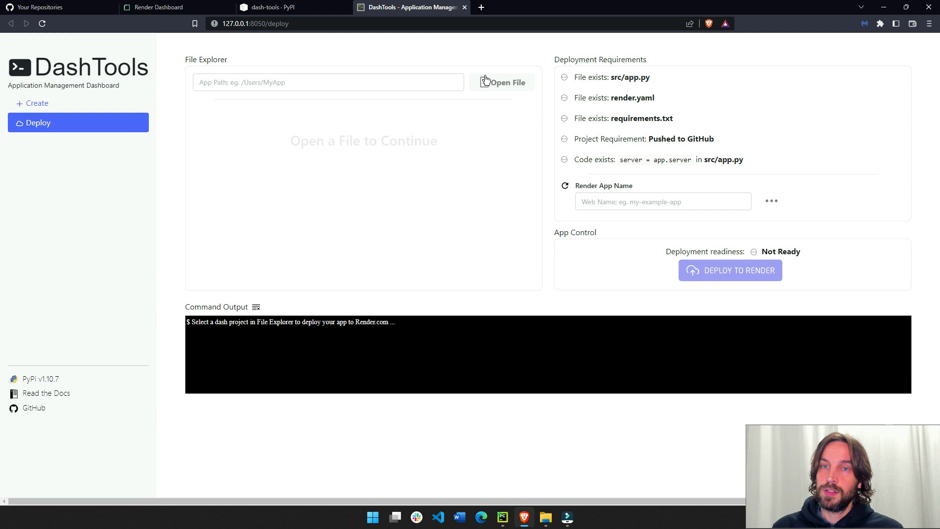
click(501, 516)
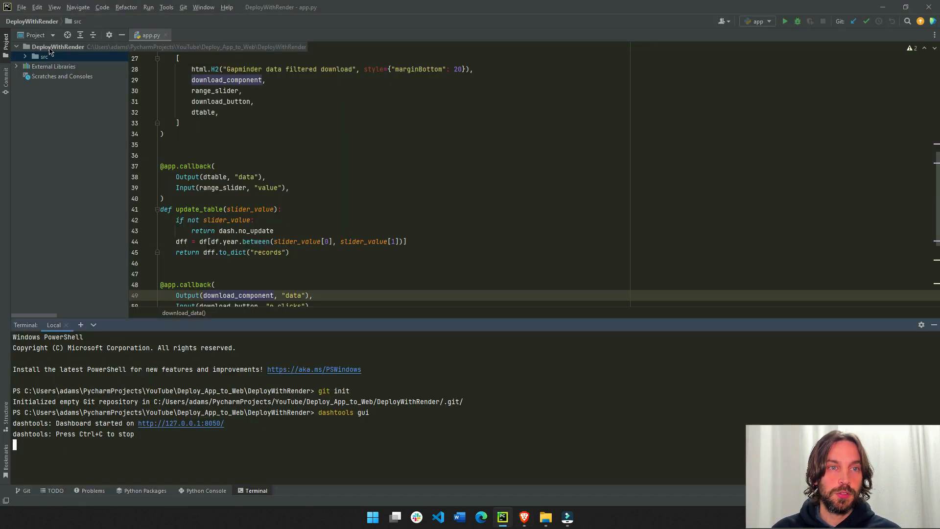
right_click(44, 56)
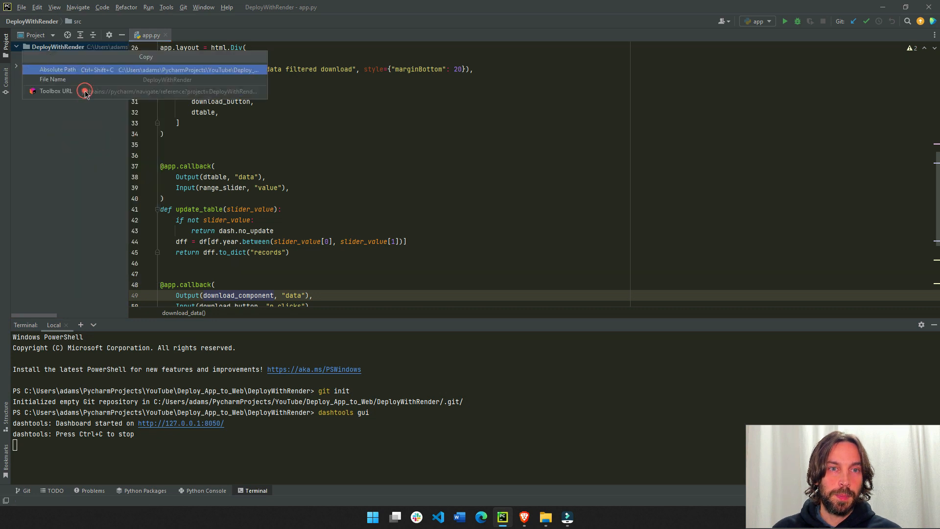
click(58, 69)
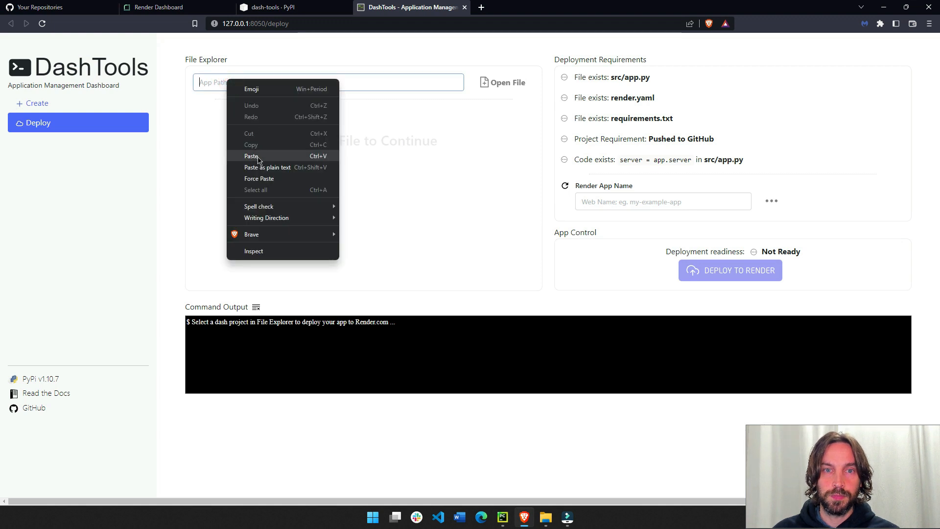
click(251, 155)
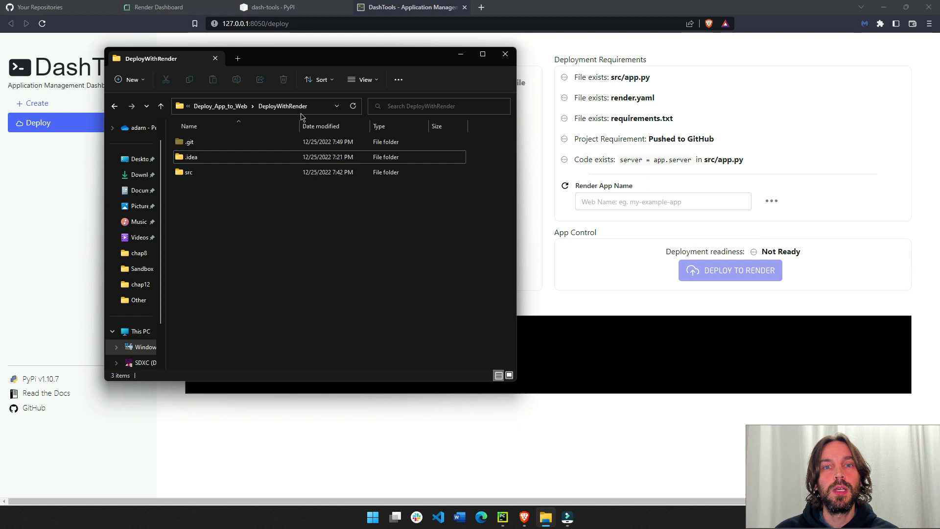
Select the DeployWithRender path in Explorer's address bar, then close the window.
click(282, 106)
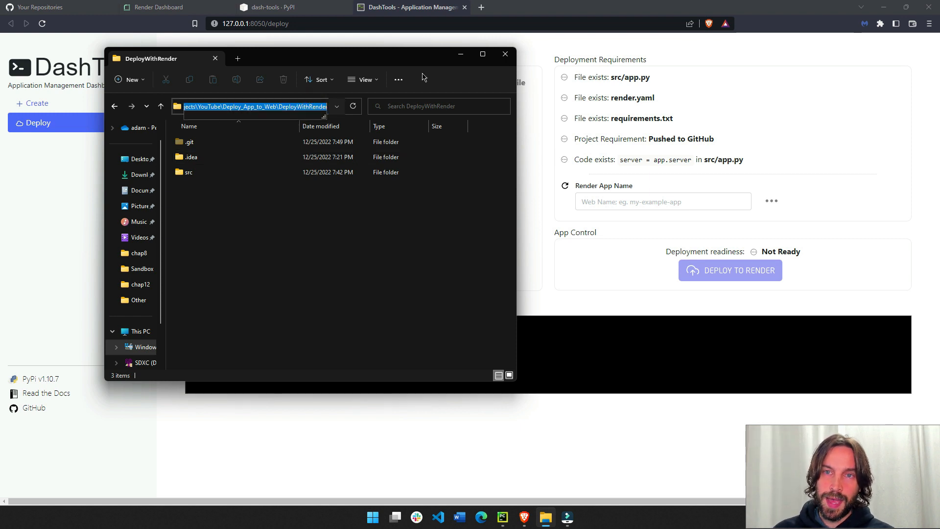
click(504, 54)
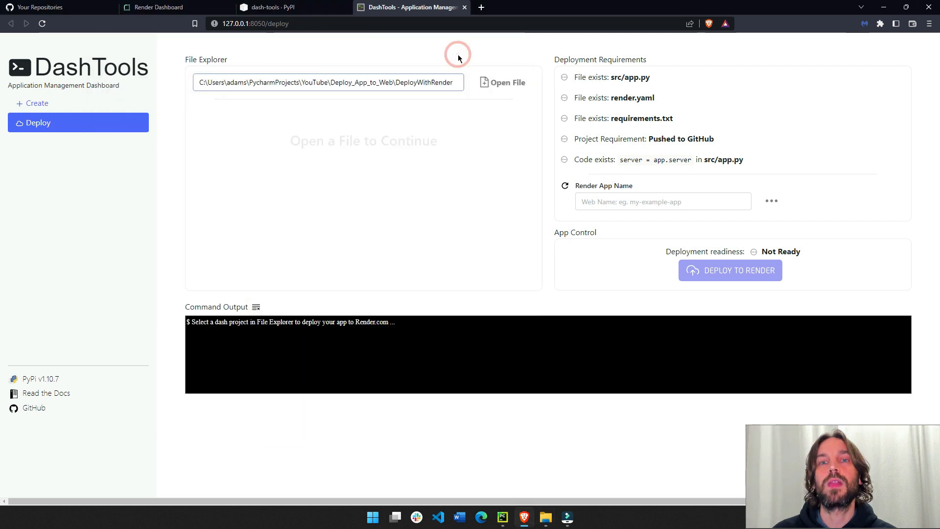
Load DeployWithRender in DashTools and review missing render.yaml, requirements.txt, GitHub push, server code.
click(507, 82)
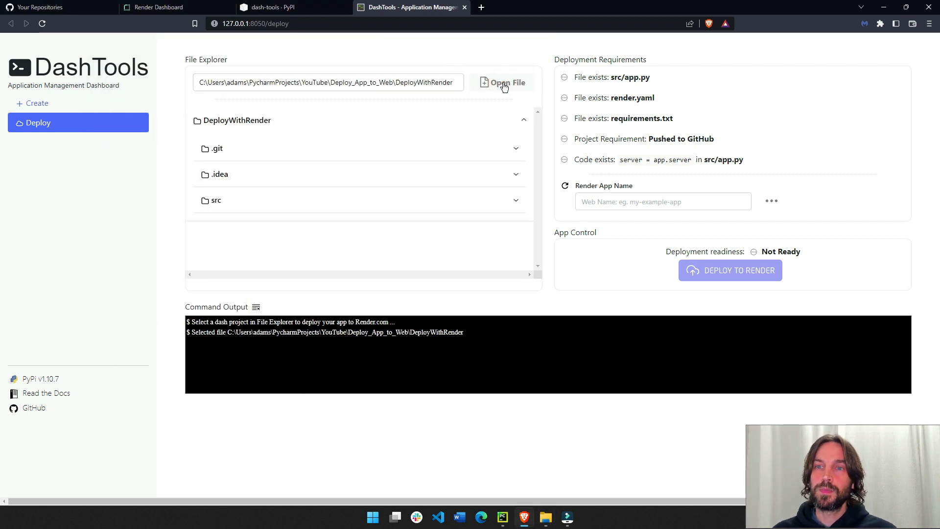
click(503, 83)
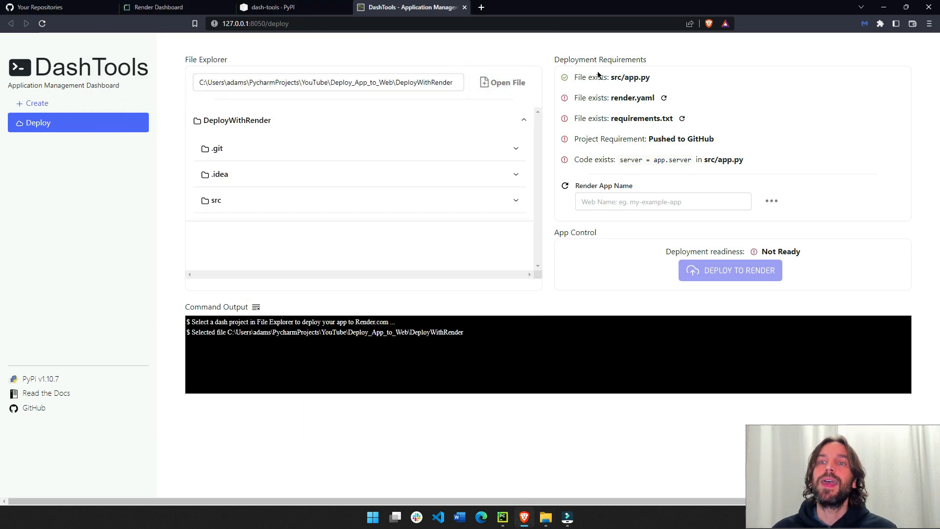
mouse_move(564, 159)
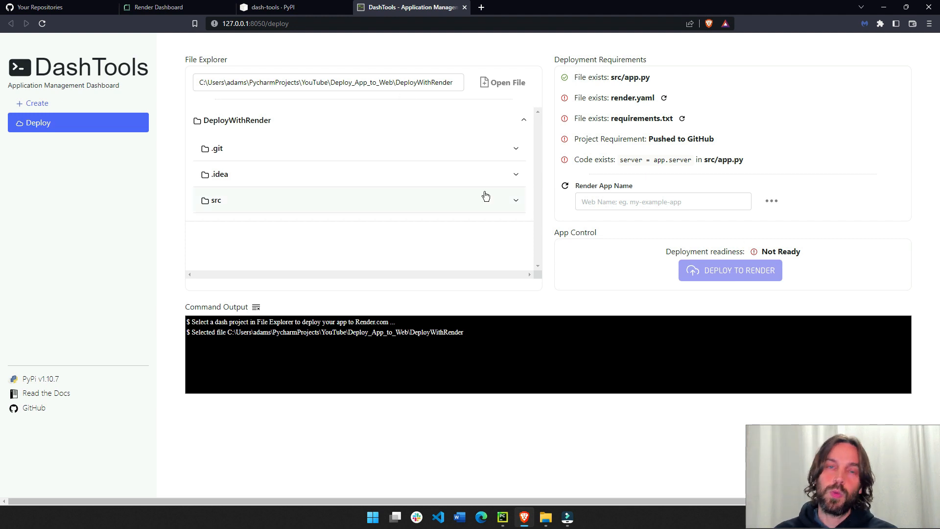
double_click(78, 66)
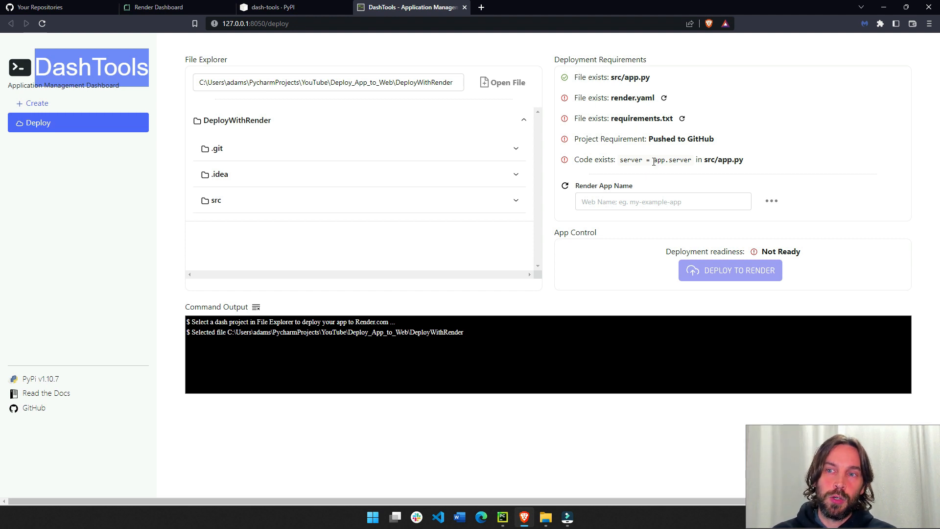
mouse_move(653, 174)
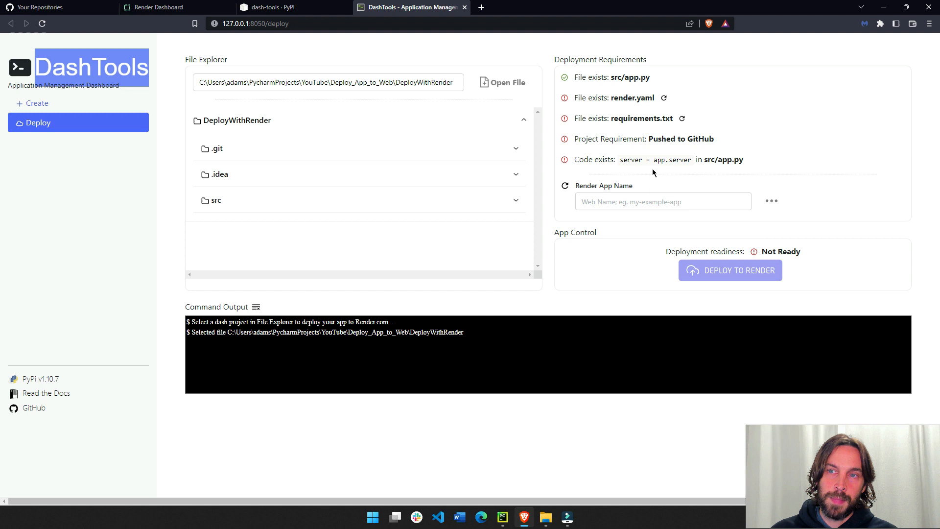
mouse_move(564, 78)
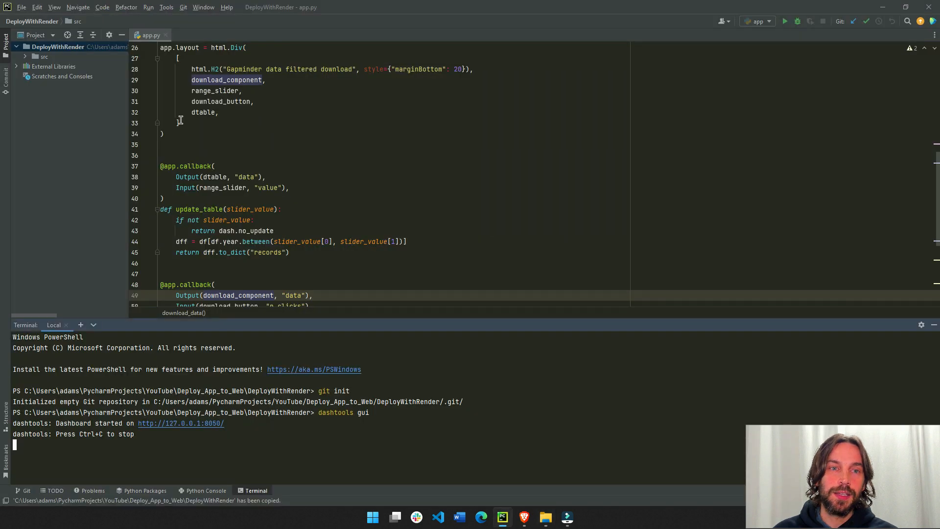
click(43, 57)
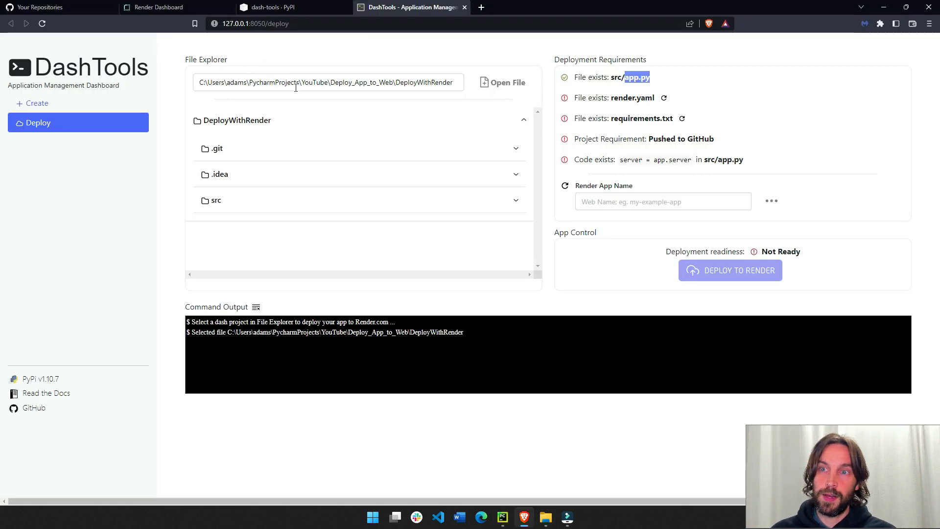
mouse_move(664, 98)
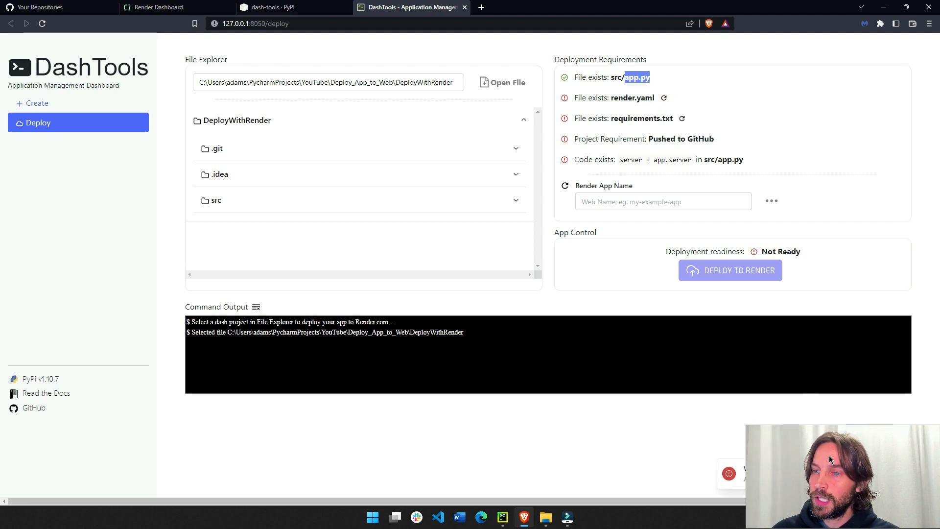
click(729, 271)
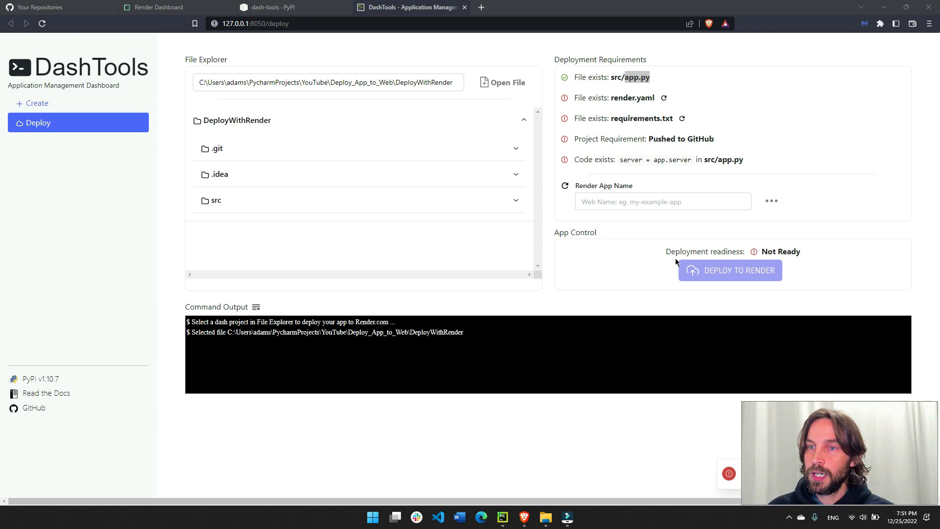
click(662, 202)
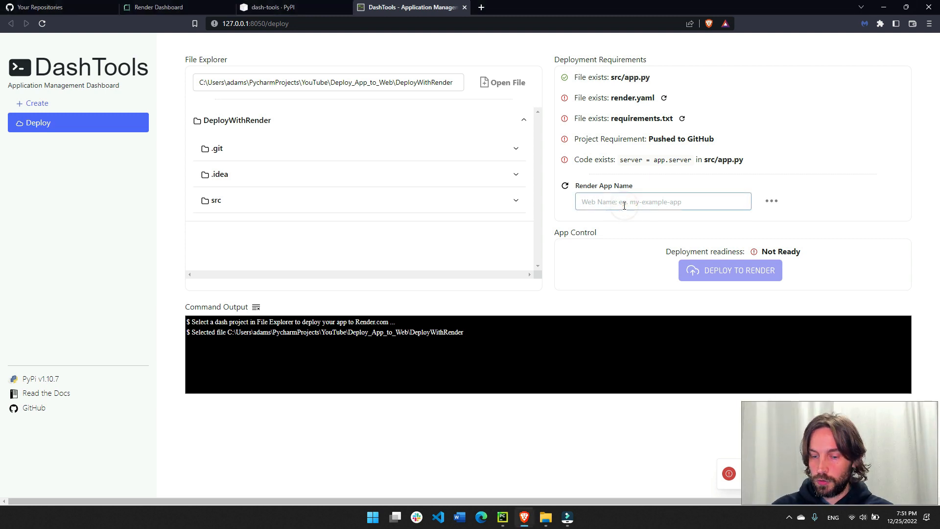
Replace the typed app name with a random Render name, dot-offering-stair-hiqu.
text(mycool)
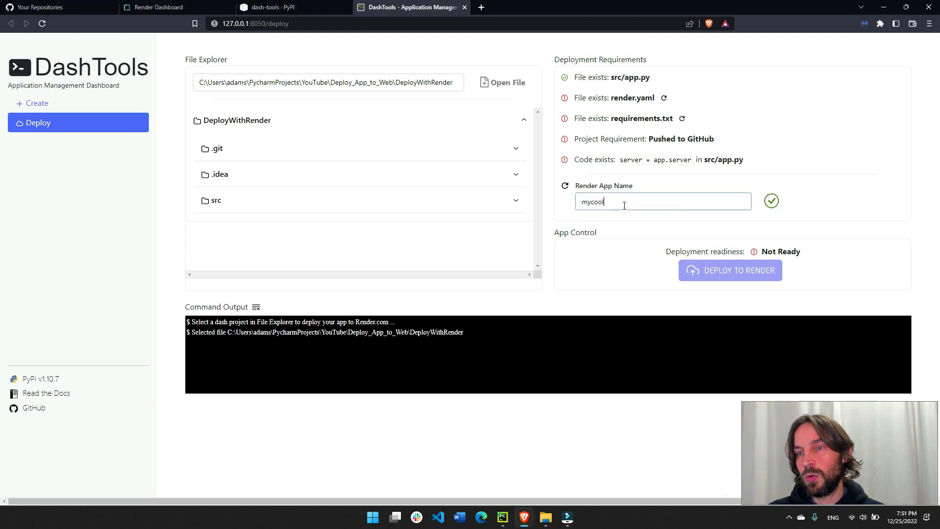
text(app)
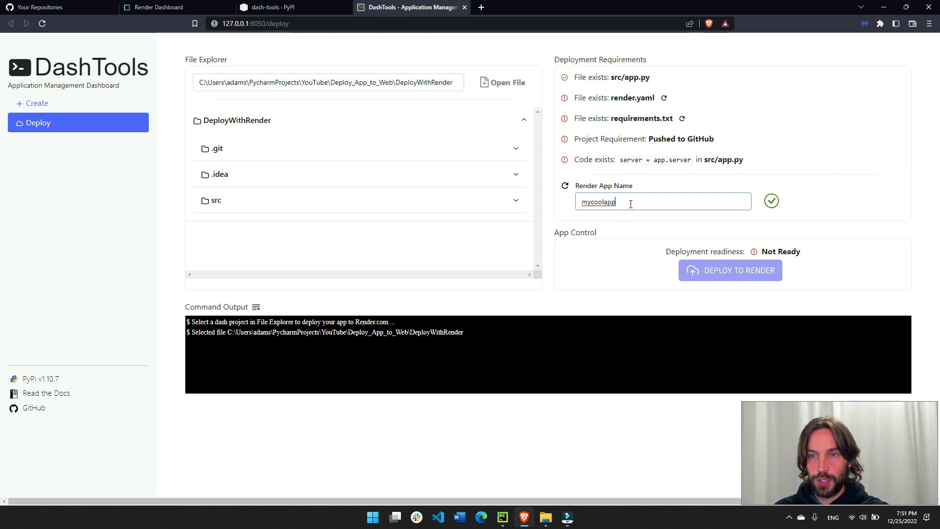
key(backspace)
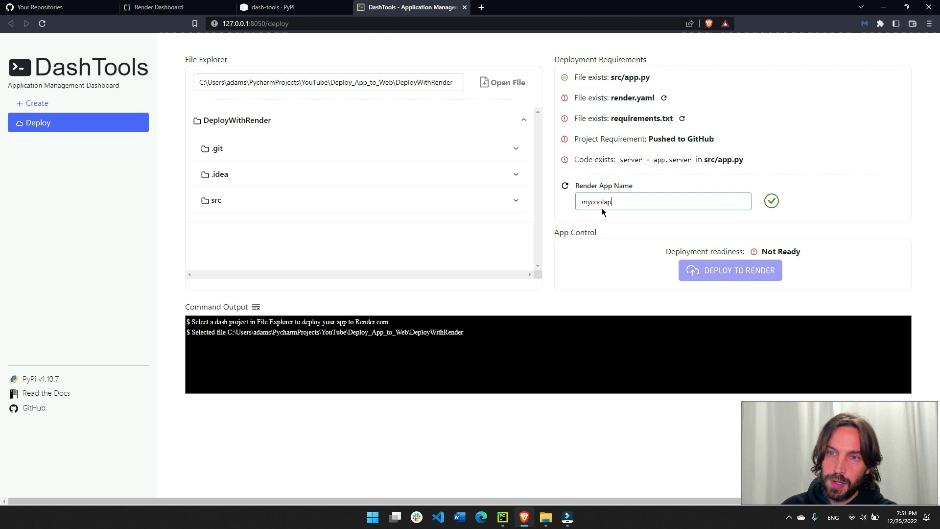
click(563, 187)
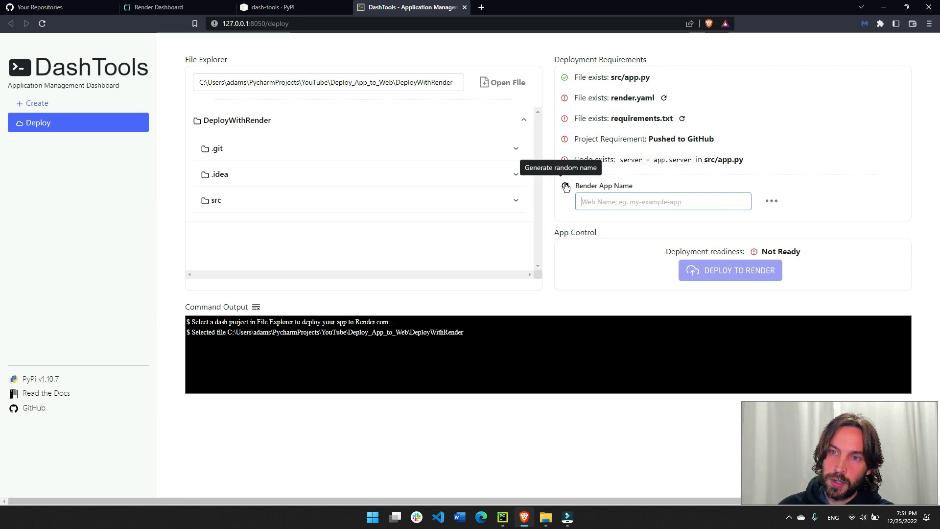
click(565, 187)
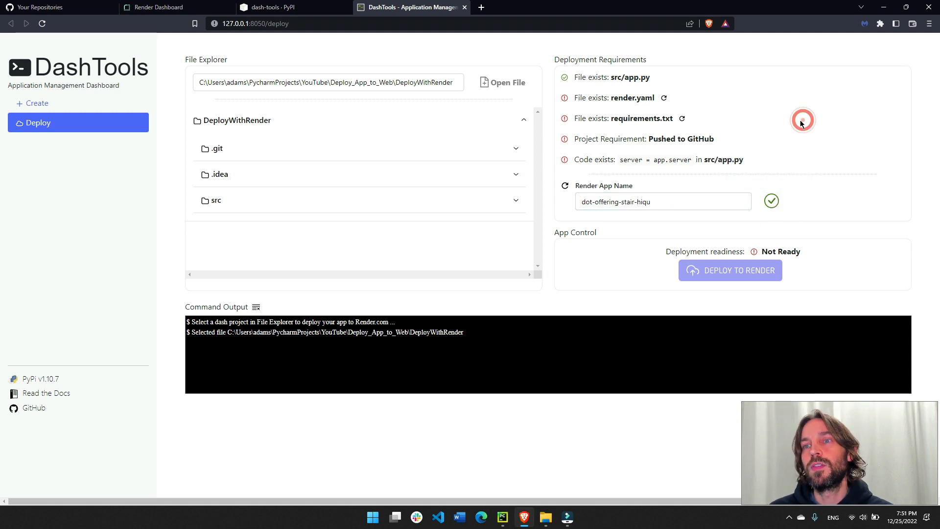
Generate the missing render.yaml and requirements.txt files for DeployWithRender.
click(663, 98)
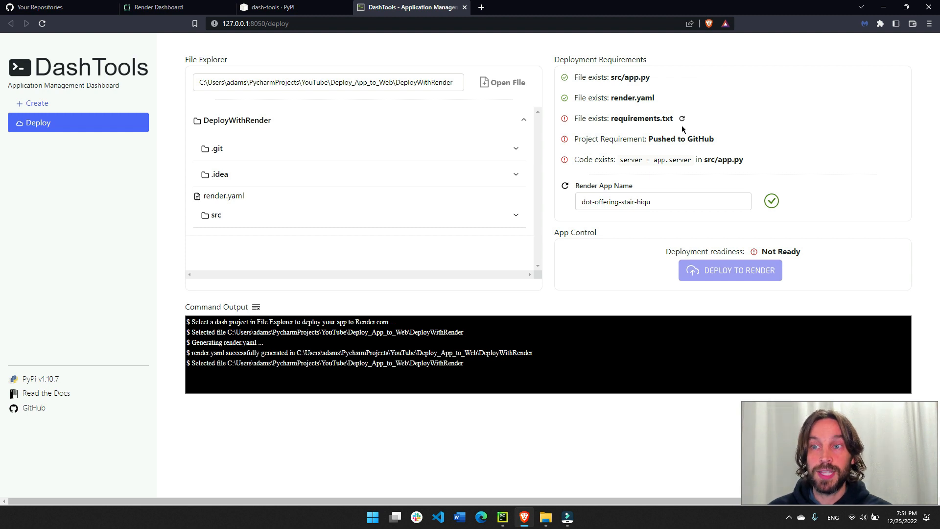
click(682, 118)
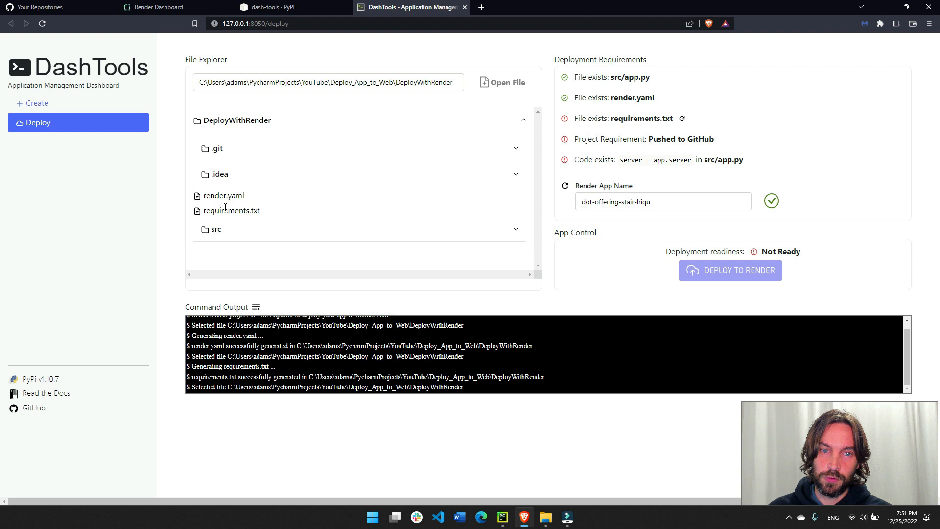
click(681, 118)
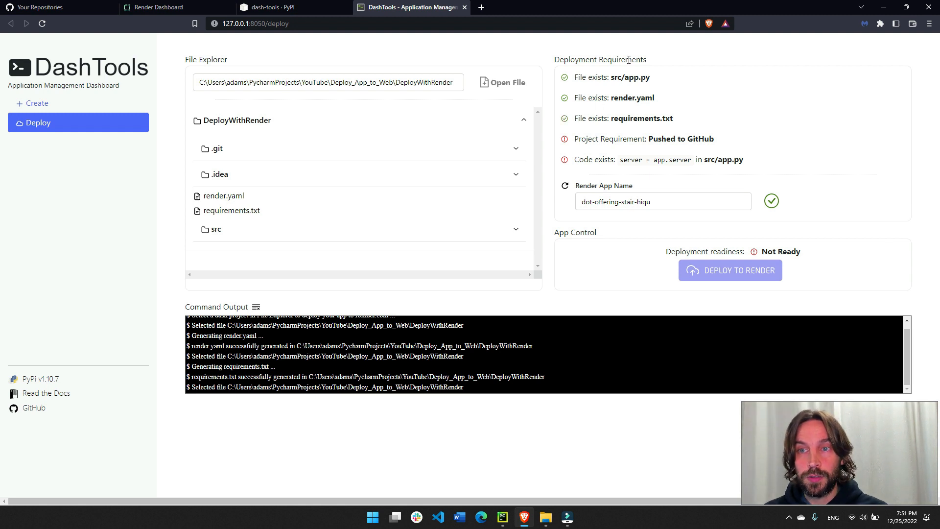
click(502, 82)
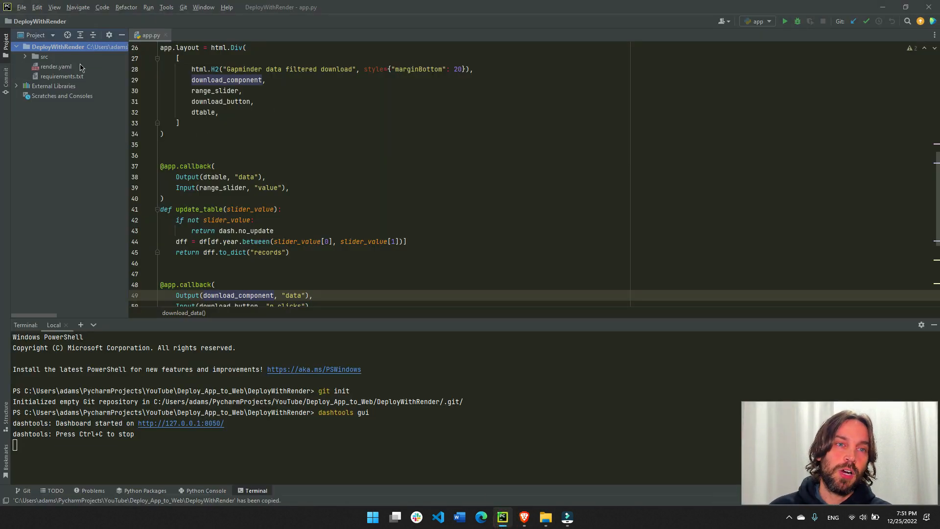
Inspect requirements.txt (plotly==5.11.0) and render.yaml, noting its free plan setting.
double_click(62, 76)
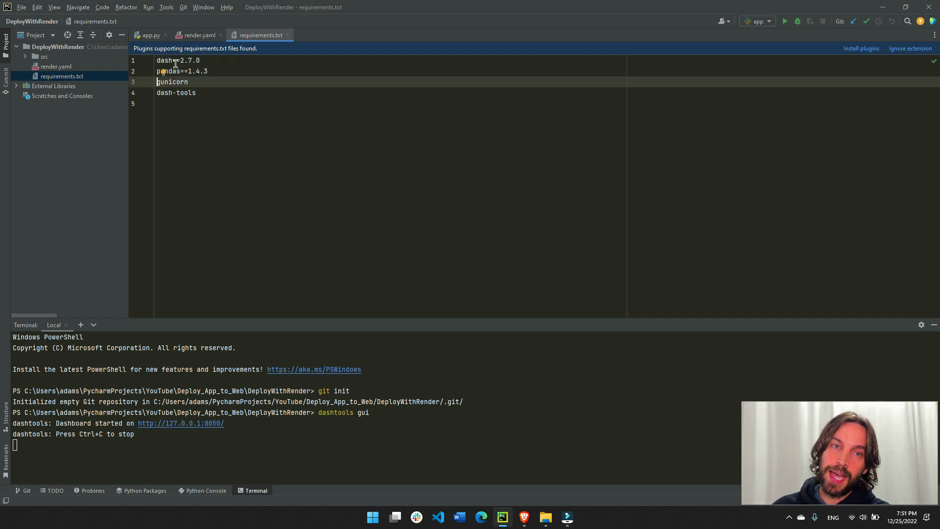
text(plotly==5.11.0)
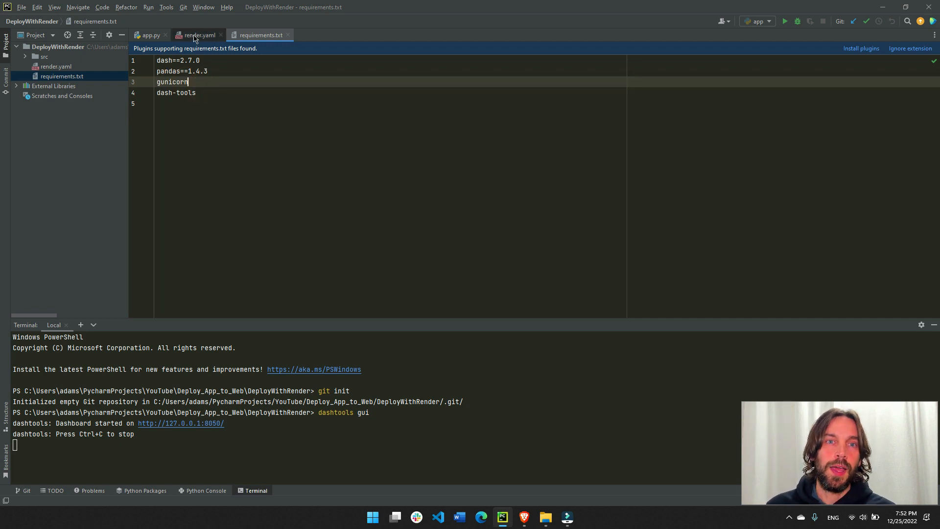
click(198, 34)
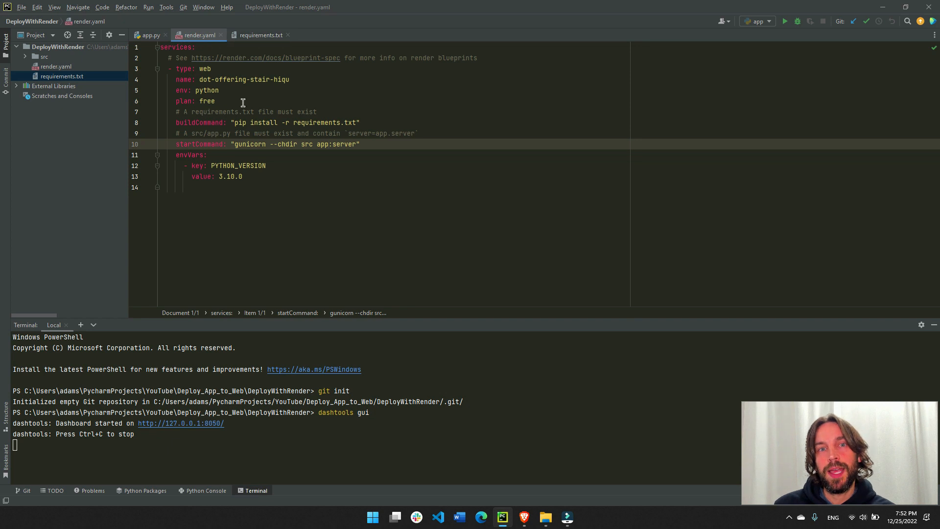
mouse_move(230, 125)
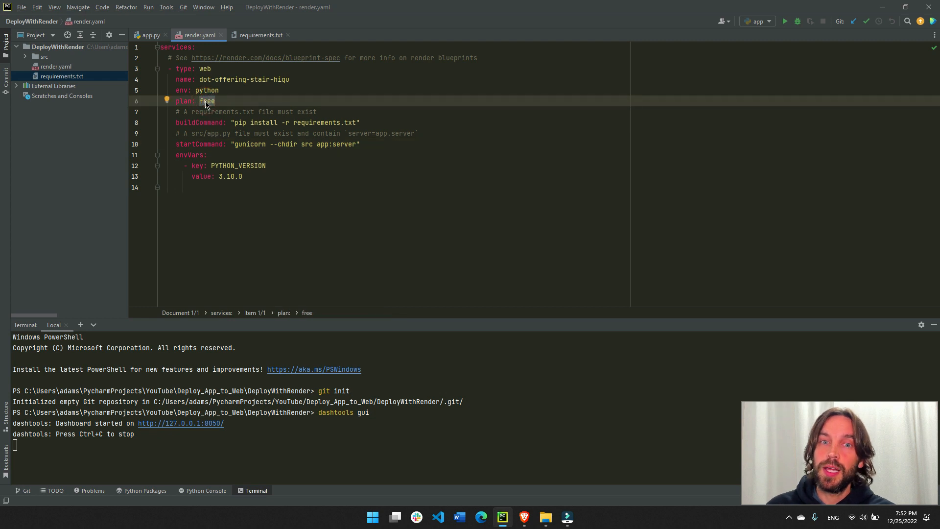
click(360, 122)
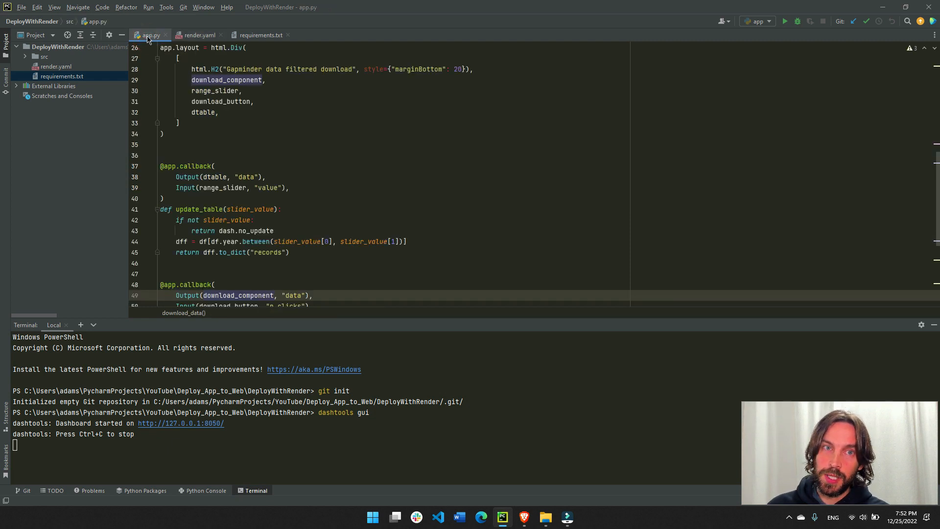
mouse_move(150, 35)
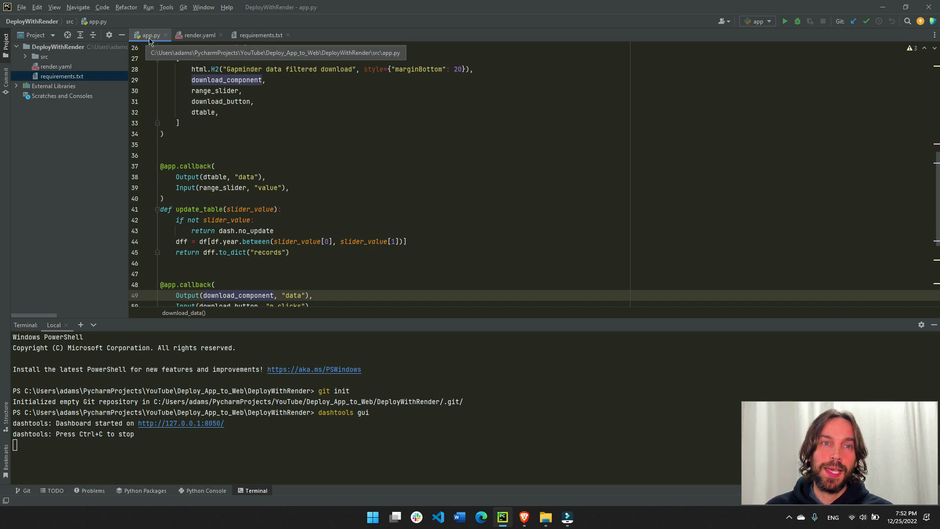
Close the render.yaml and requirements.txt tabs so only app.py stays open.
click(199, 35)
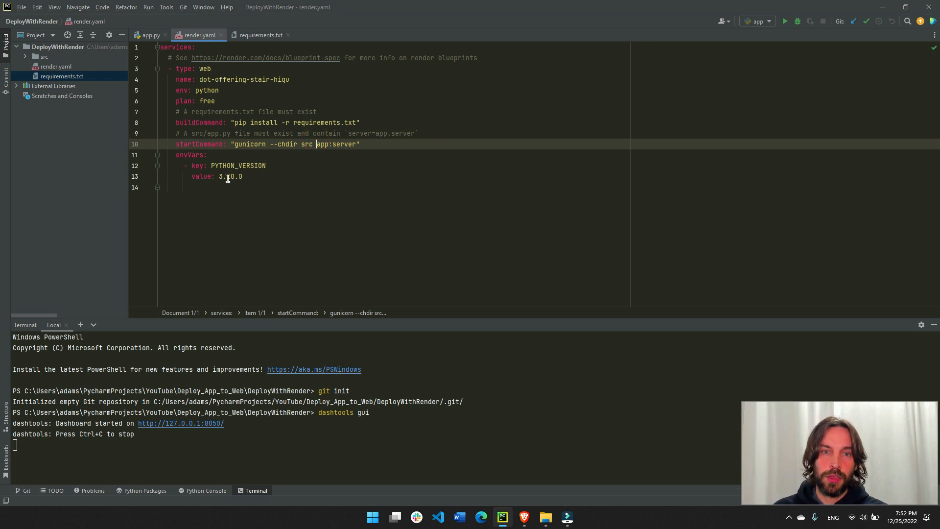
click(150, 34)
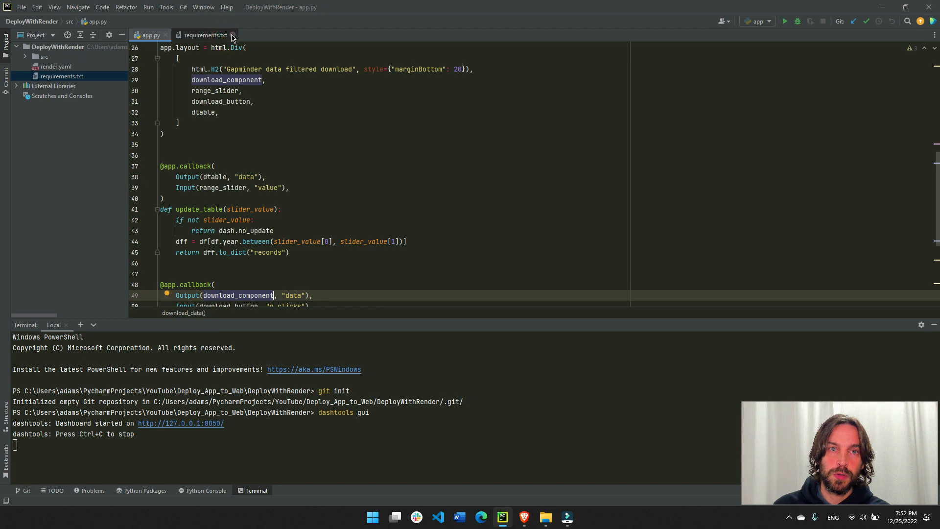
click(56, 66)
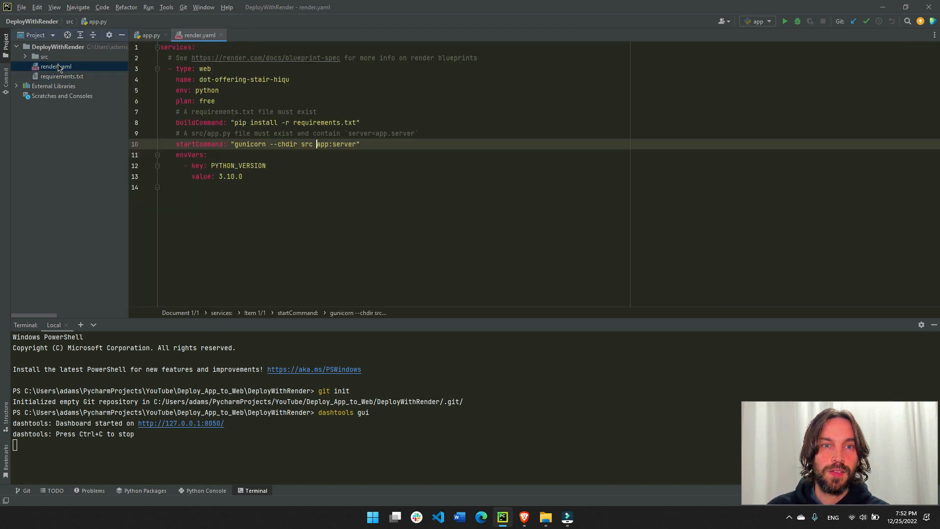
click(148, 35)
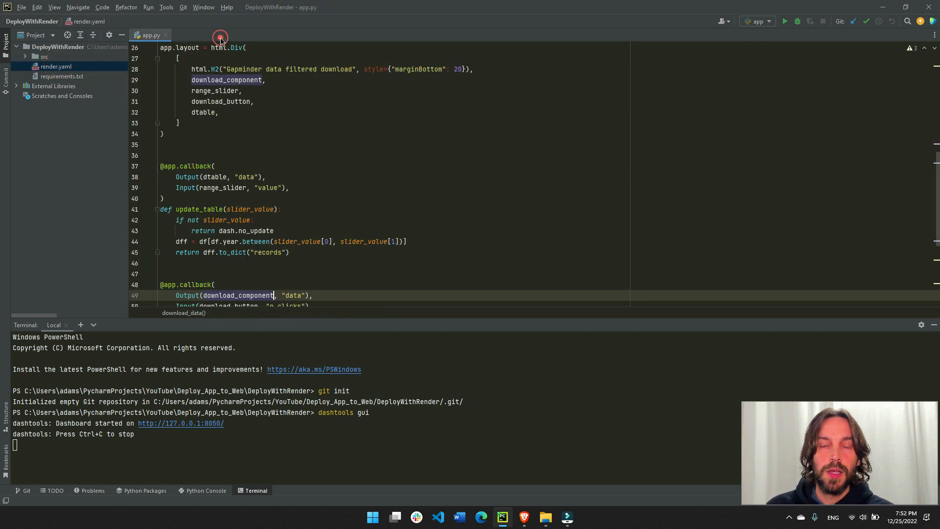
click(411, 7)
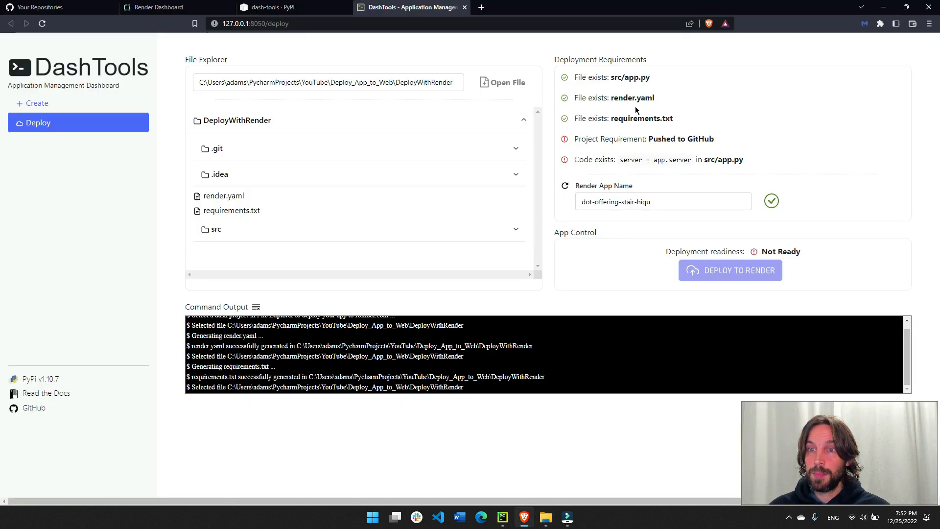
Paste 'server = app.server' below app = Dash(__name__) in src/app.py.
double_click(654, 139)
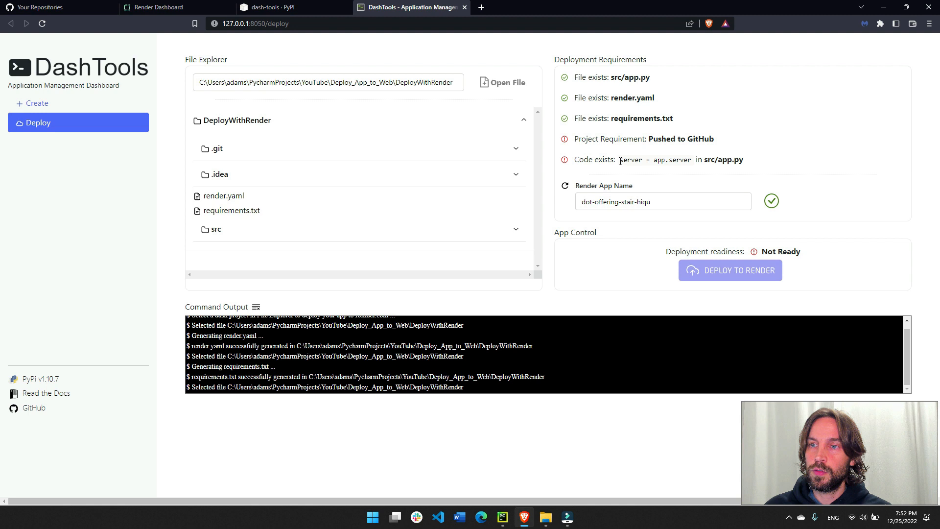
double_click(628, 159)
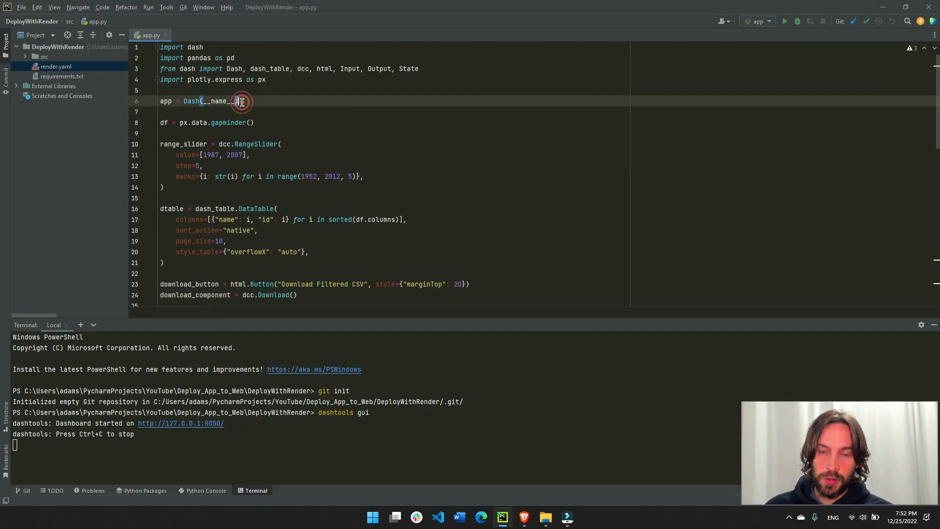
text(server = app.server)
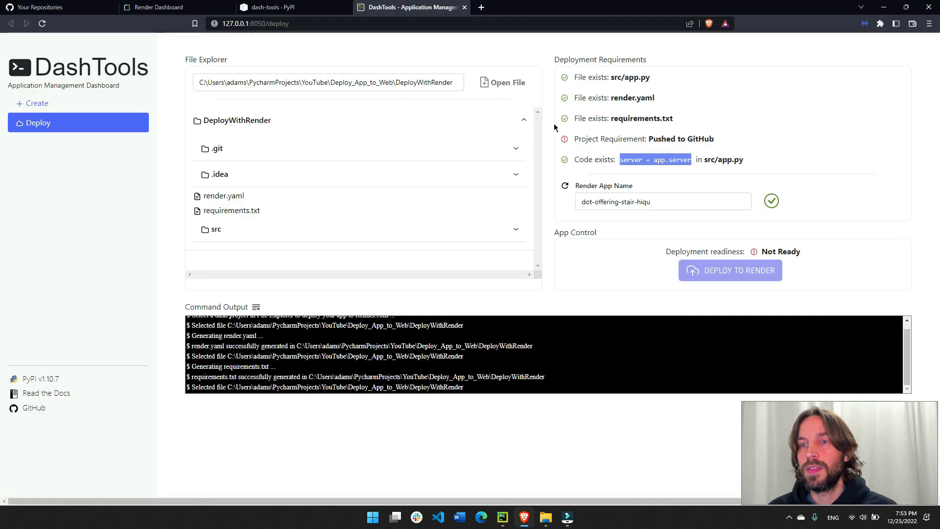
Check DeployWithRender's requirements, still missing a GitHub push, and show the GitHub repositories list.
click(564, 160)
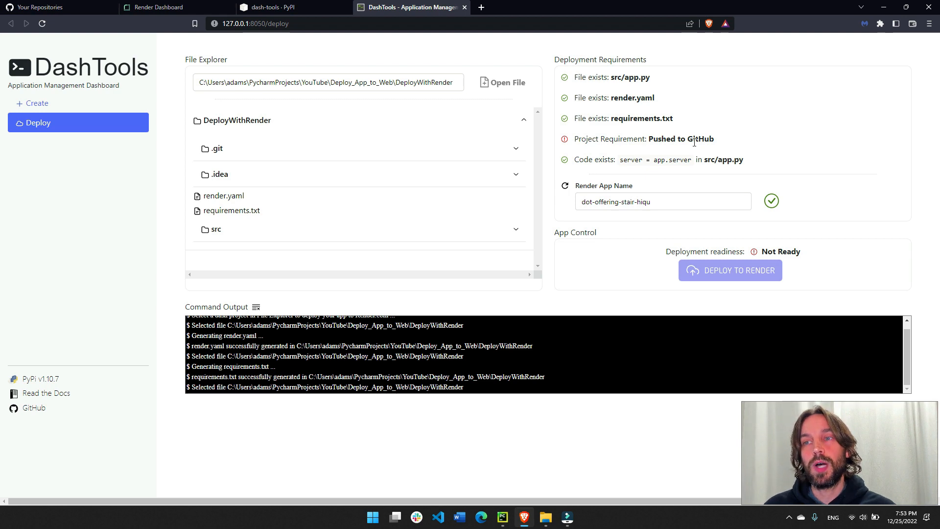
key(alt+tab)
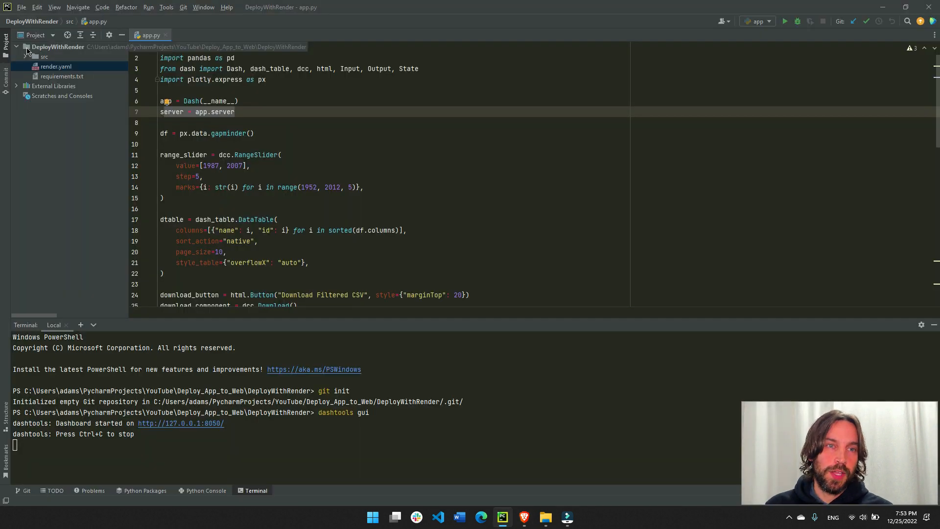
click(27, 47)
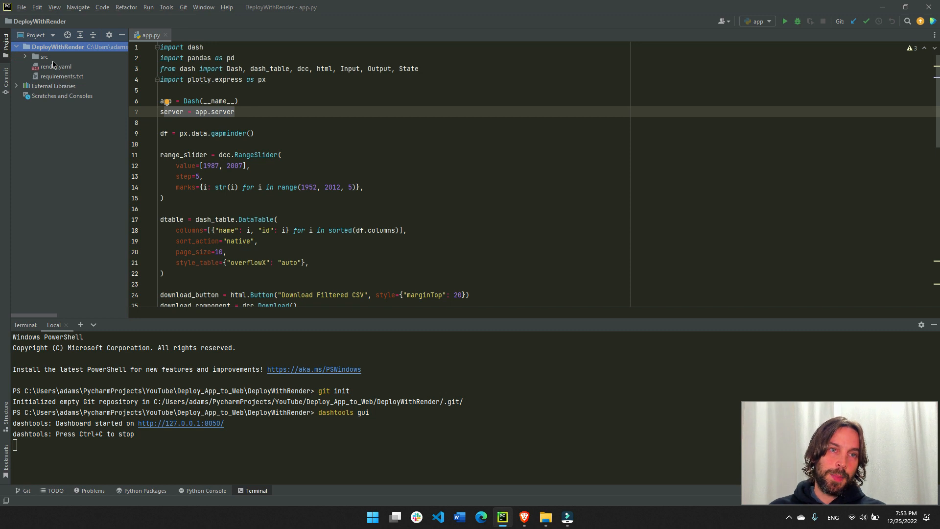
click(58, 47)
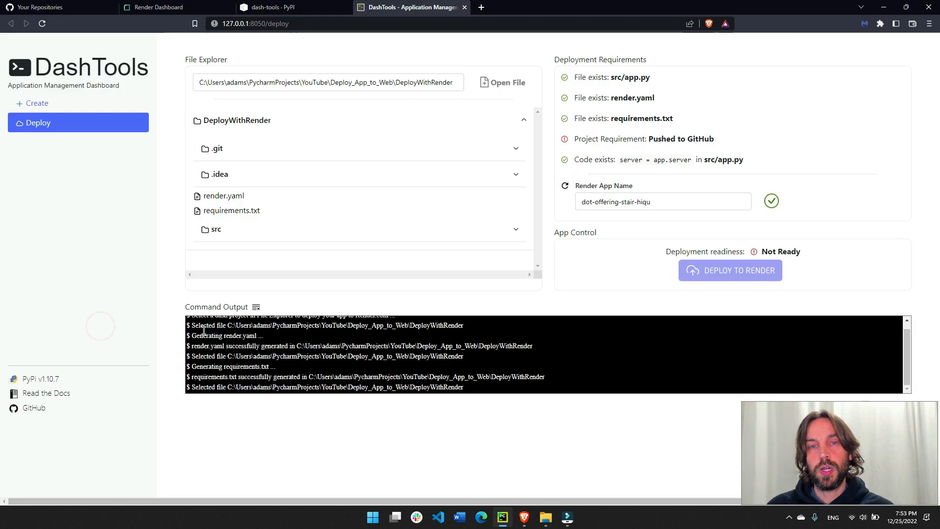
click(42, 7)
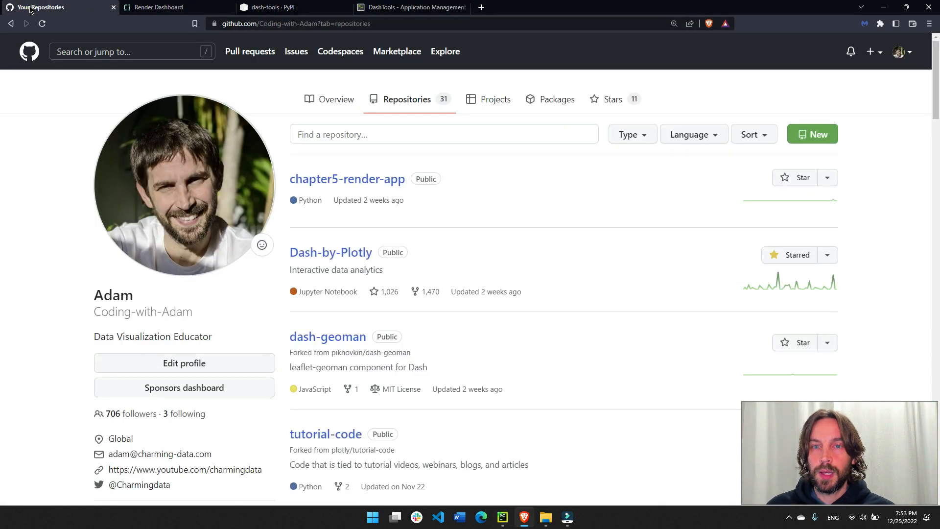
mouse_move(867, 133)
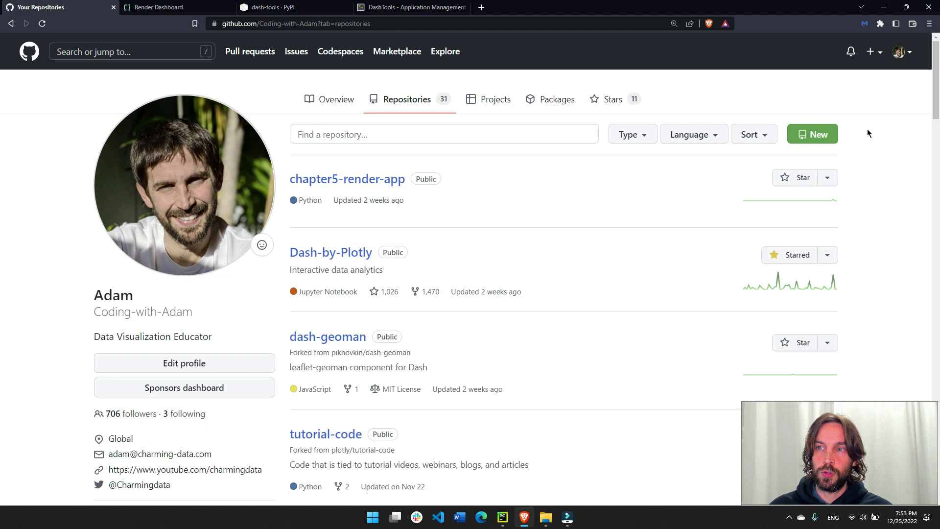
Create the public GitHub repository myrender-charmingdata-app.
click(812, 133)
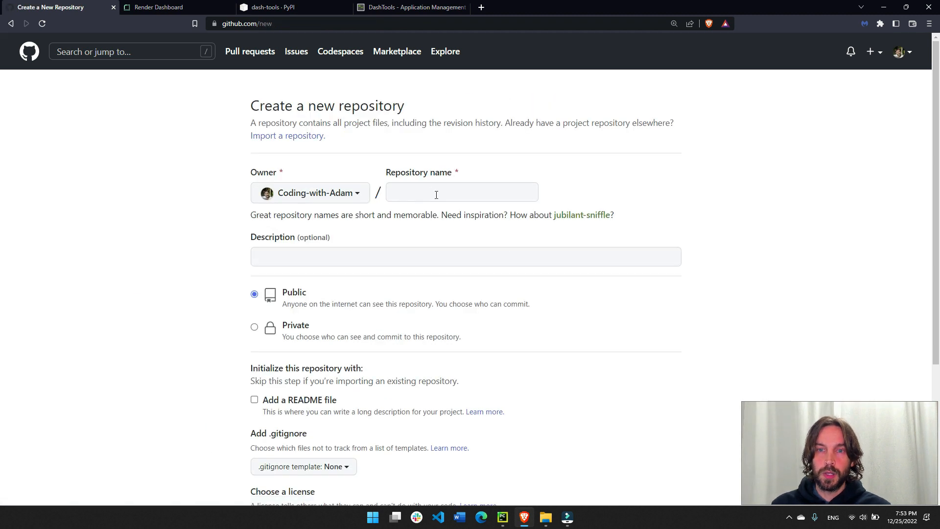
text(myrender-charmingdata-app)
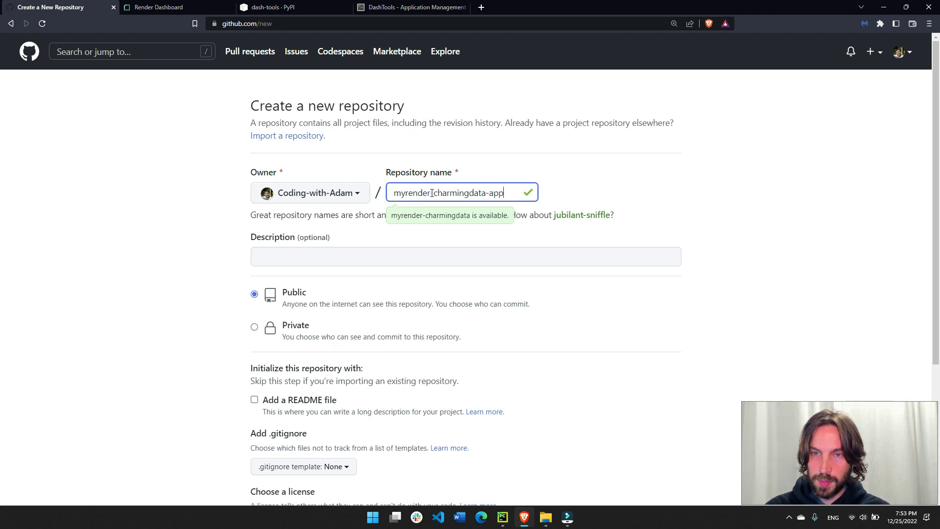
click(465, 256)
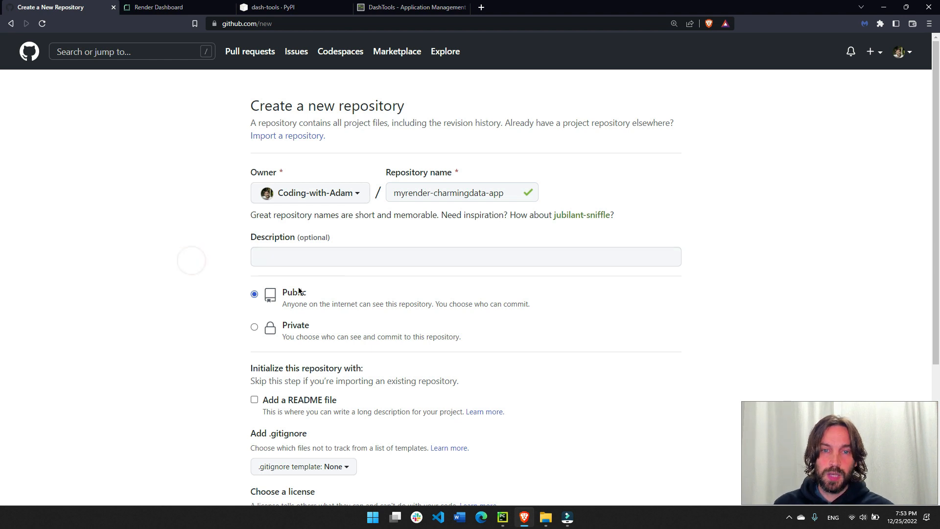
scroll(down, 3)
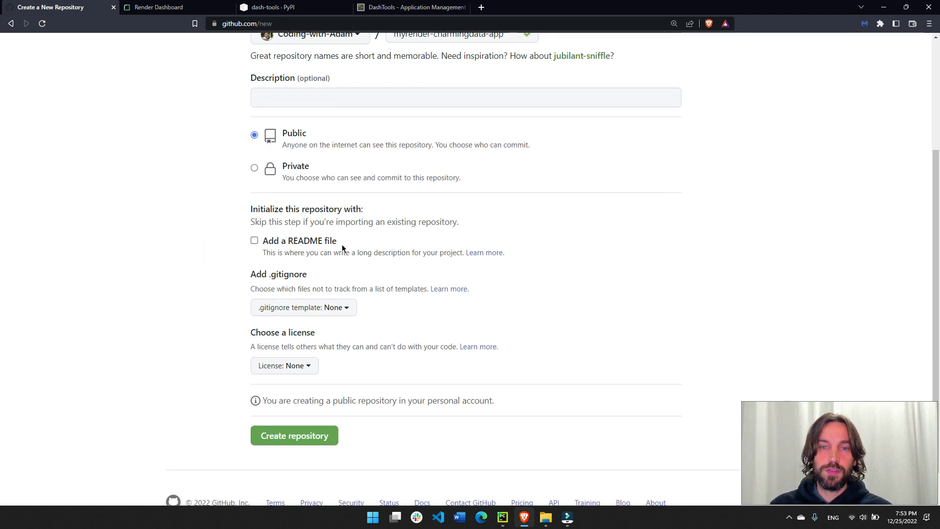
click(294, 435)
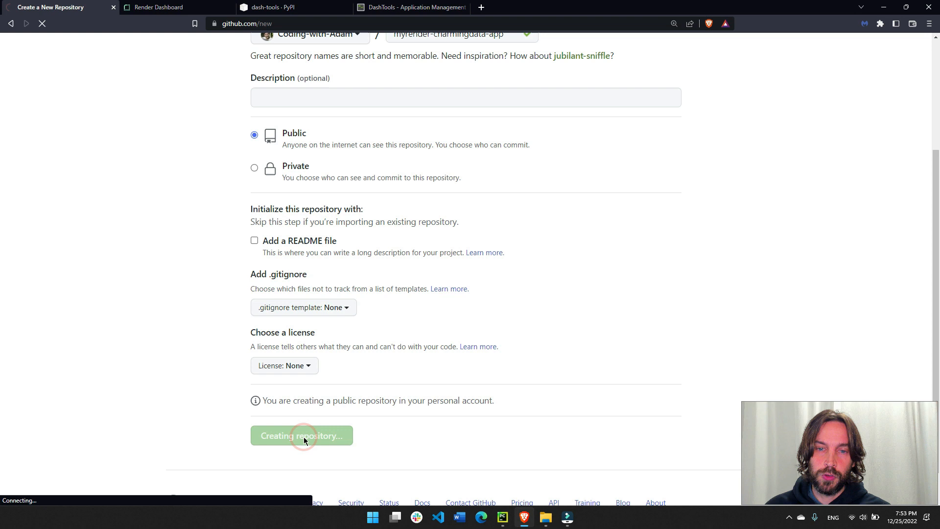
click(301, 435)
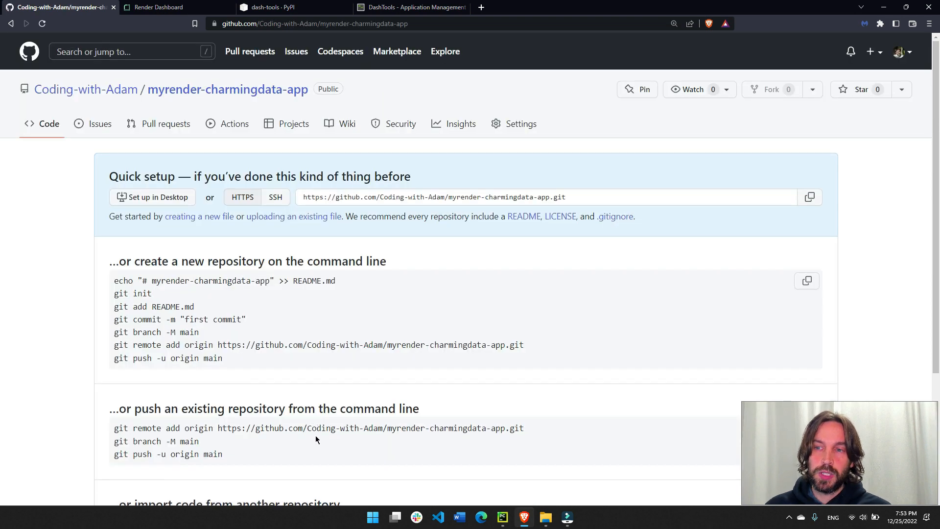
Copy the new repository's command-line setup commands.
scroll(down, 3)
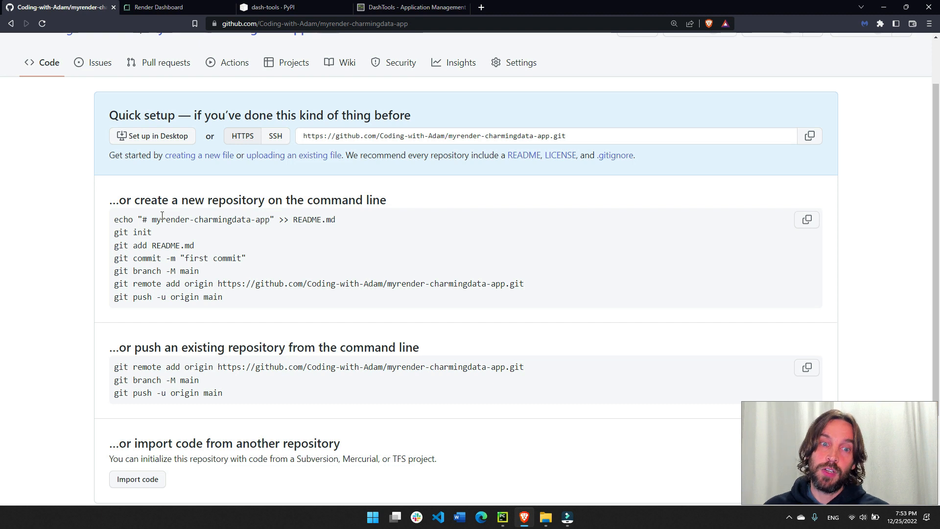
drag(115, 218, 230, 296)
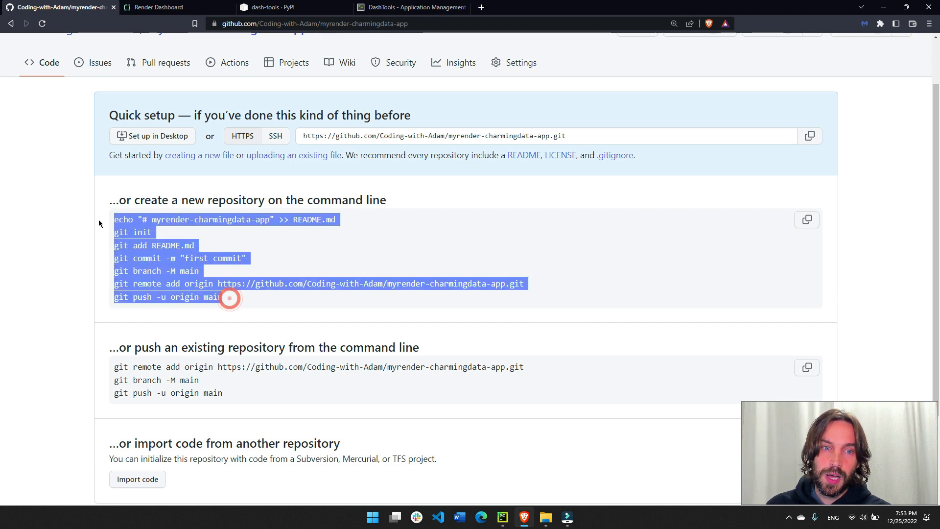
click(806, 220)
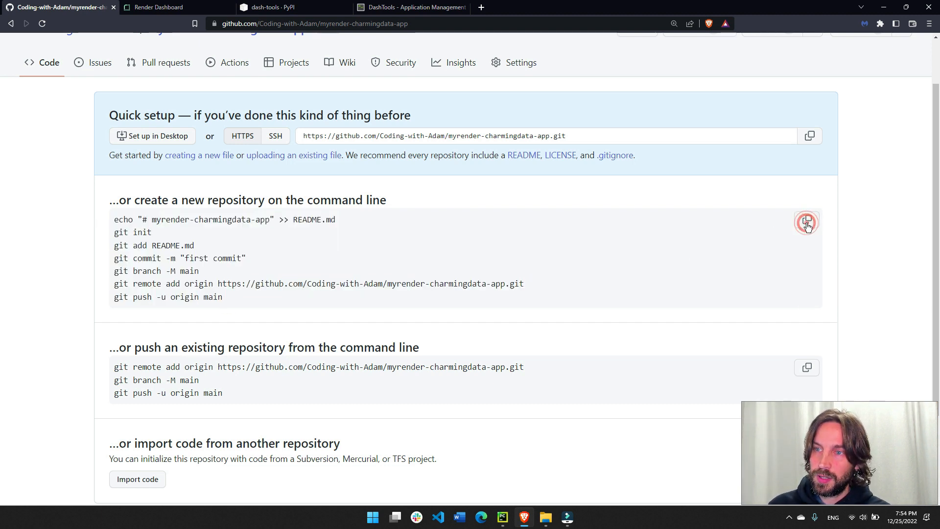
click(502, 515)
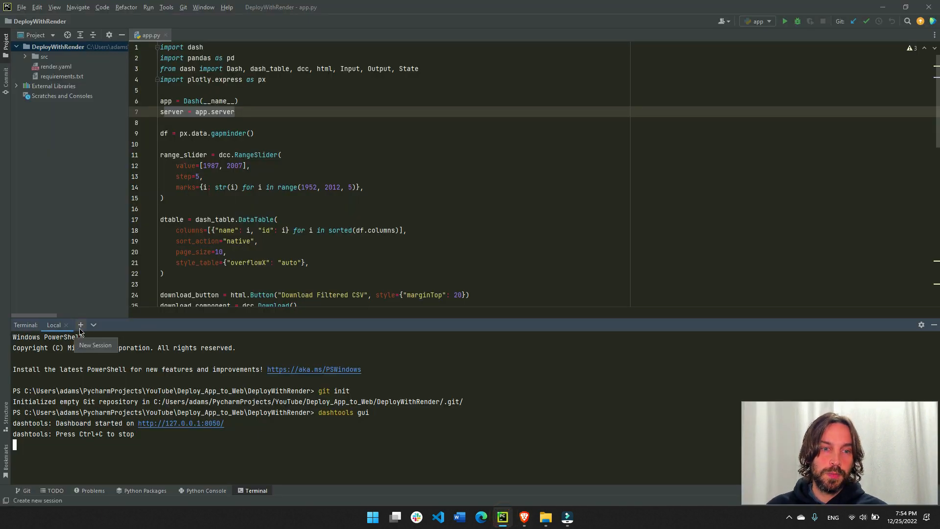
mouse_move(83, 361)
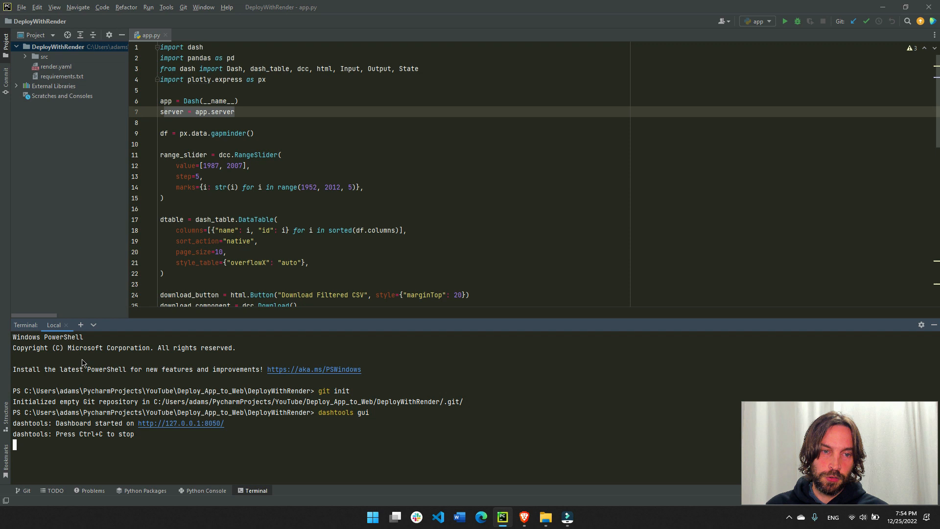
Start a new session in PyCharm's Terminal panel.
click(79, 324)
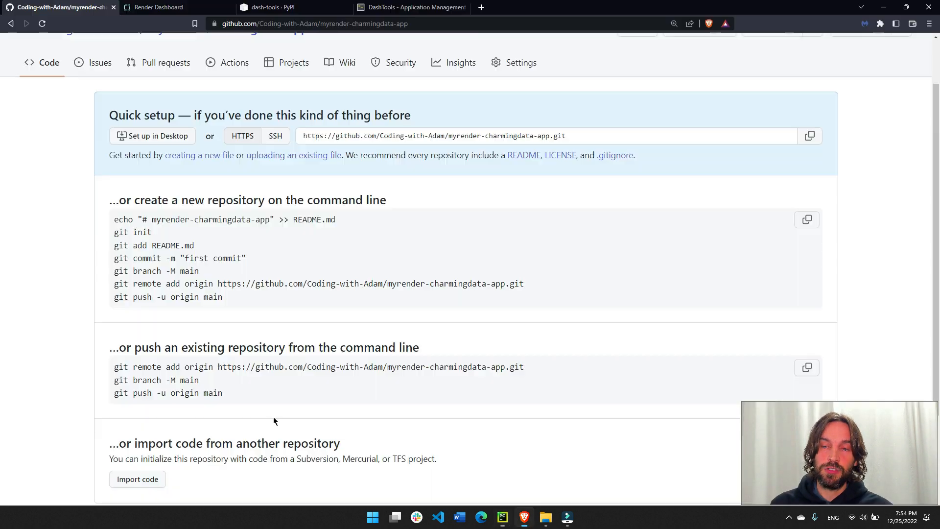
Reload myrender-charmingdata-app to confirm the README first commit, glancing at the Render dashboard.
click(41, 24)
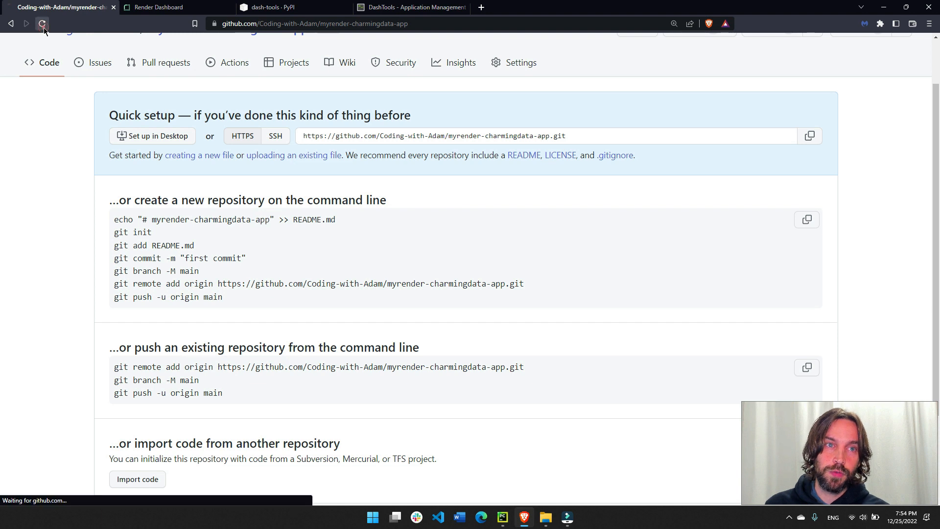
click(42, 24)
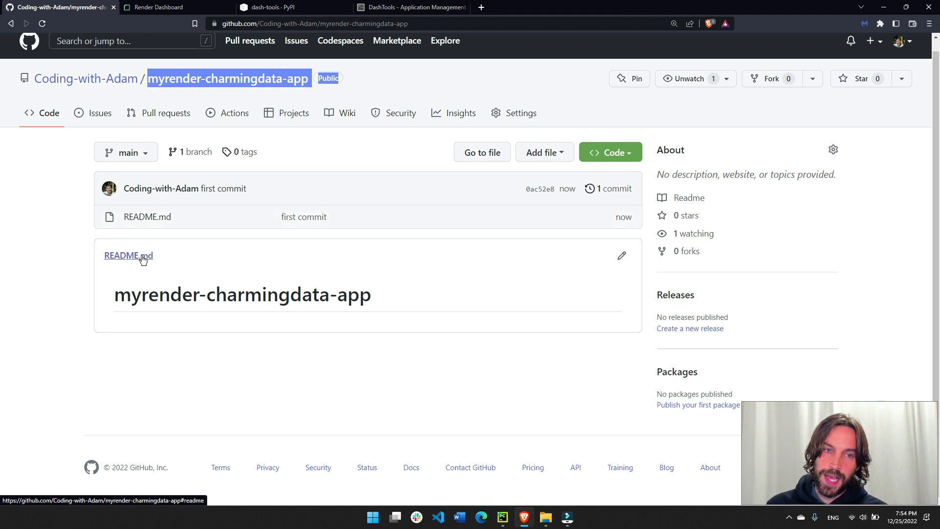
click(411, 8)
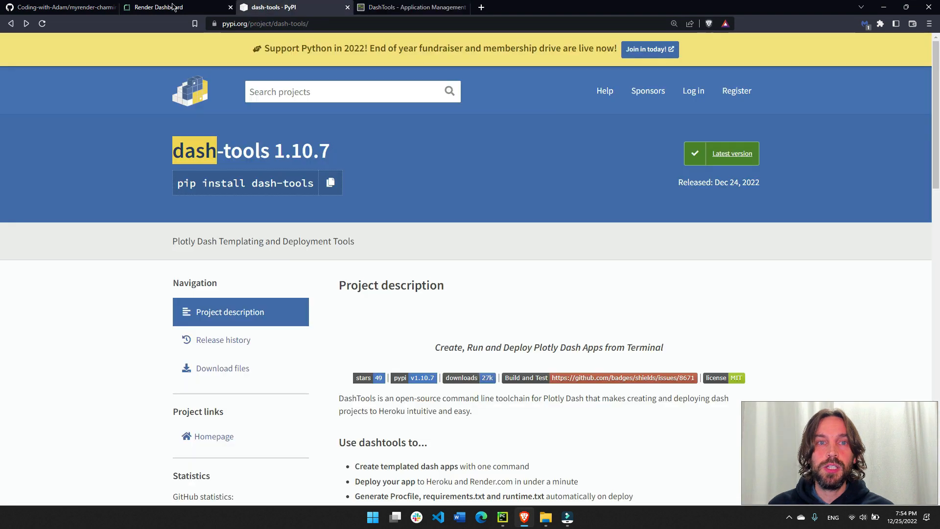
click(60, 8)
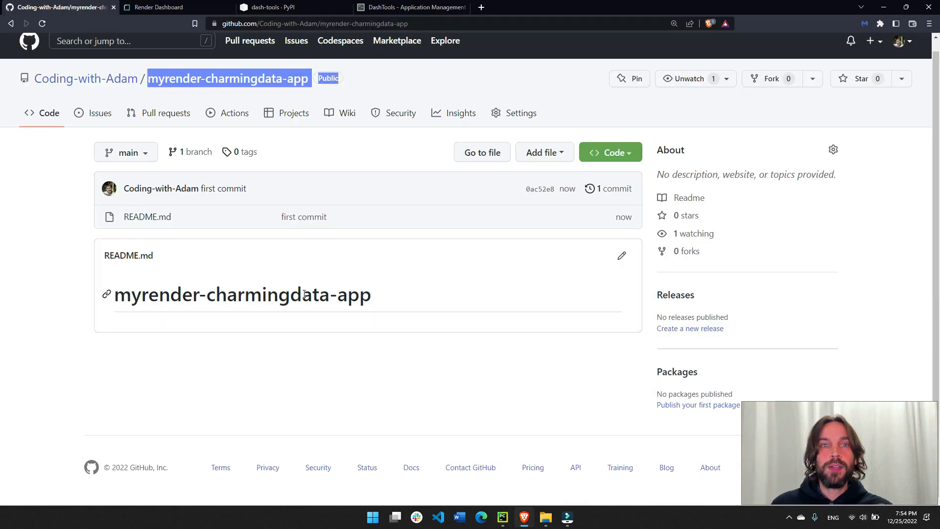
click(162, 6)
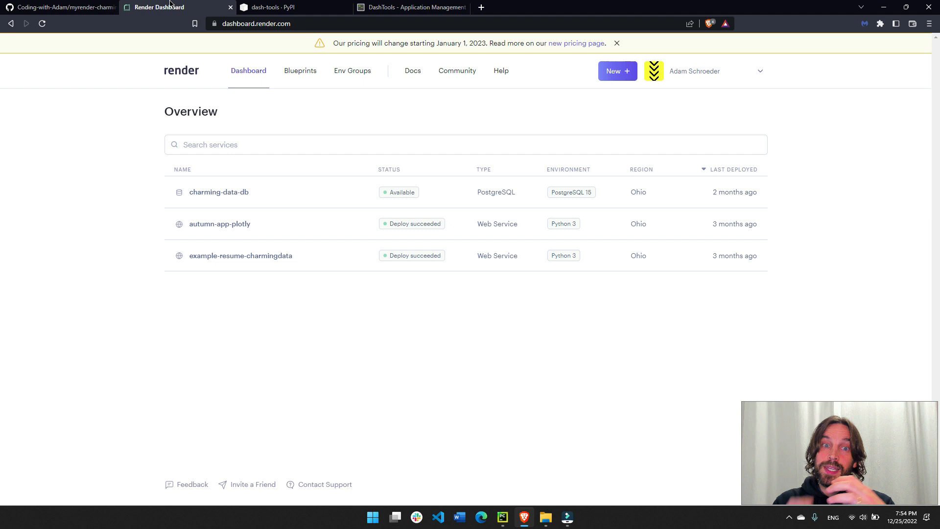
click(57, 6)
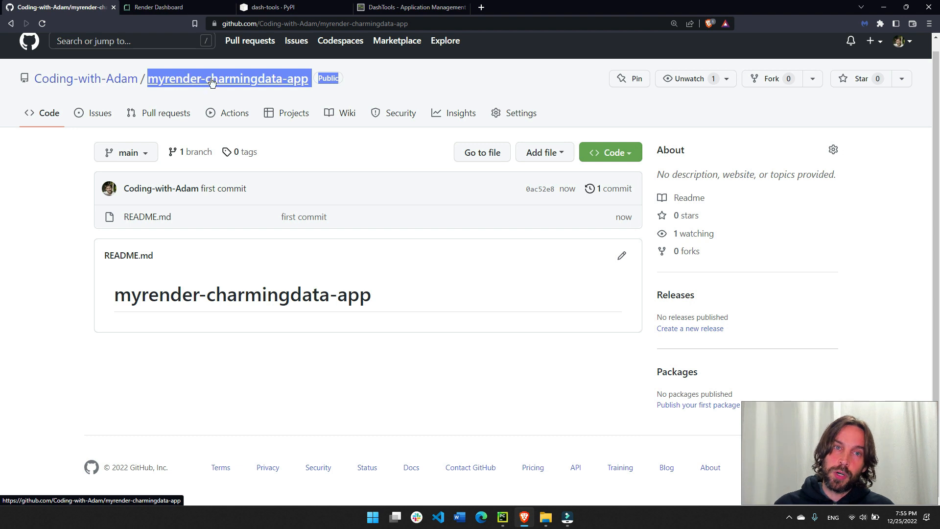
click(168, 7)
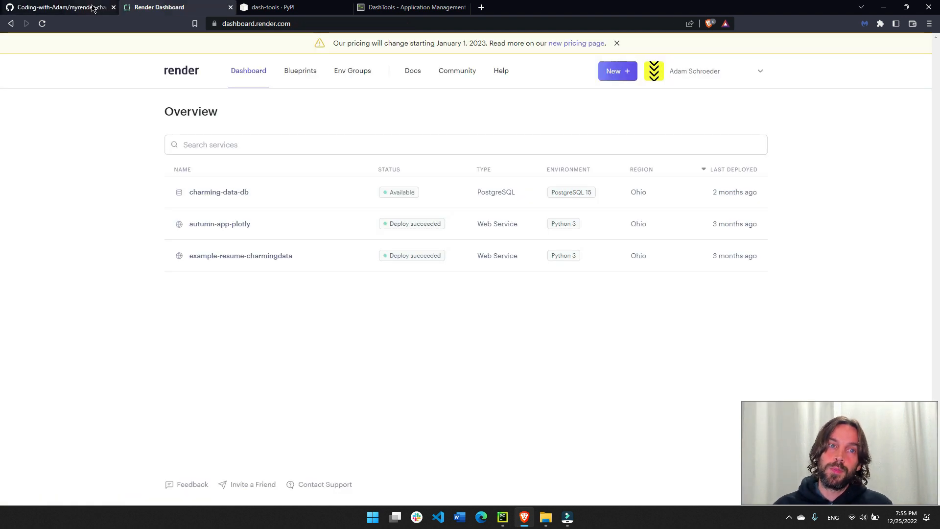
click(60, 7)
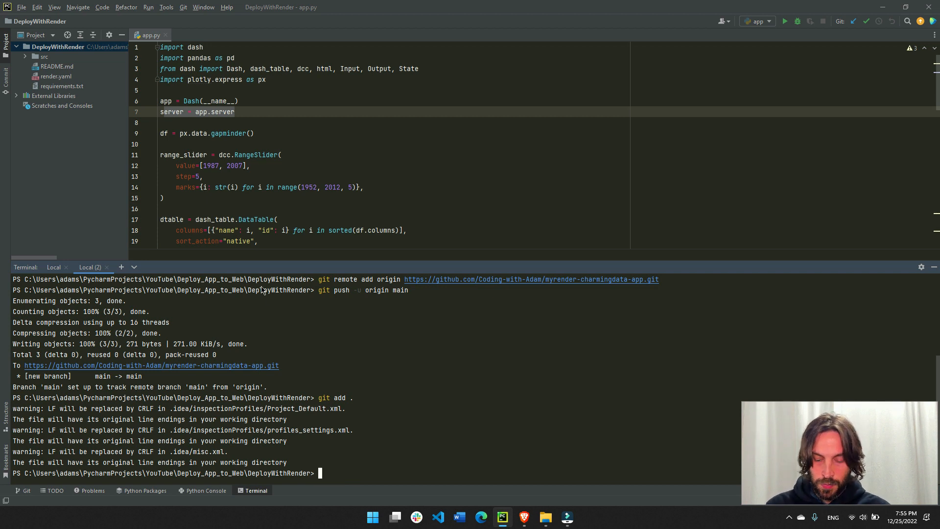
Commit all app files with the message 'adding all my app files'.
text(git commit -am ")
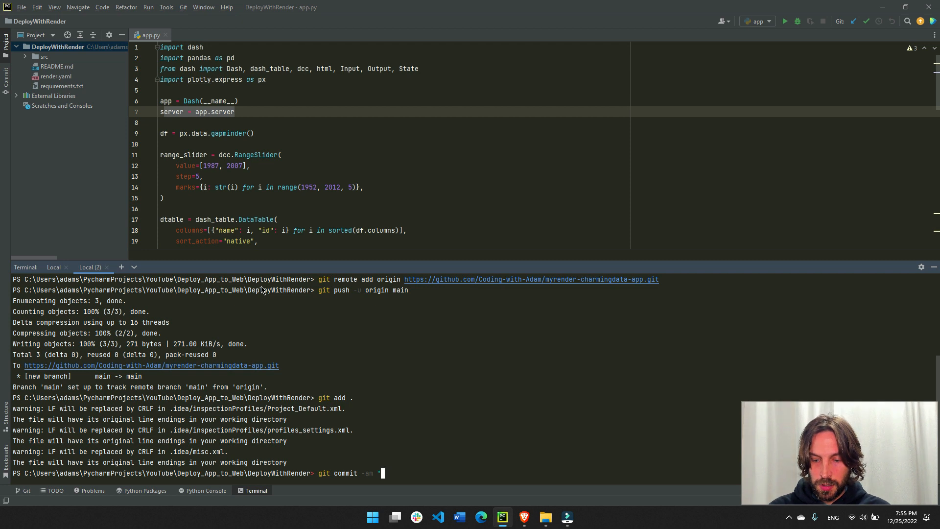
text(adding all my app files)
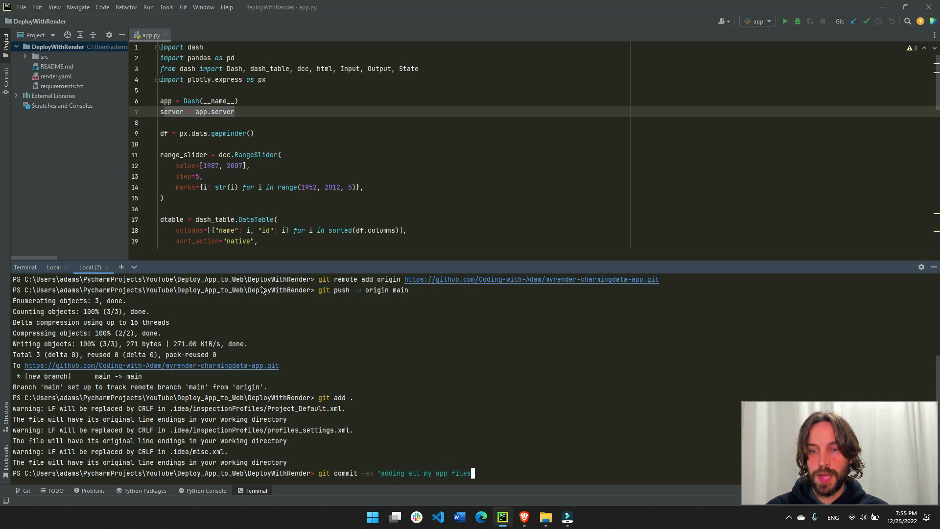
key(enter)
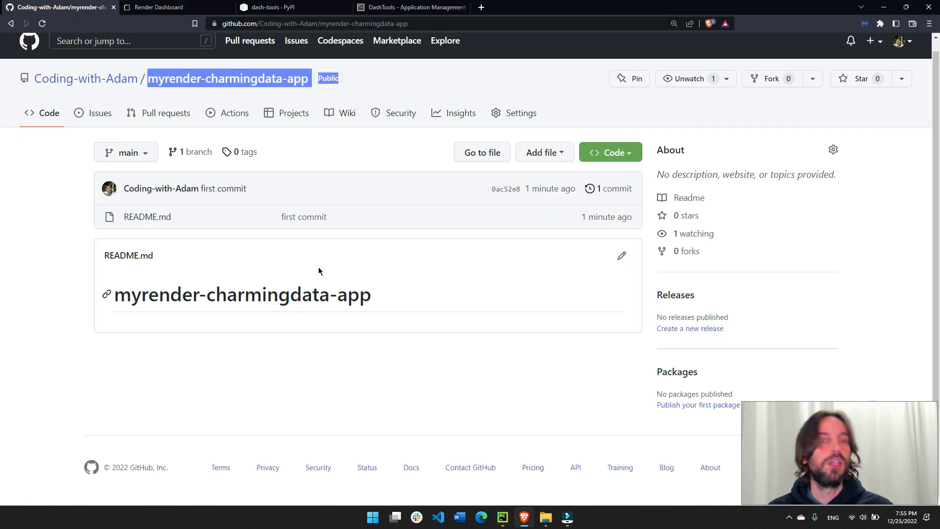
Confirm src, render.yaml and requirements.txt on GitHub, then deploy to Render from DashTools.
click(41, 23)
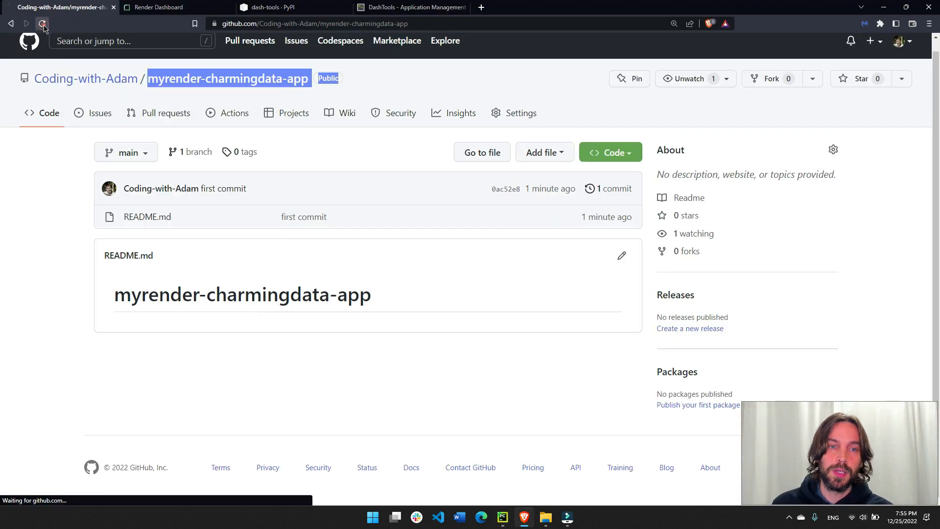
click(42, 23)
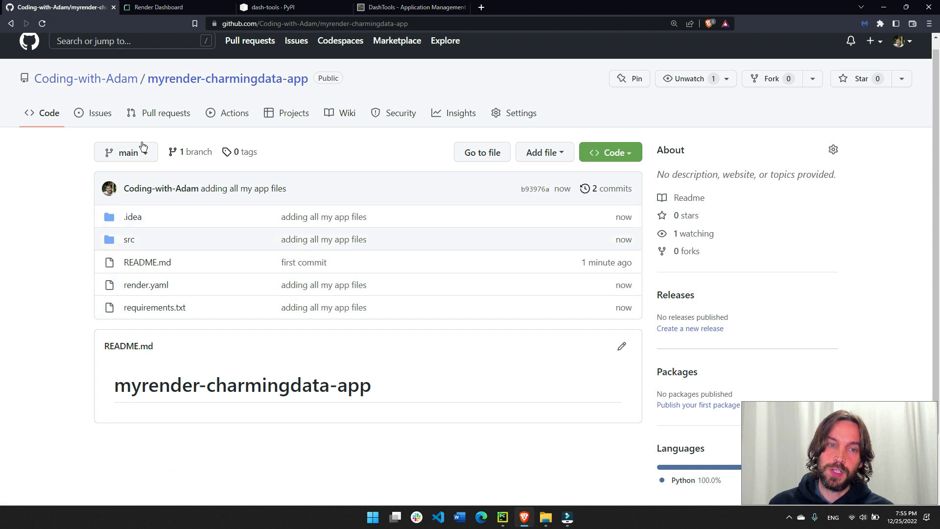
click(154, 307)
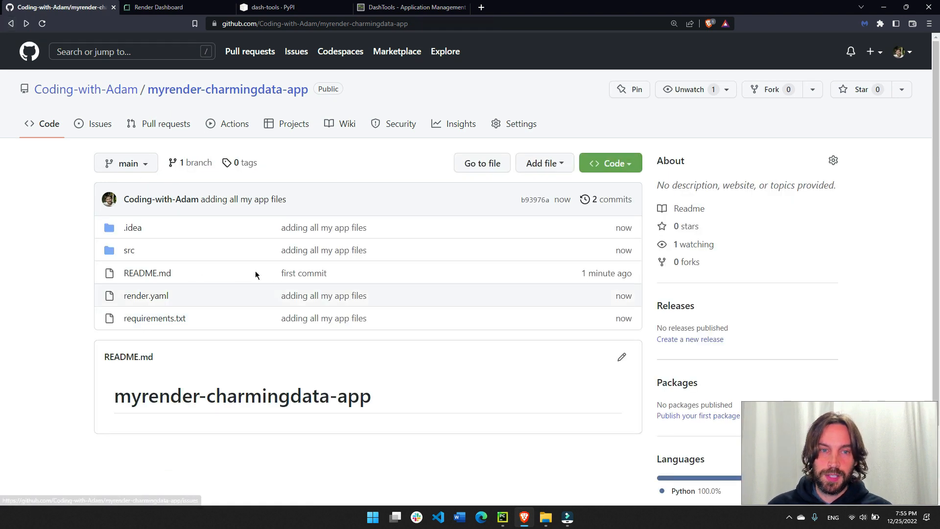
click(412, 7)
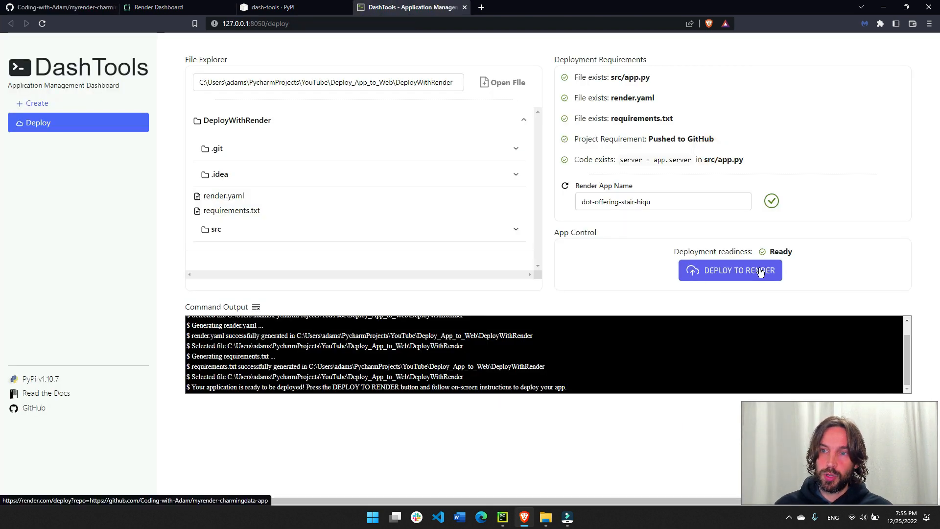
click(729, 270)
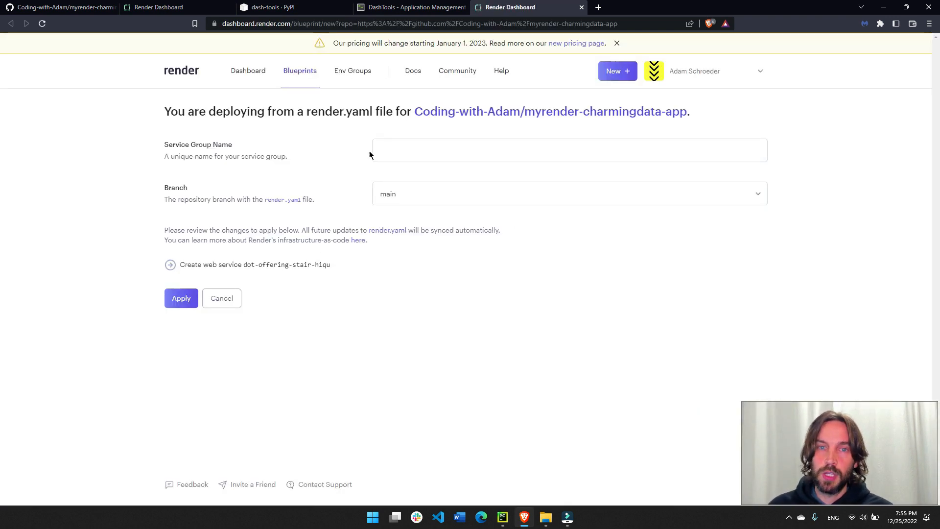
Apply the Render blueprint with service group name dashapp-charmingdata.
text(sd)
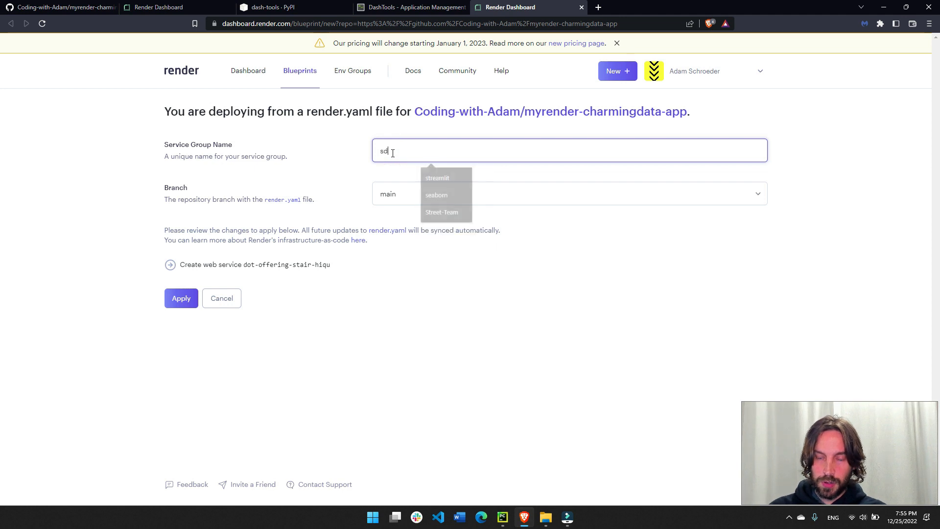
text(dashapp-charmingdata)
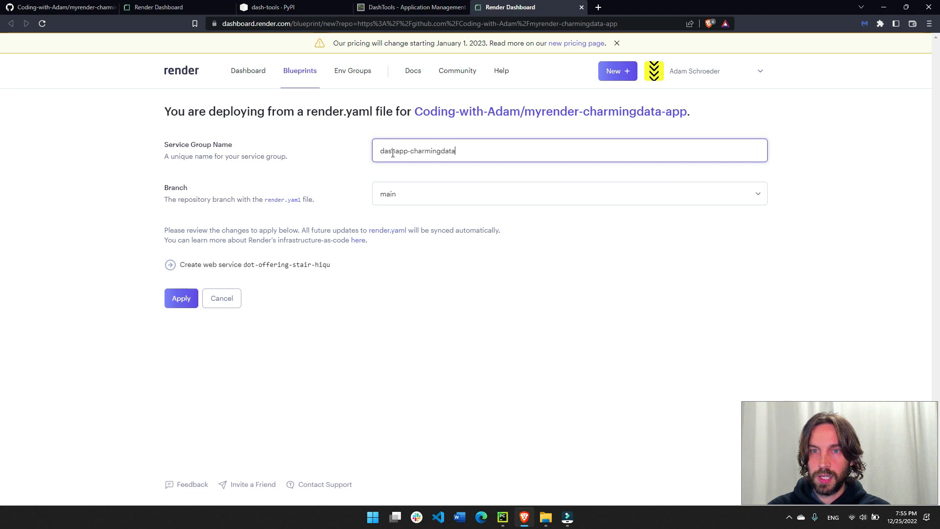
click(180, 298)
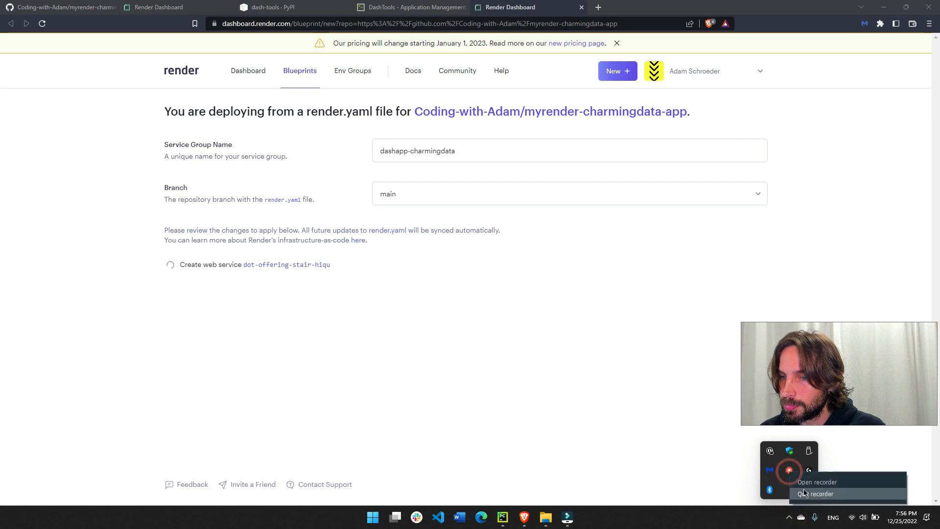
click(816, 482)
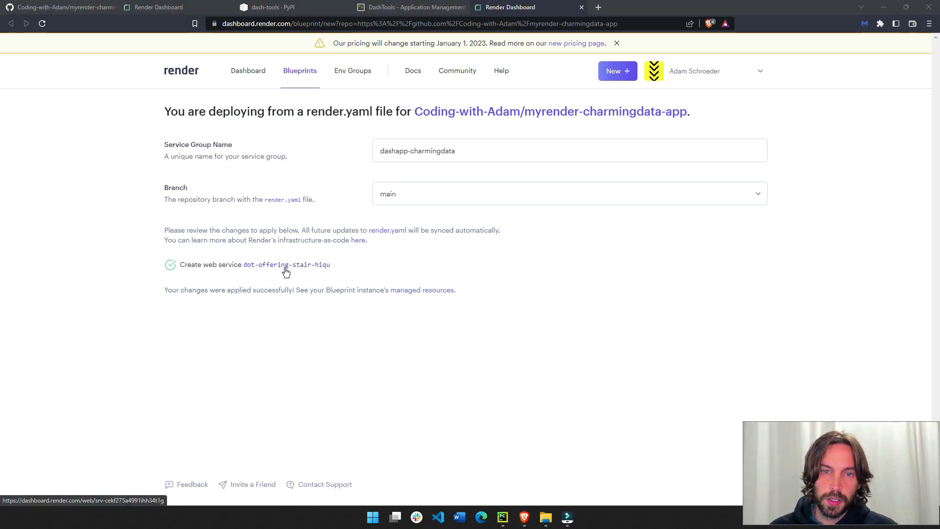
Open the live dot-offering-stair-hiqu app's onrender.com URL in a new tab.
click(286, 264)
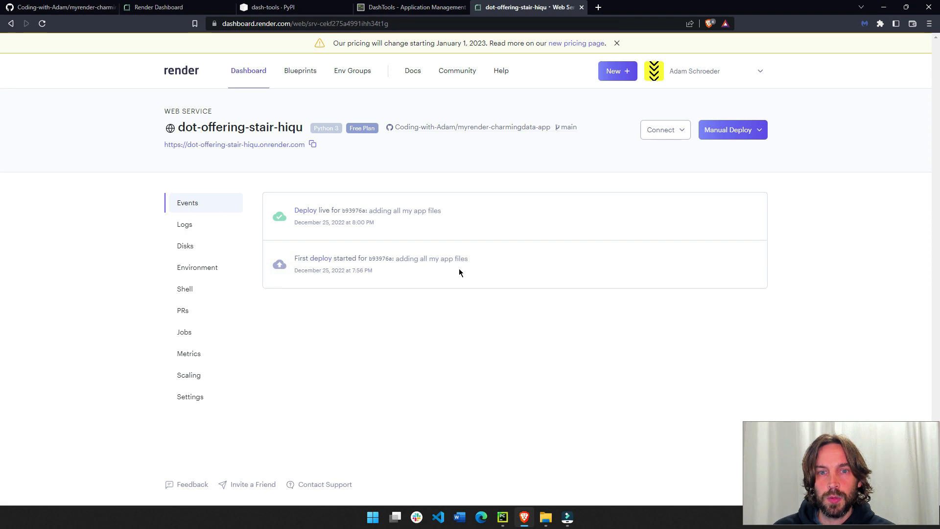
mouse_move(226, 144)
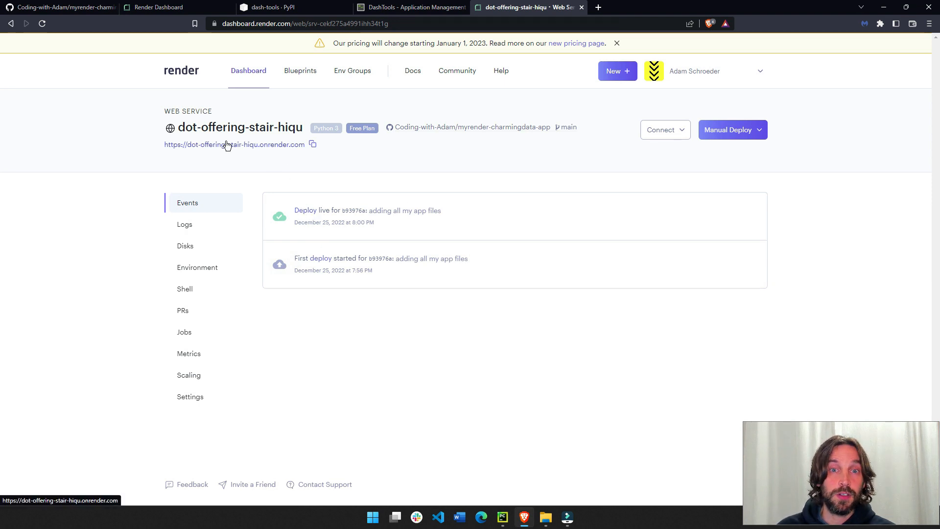
right_click(234, 144)
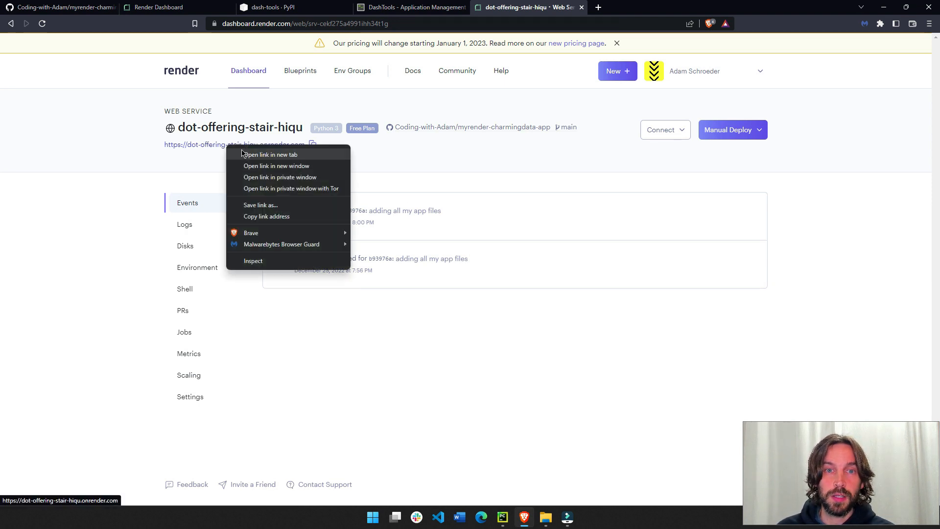
click(269, 154)
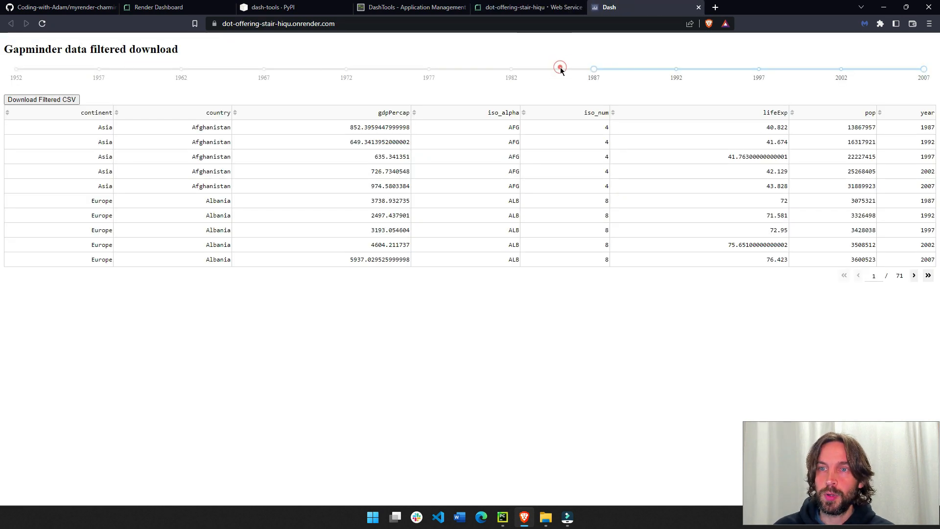
Filter the live table to 1962–1972, download the filtered CSV, and select the app URL.
drag(559, 67, 181, 67)
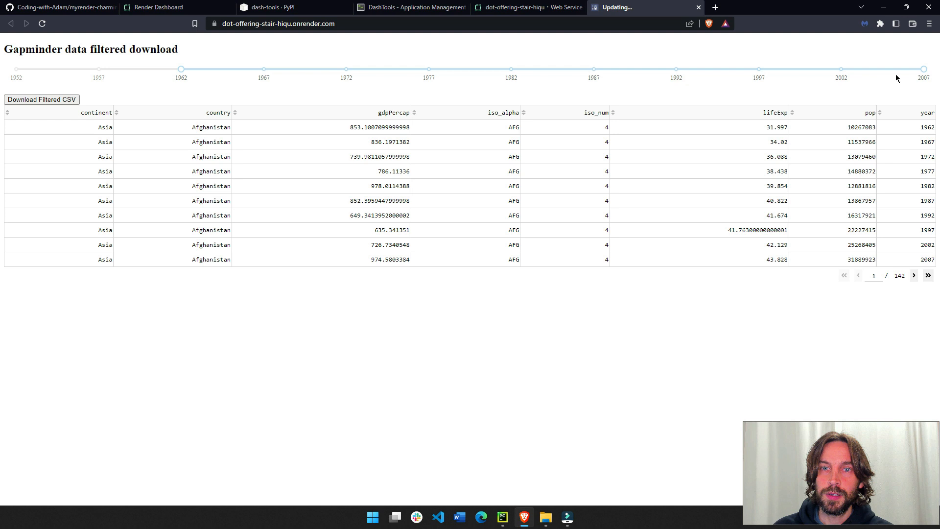
drag(924, 67, 346, 67)
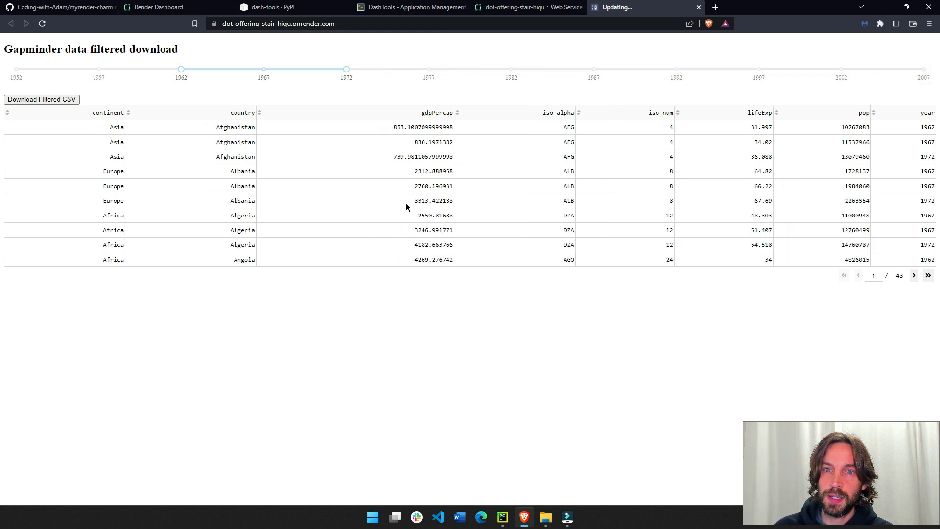
click(41, 99)
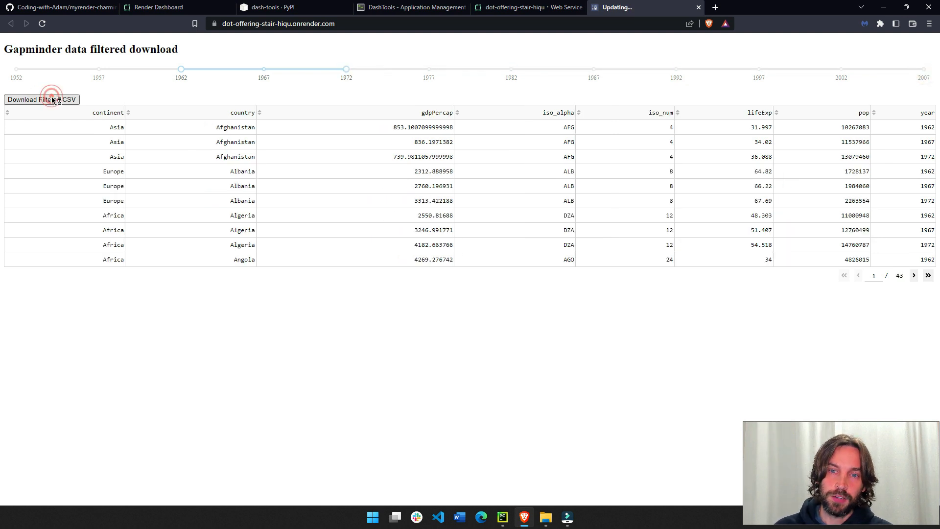
click(41, 99)
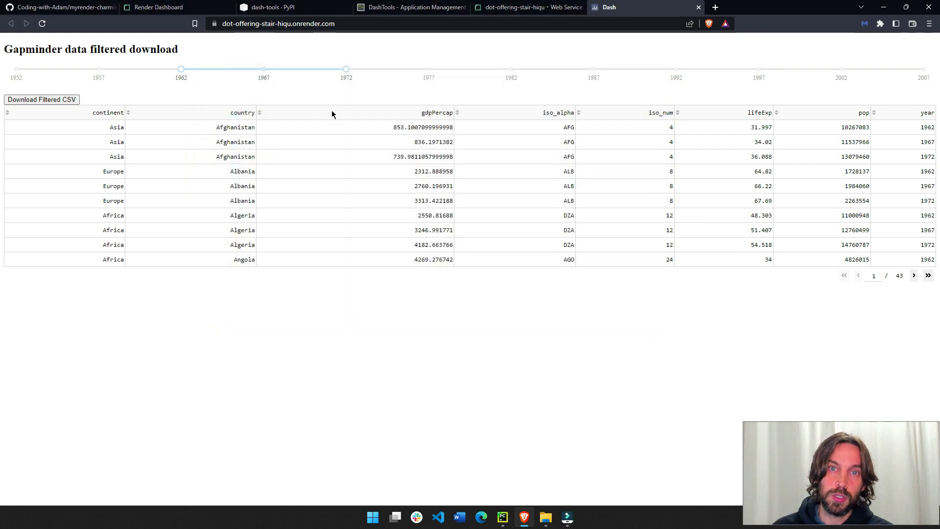
click(285, 23)
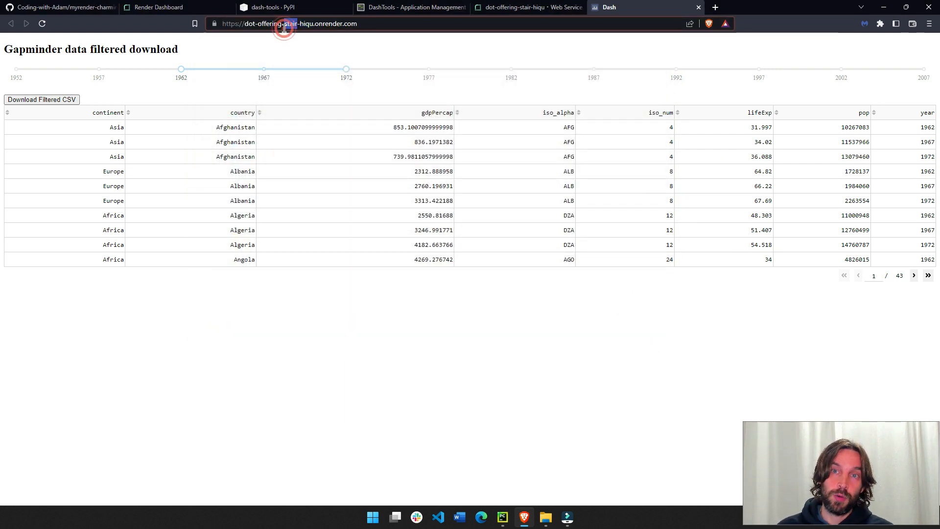
double_click(283, 24)
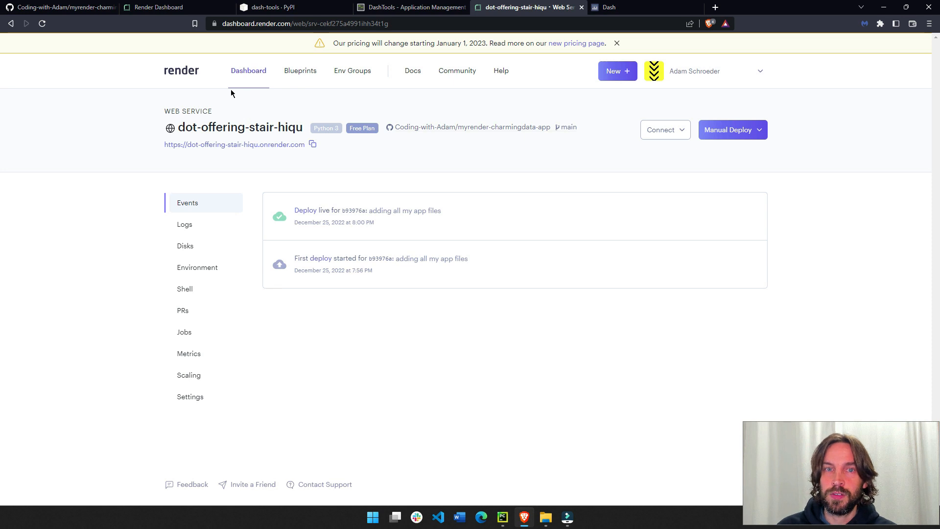
Open dot-offering-stair-hiqu from the Render dashboard and view its Manual Deploy options without deploying.
click(248, 70)
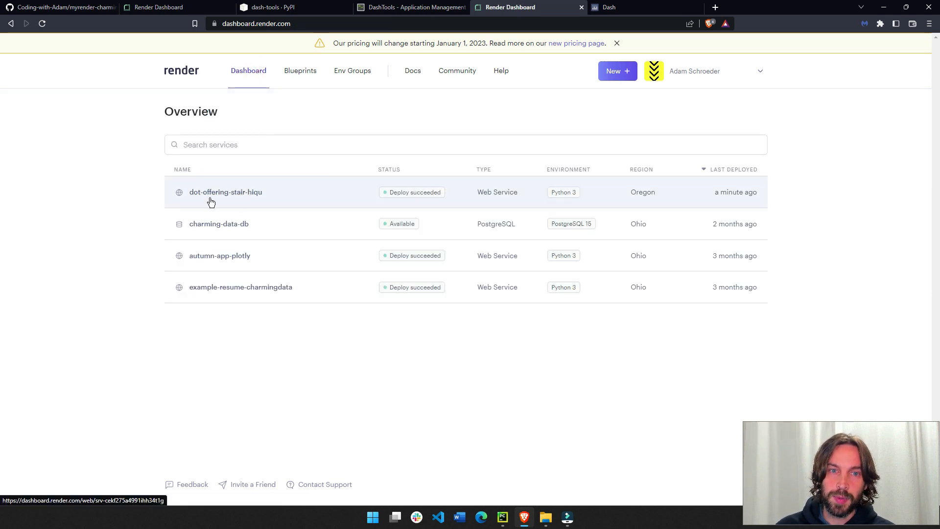
click(226, 192)
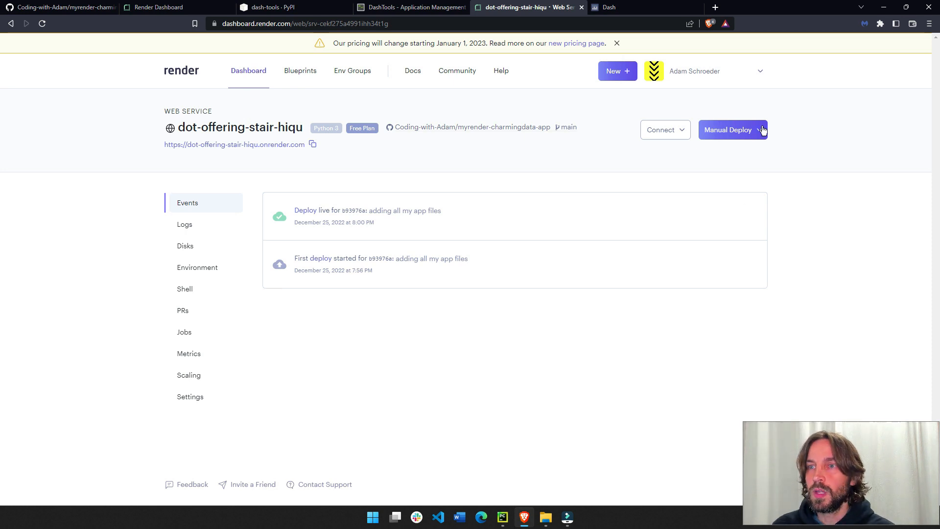
click(732, 129)
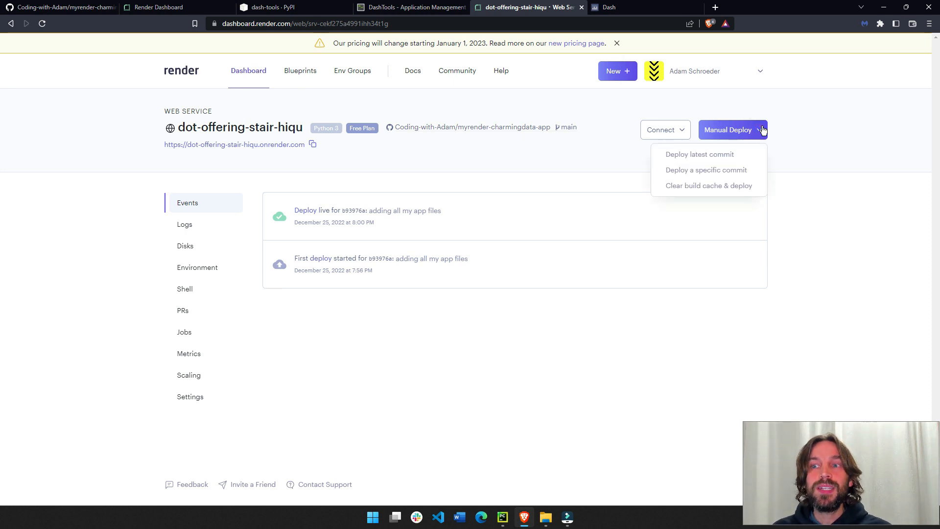
click(796, 157)
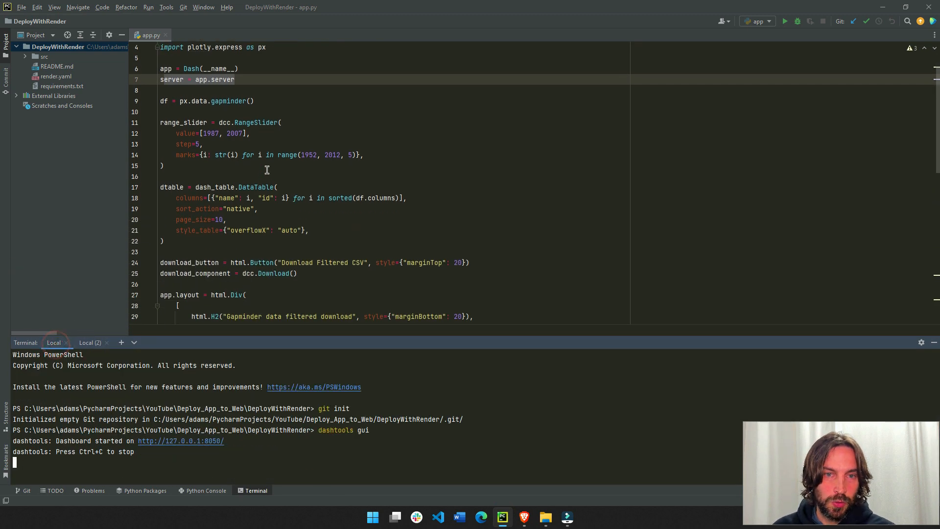
Run app.py locally using the gutter run icon's Run 'app' option.
click(144, 256)
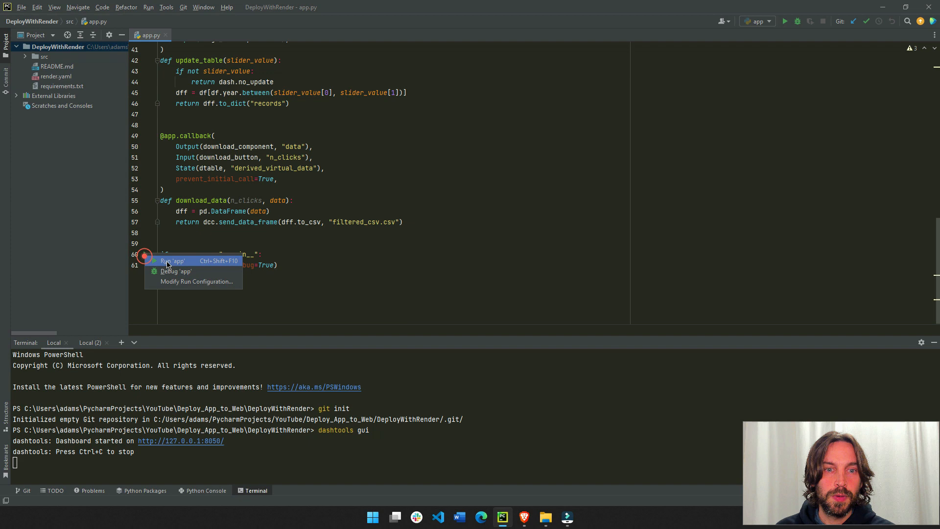
click(172, 260)
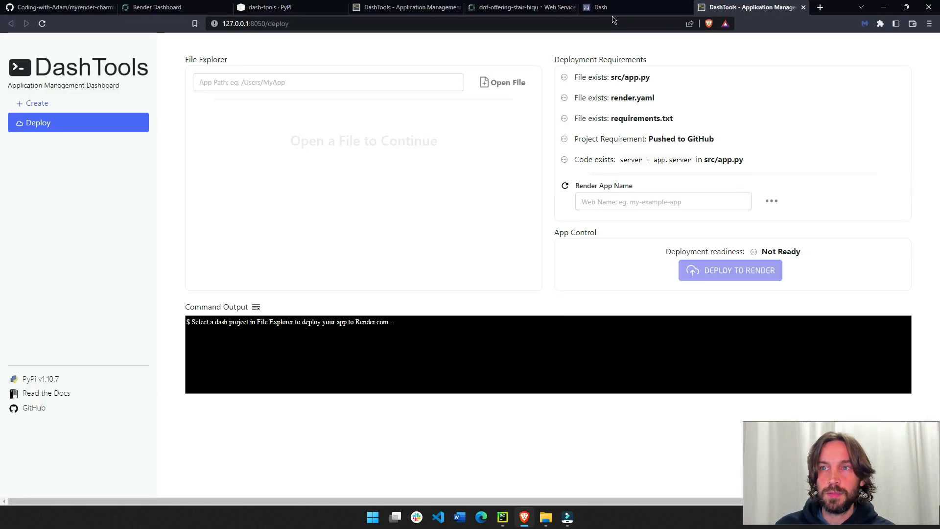
click(502, 517)
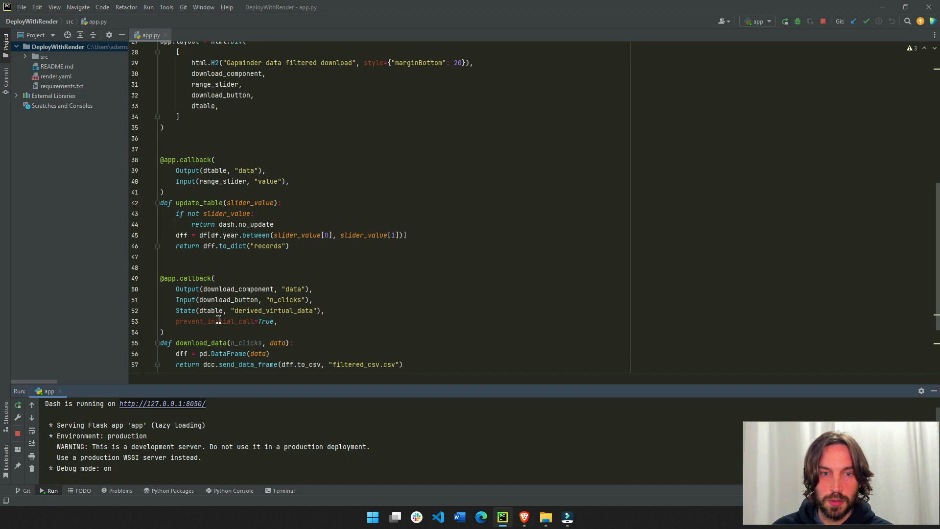
Add port=8071 to the app.run_server call in app.py.
scroll(down, 3)
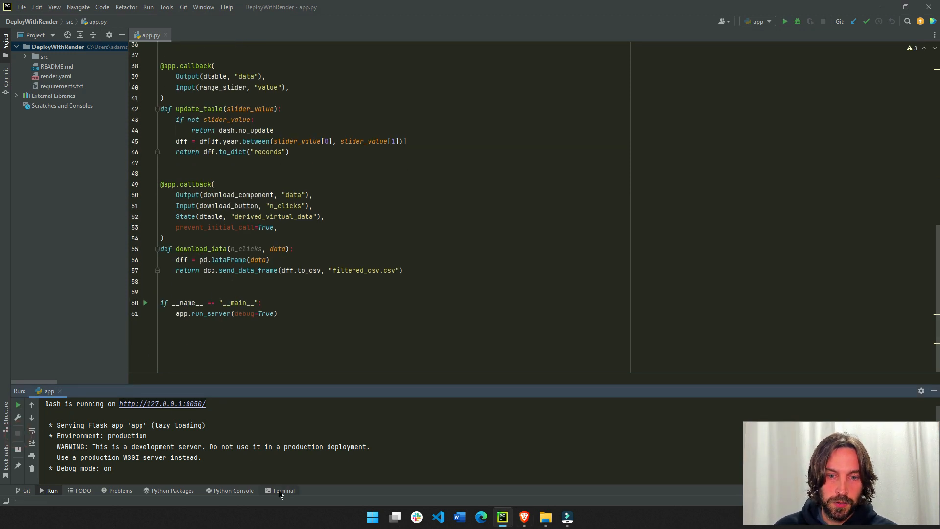
click(275, 313)
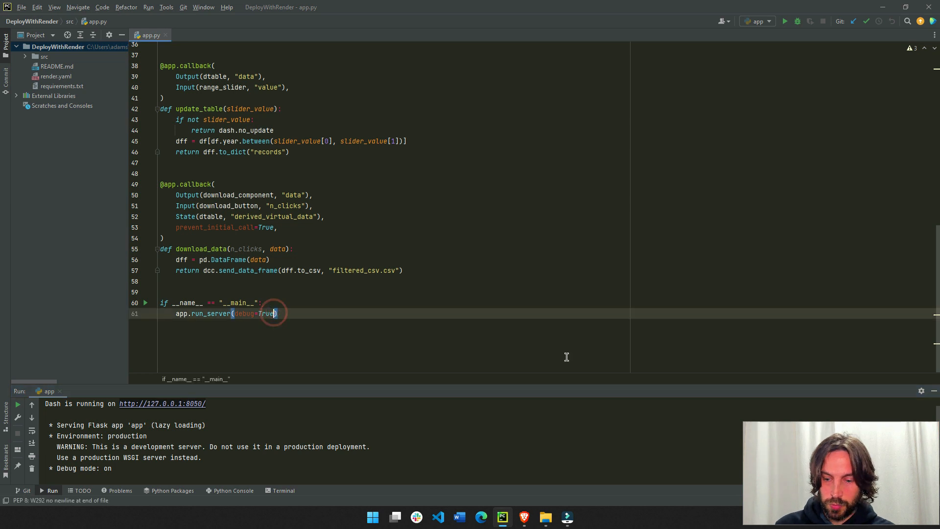
text(, port)
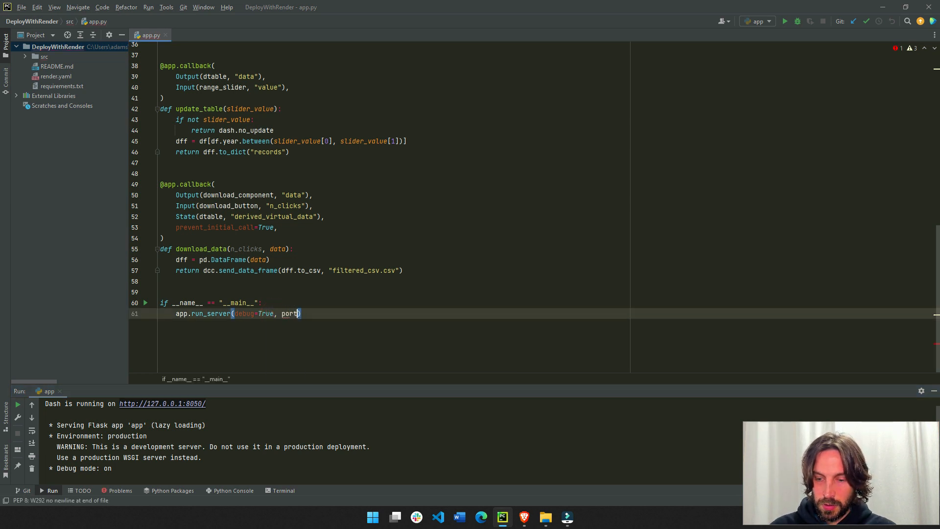
text(=8071)
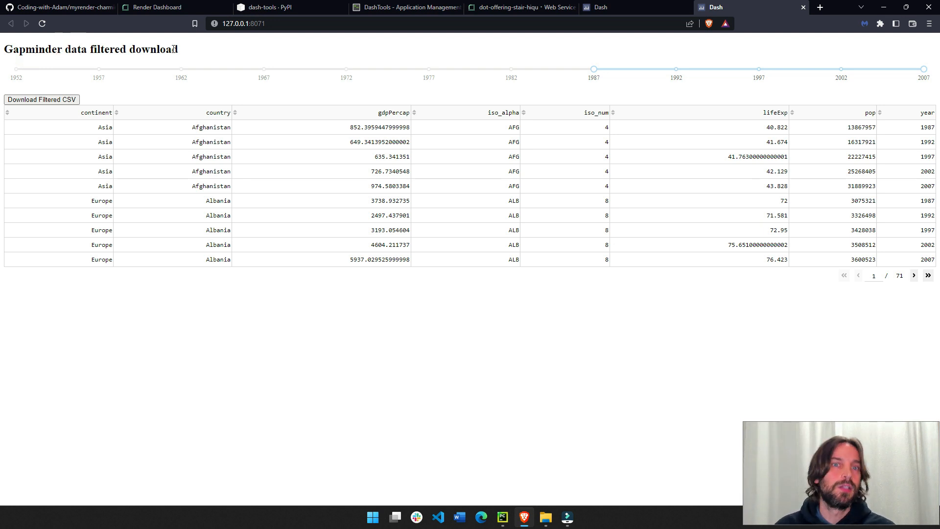
double_click(107, 49)
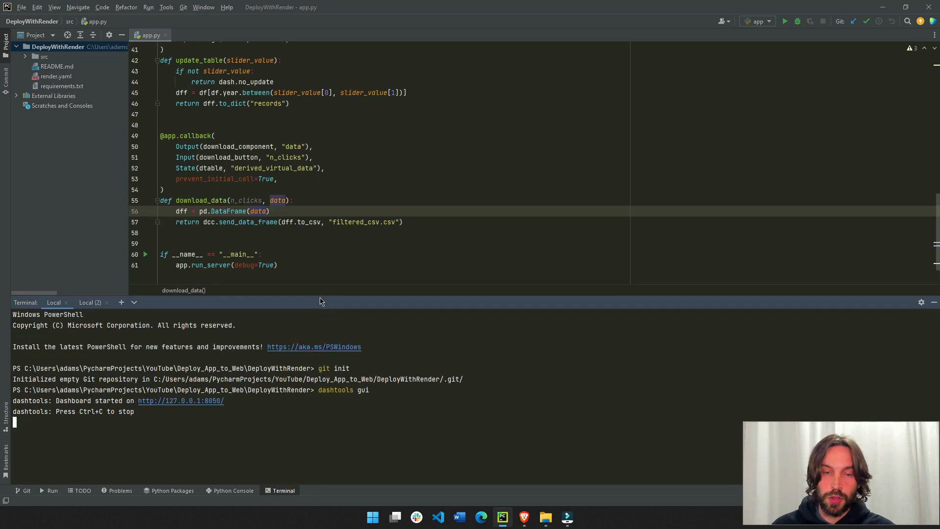
Review src/app.py in the myrender-charmingdata-app GitHub repository, then return to PyCharm.
key(alt+tab)
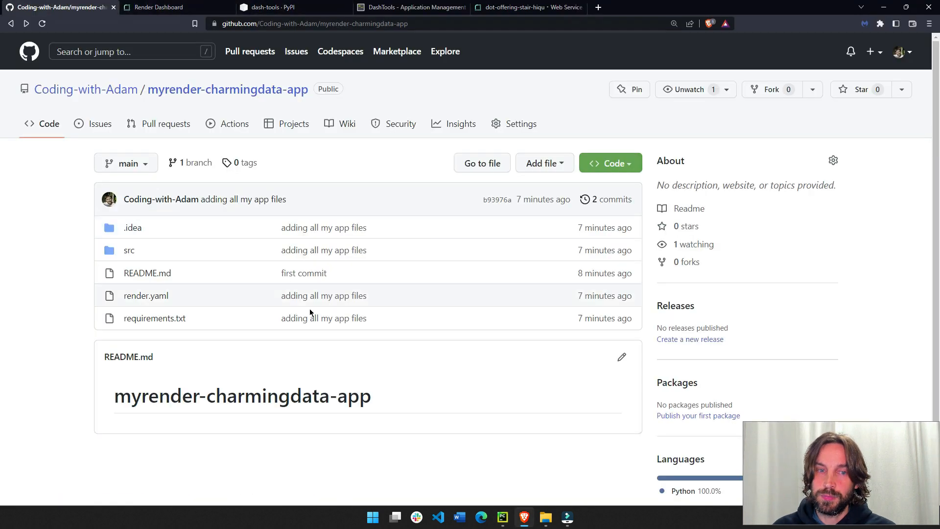
click(128, 251)
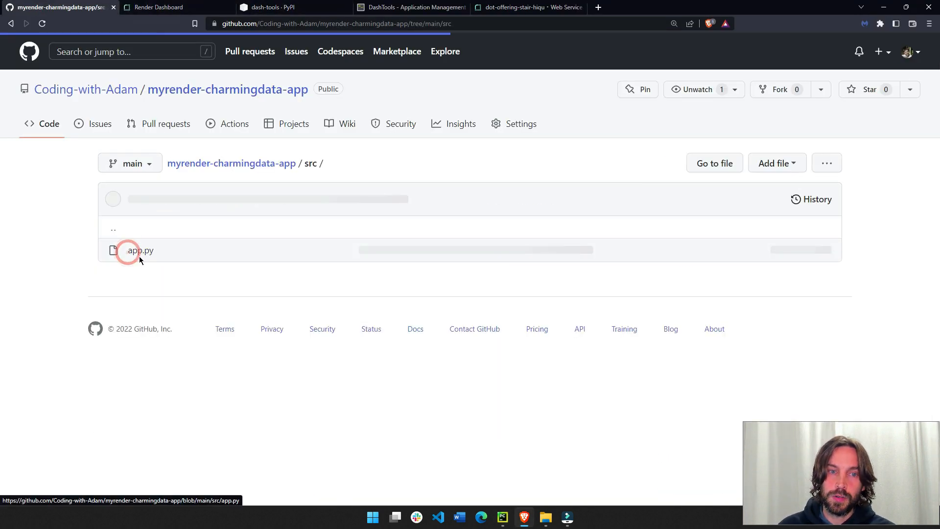
click(139, 250)
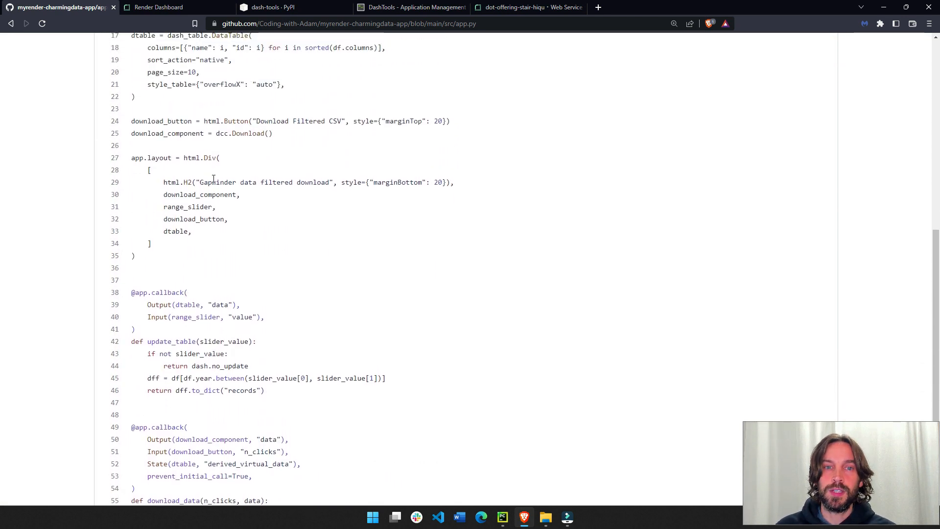
key(alt+tab)
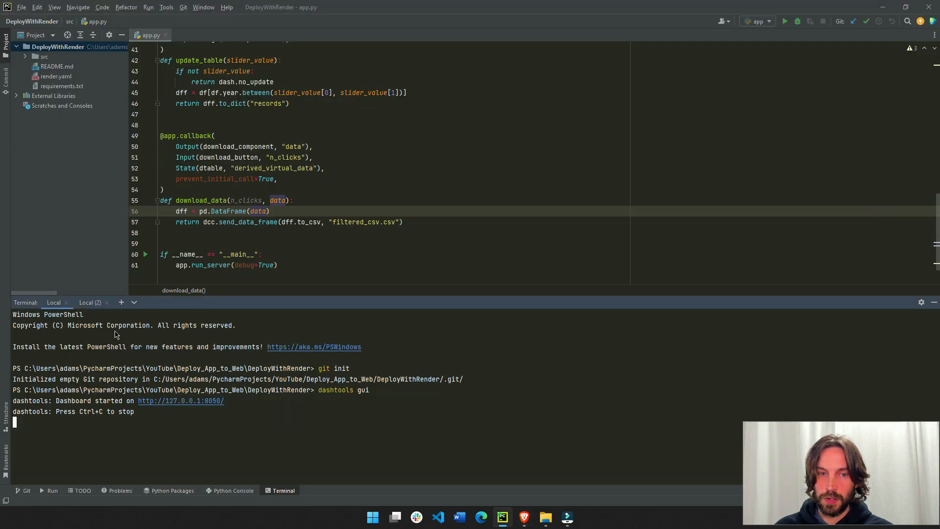
In the second terminal, stage all changes, commit as 'updated title', and push.
click(89, 302)
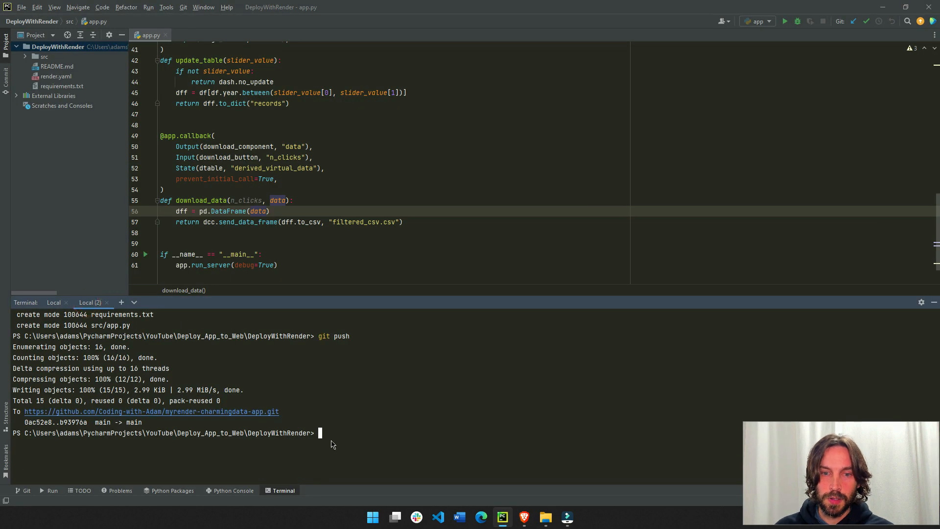
text(git add .)
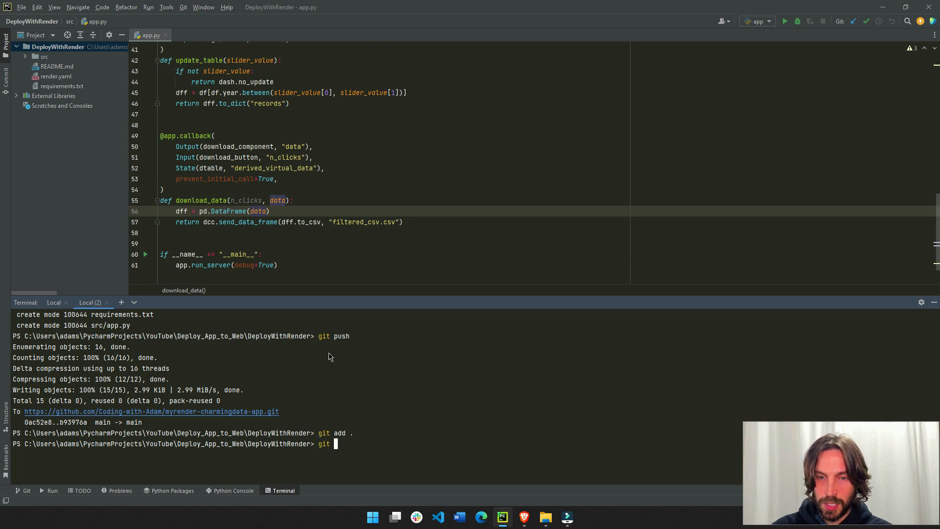
text(commit -m)
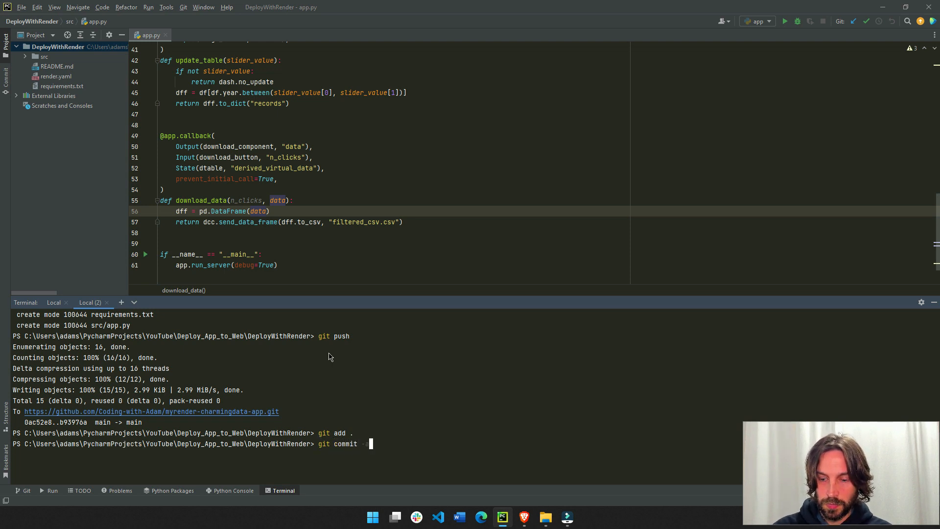
text(-am "upda)
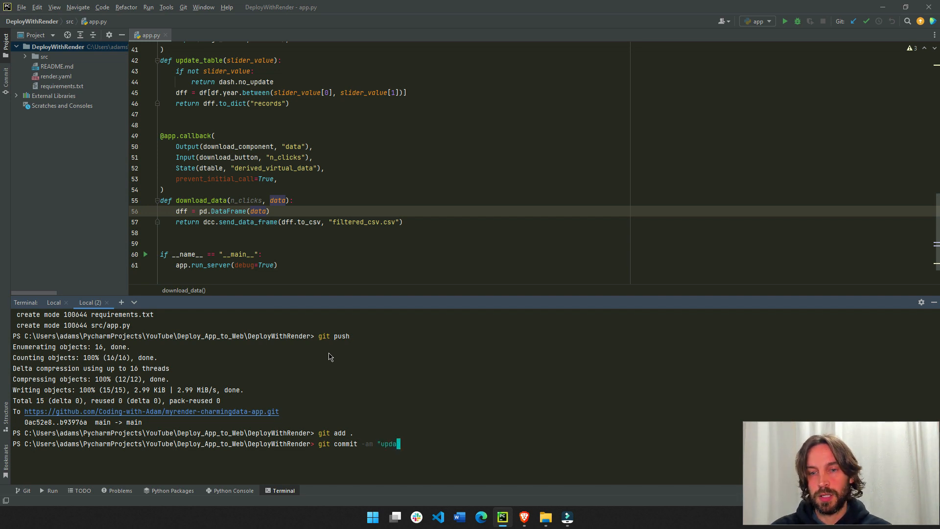
text(ted title)
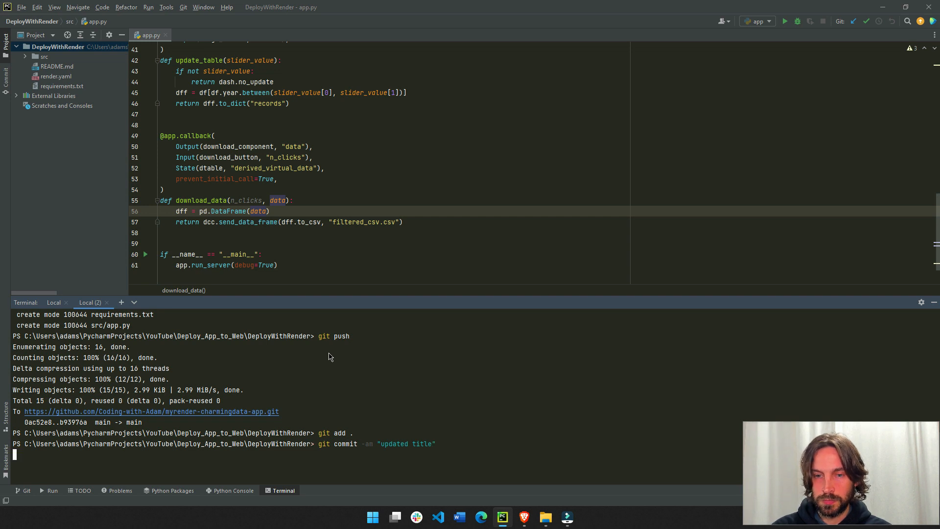
text(git push)
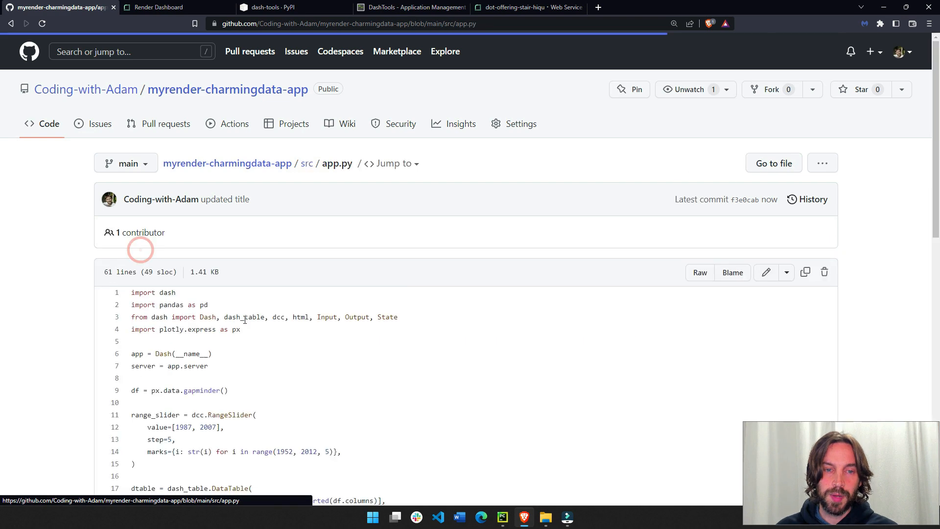
Check src/app.py's latest commit on GitHub and return to the repository home page.
scroll(down, 3)
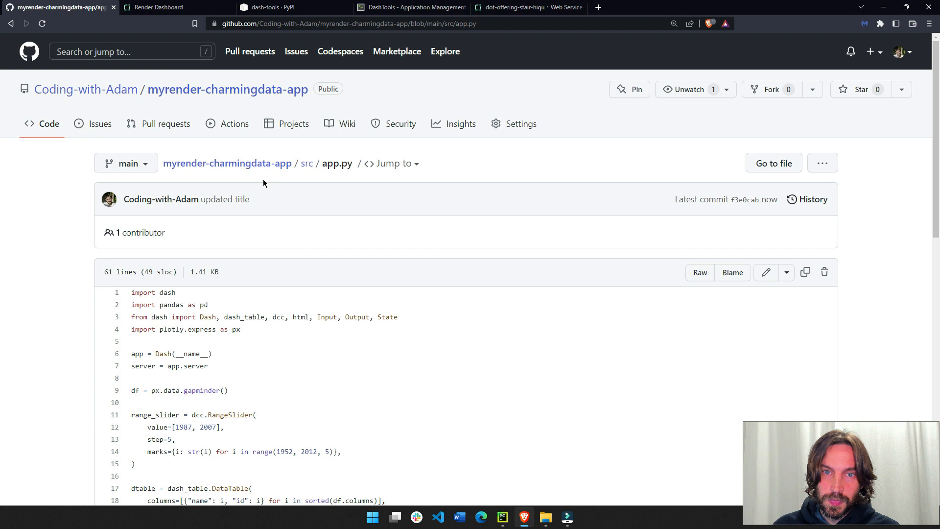
click(227, 163)
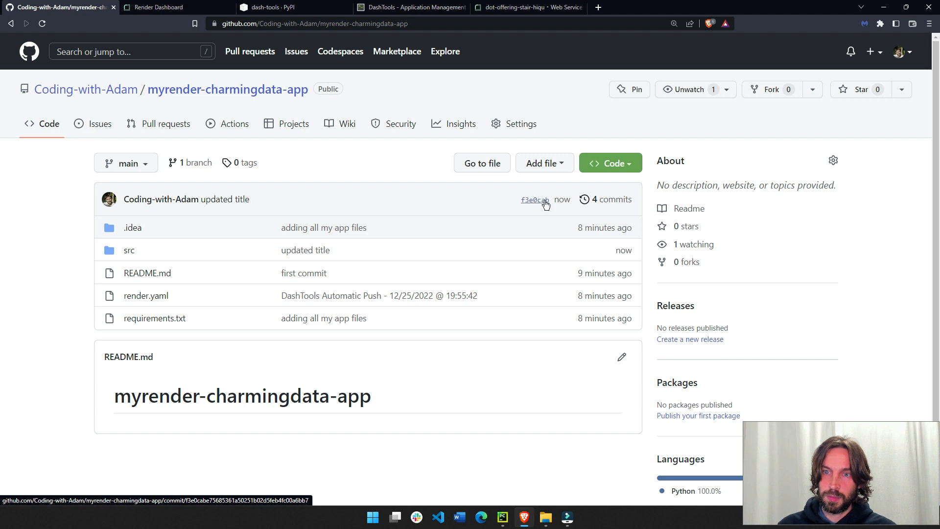
click(532, 200)
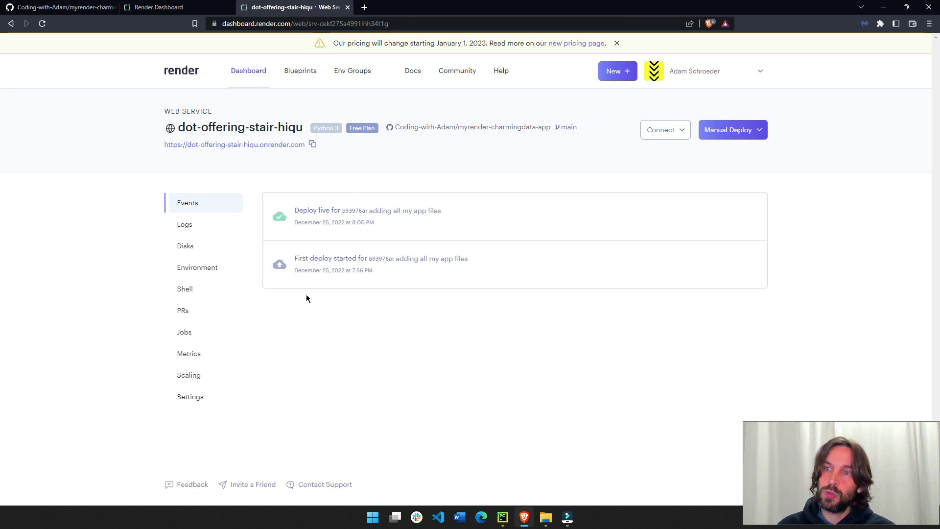
Open dot-offering-stair-hiqu from the Render dashboard and trigger a deploy of the latest commit.
click(248, 71)
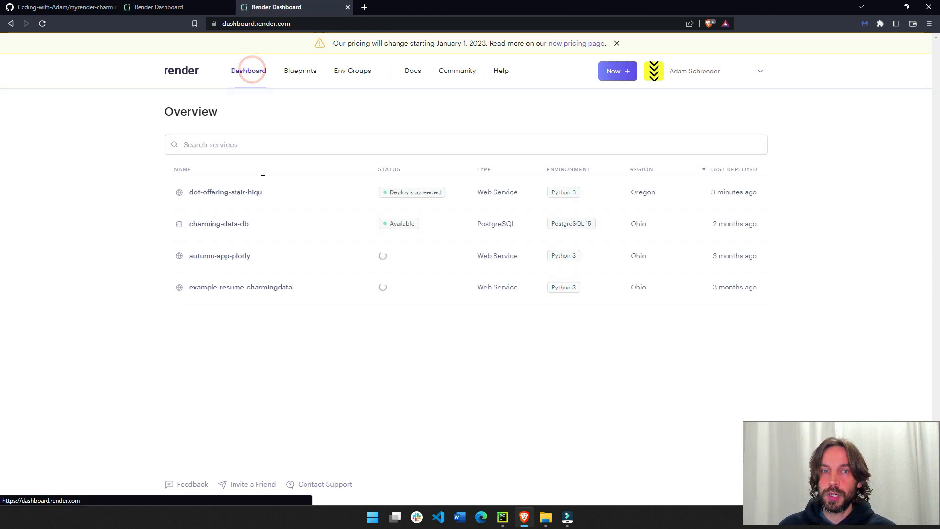
click(225, 192)
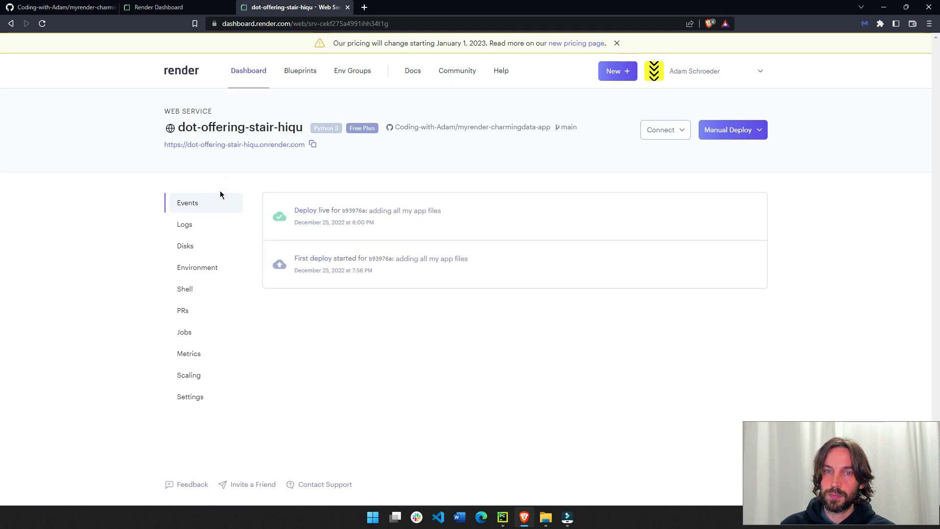
click(731, 129)
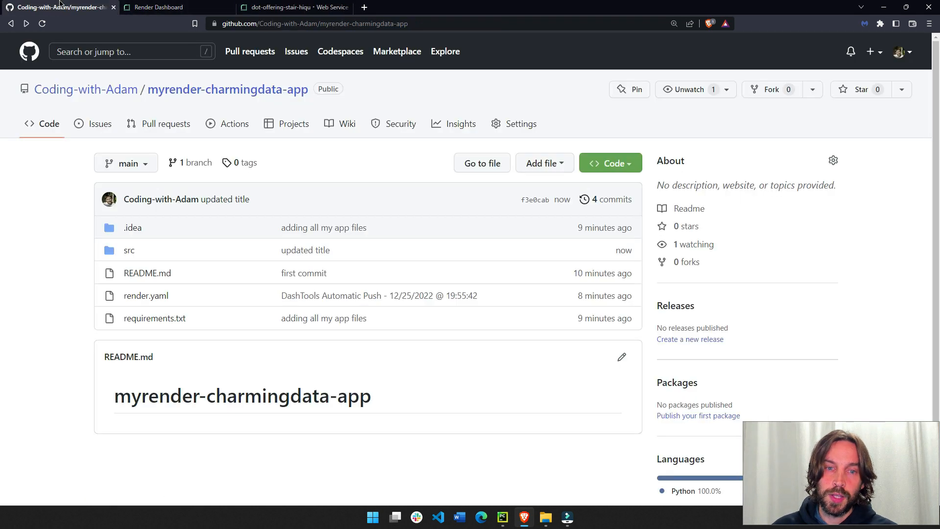
mouse_move(534, 199)
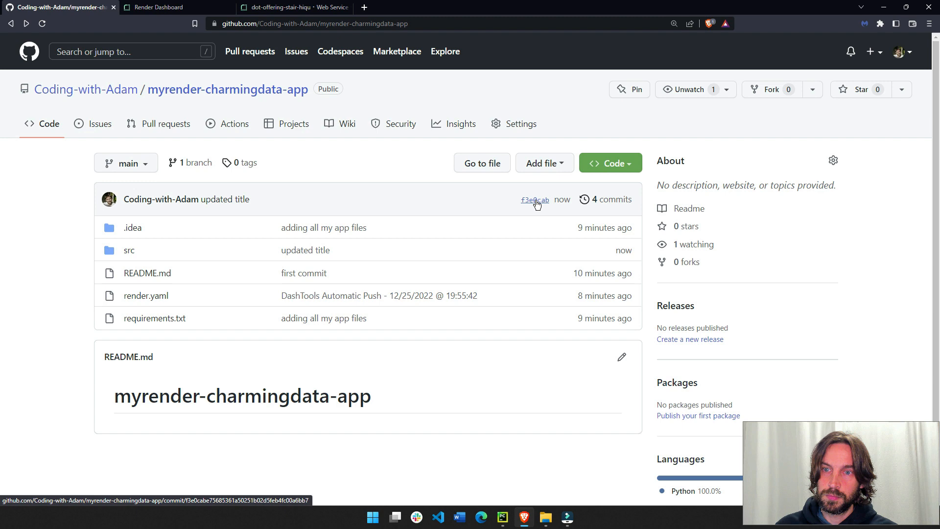
Inspect requirements.txt on GitHub while following the in-progress 'updated title' deploy log.
click(533, 199)
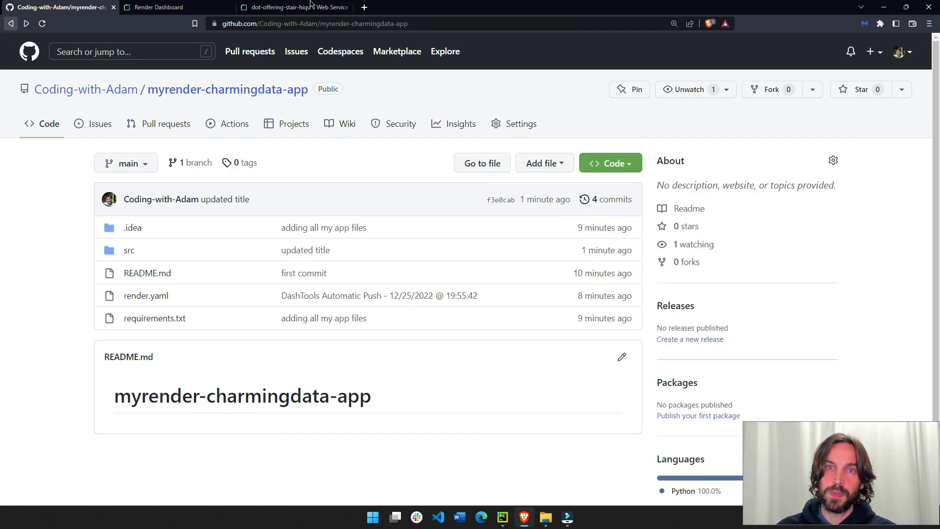
click(293, 7)
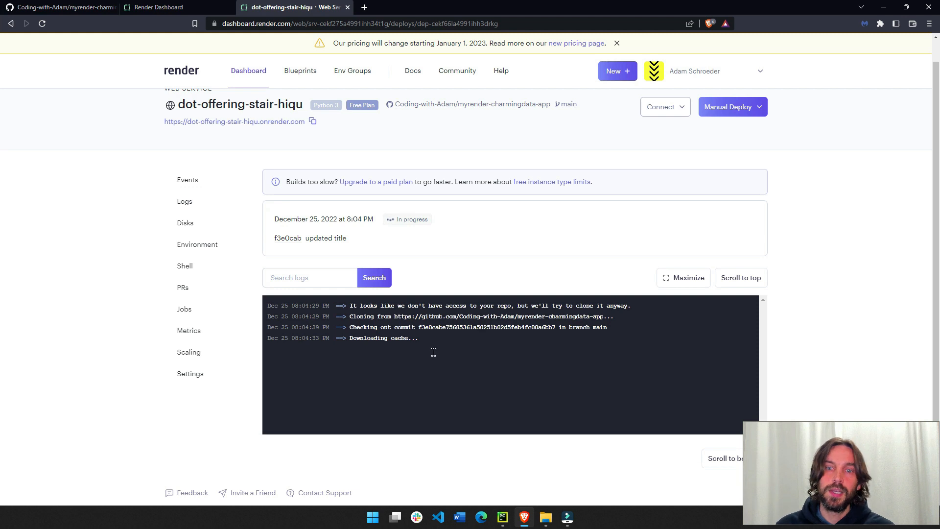
mouse_move(436, 340)
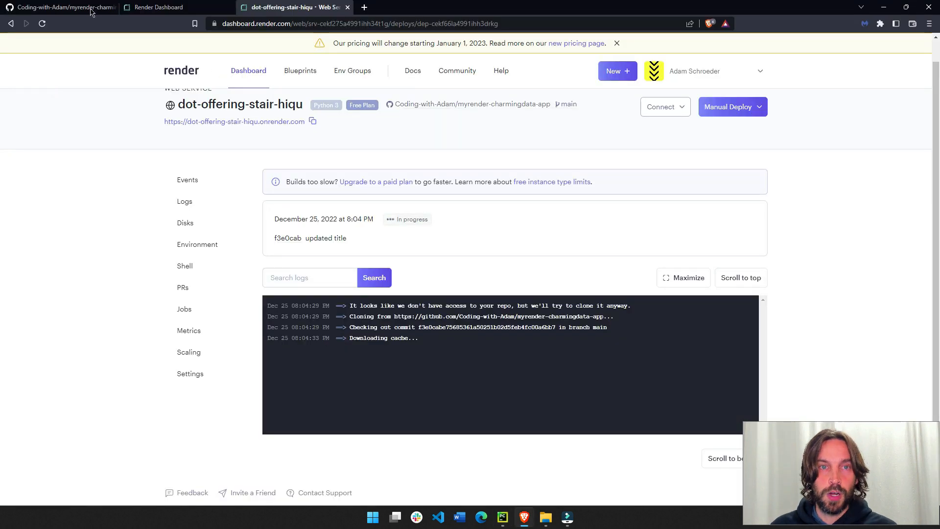
click(59, 8)
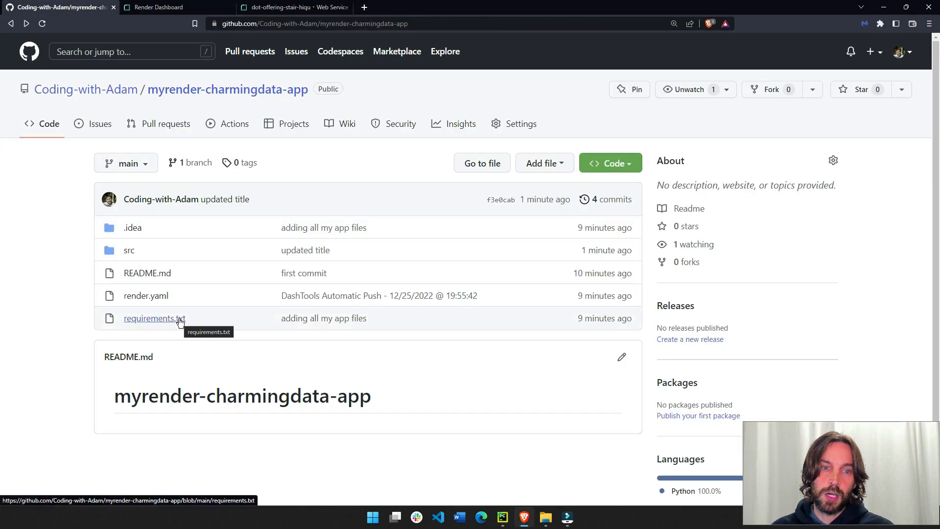
click(154, 317)
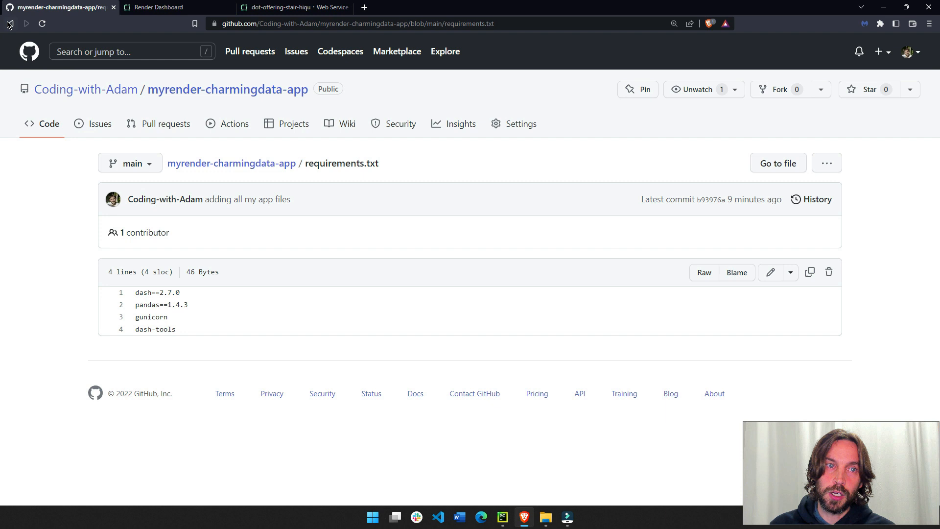
click(294, 8)
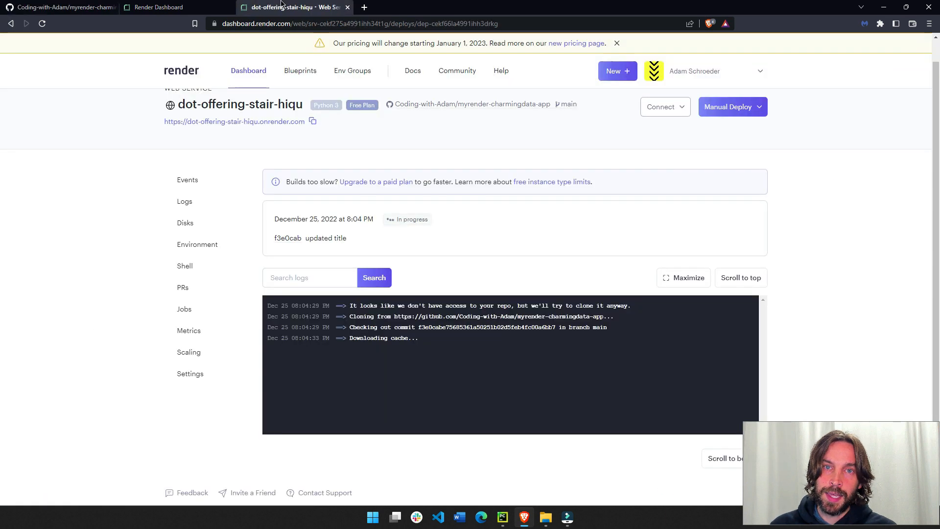
mouse_move(232, 123)
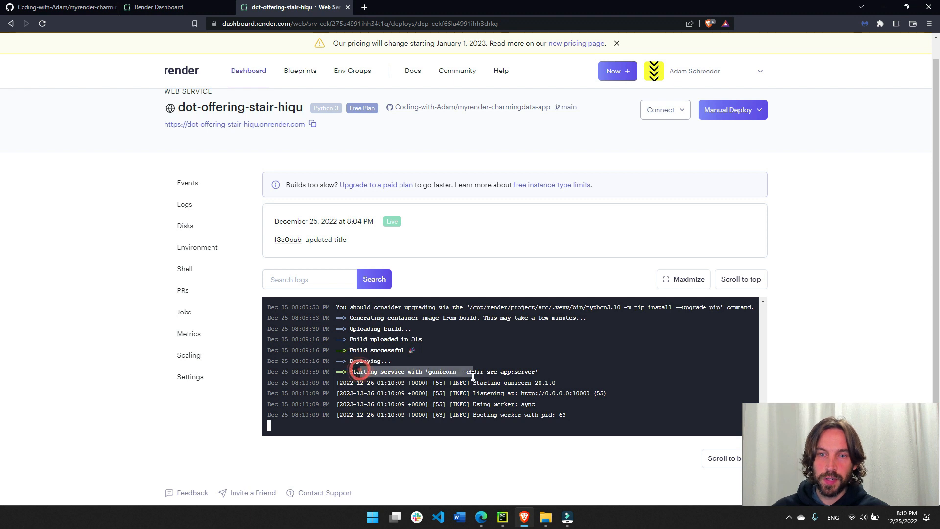
Open the live onrender.com app, move the year slider start to 1982, and return to Render.
click(234, 124)
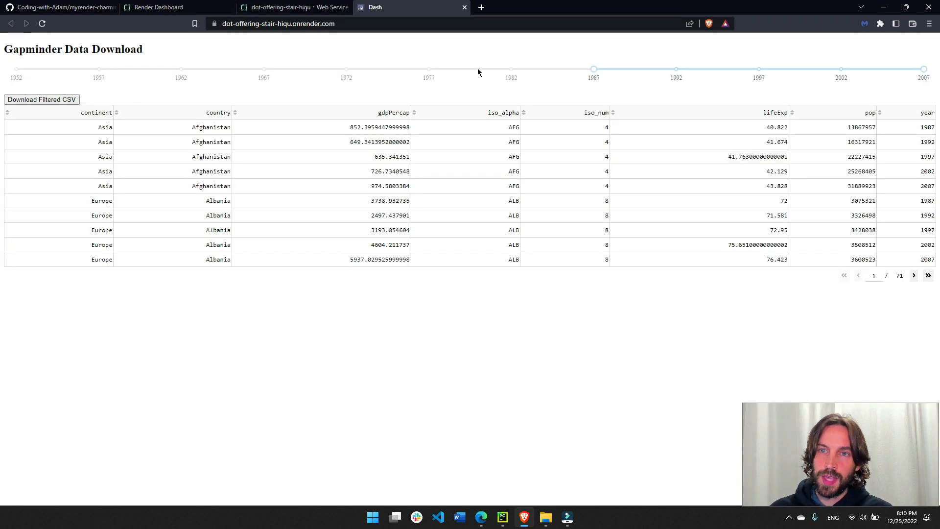
drag(594, 69, 511, 69)
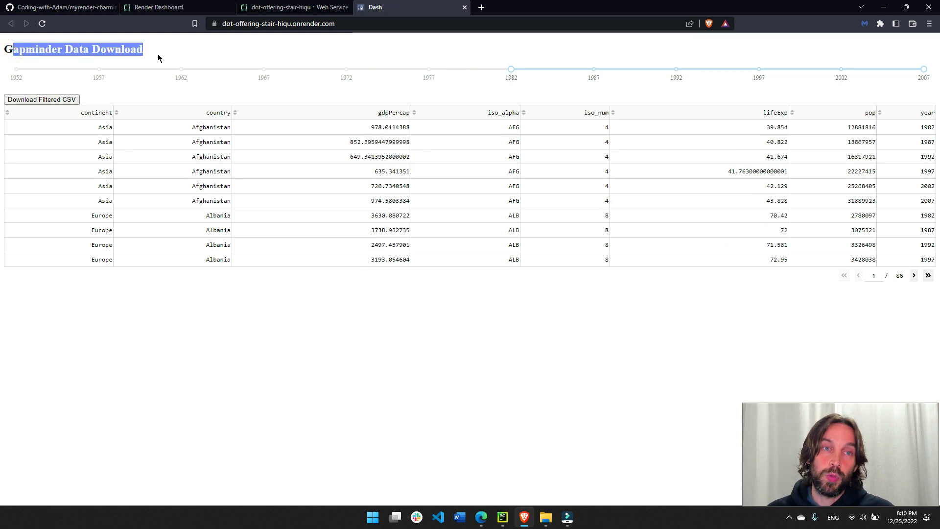
click(60, 7)
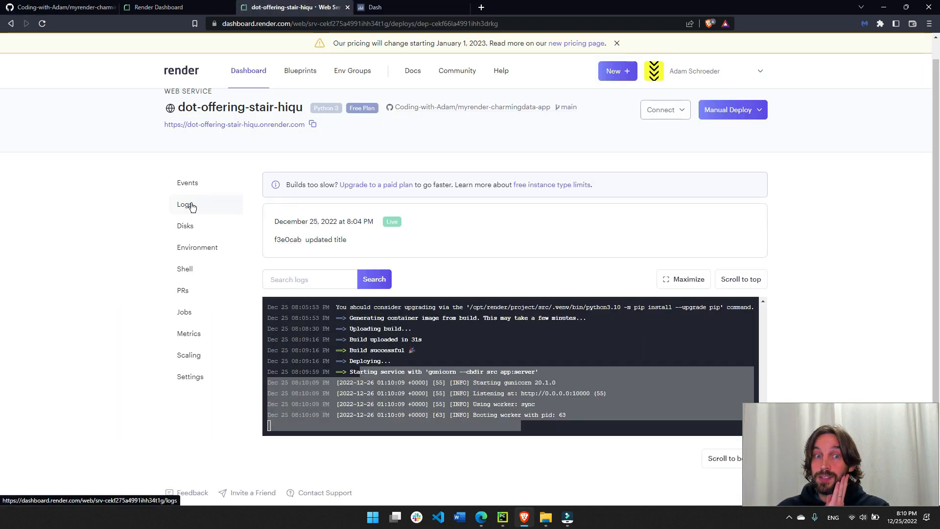
Review the service's Logs and Events, then open and close the Manual Deploy dropdown.
click(187, 204)
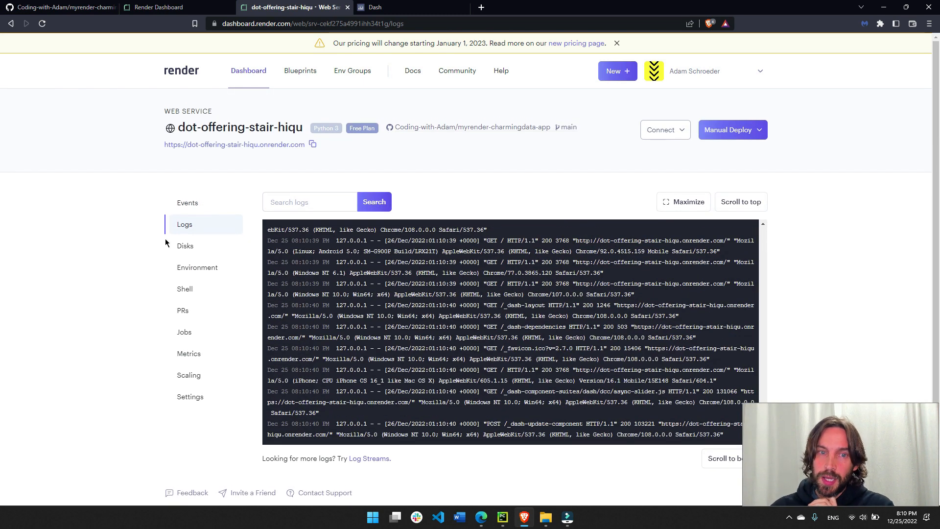
click(187, 202)
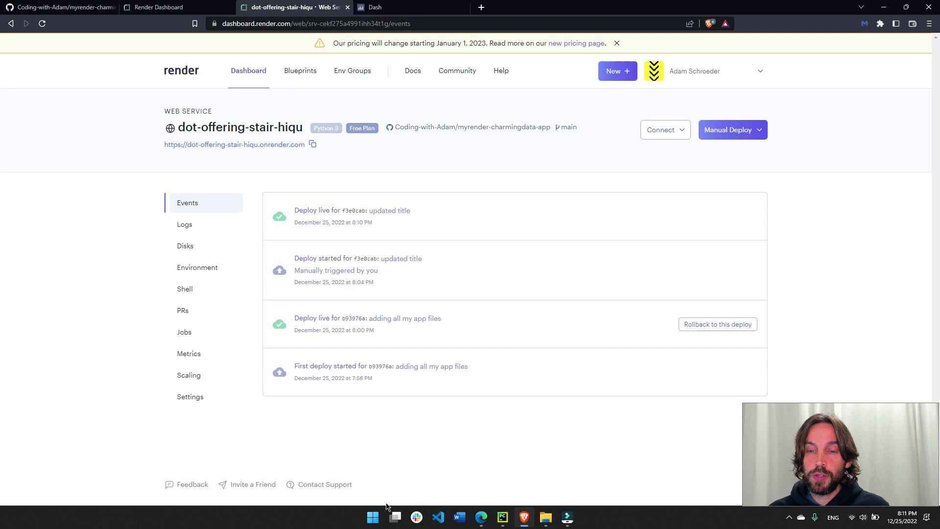
click(502, 516)
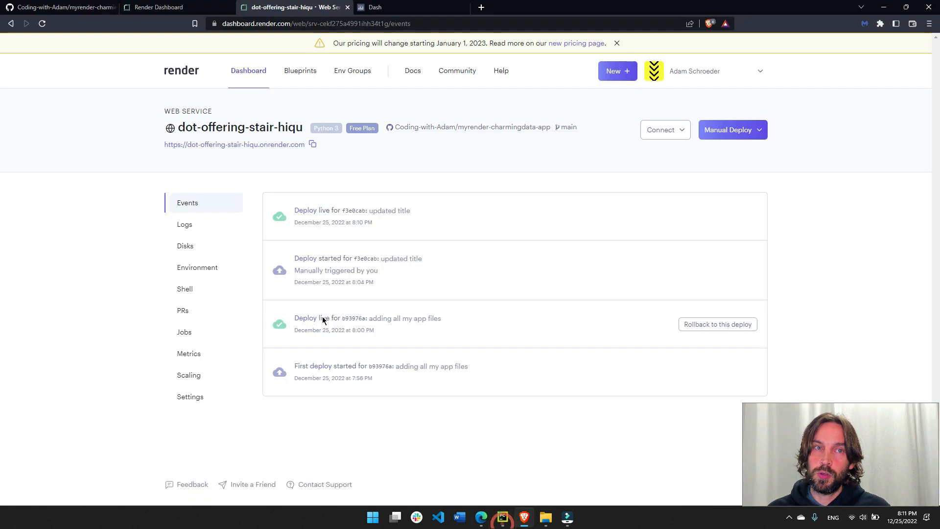
click(760, 130)
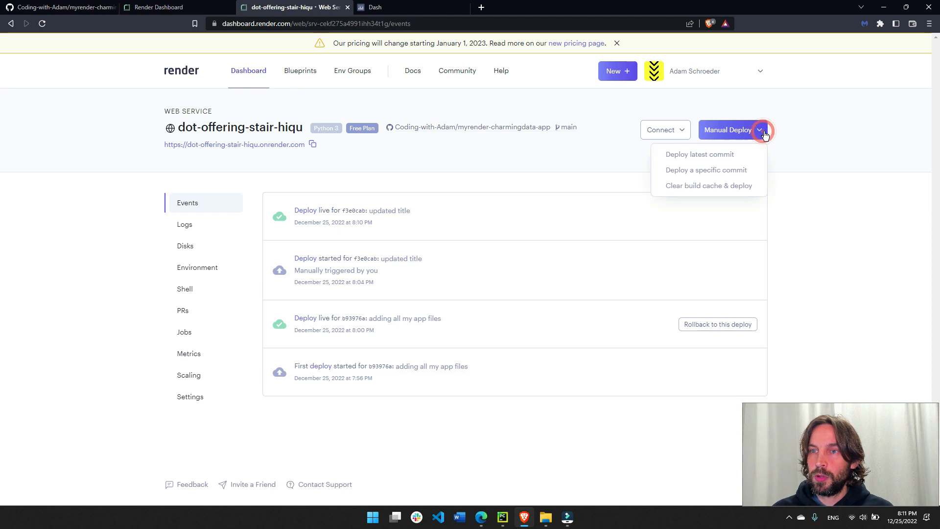
click(804, 166)
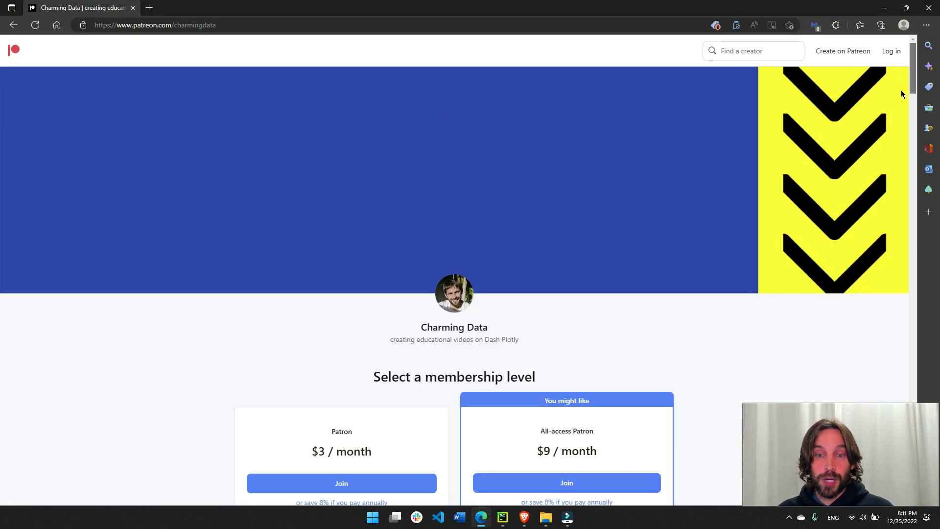
Scroll the Charming Data Patreon page down to its recent Dash tutorial posts.
scroll(down, 3)
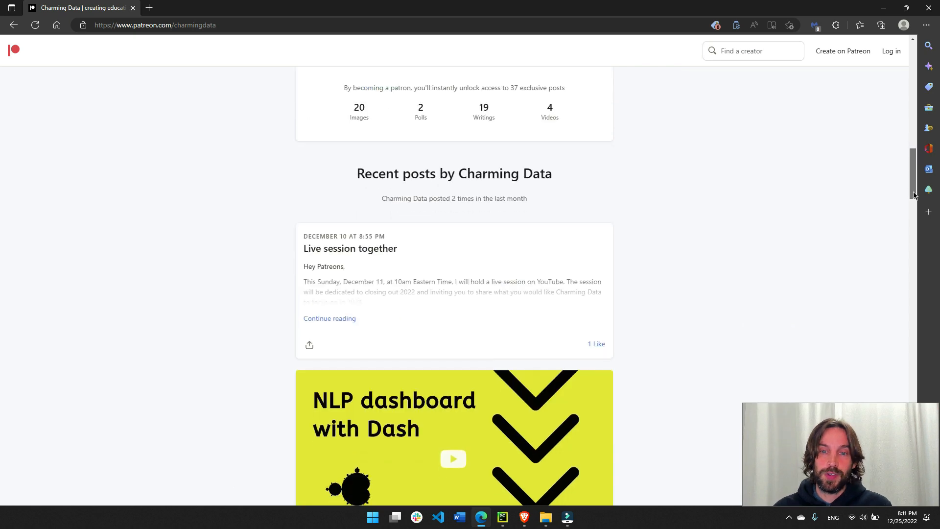
scroll(down, 3)
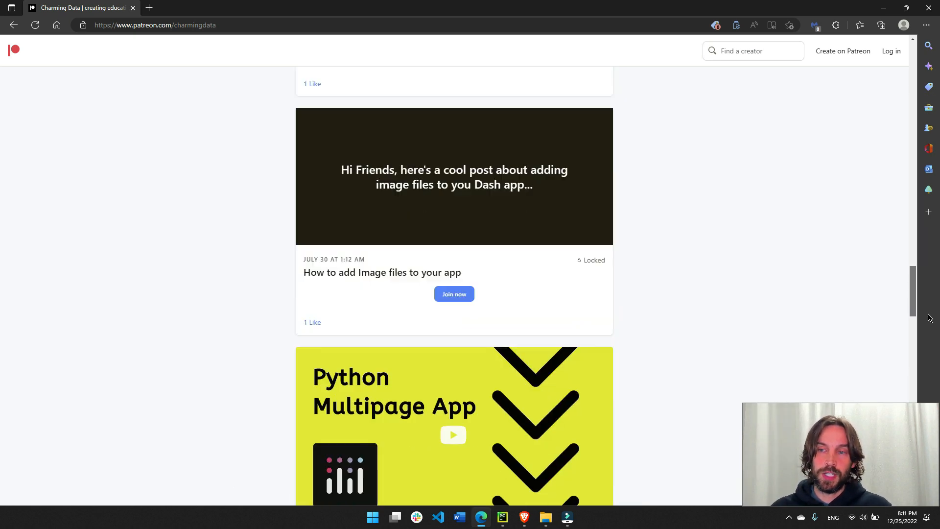
scroll(down, 3)
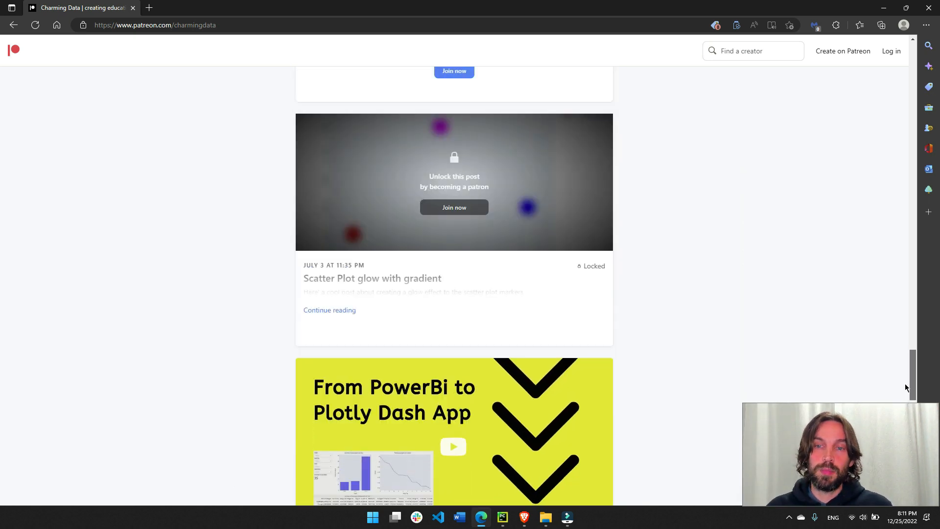
scroll(down, 3)
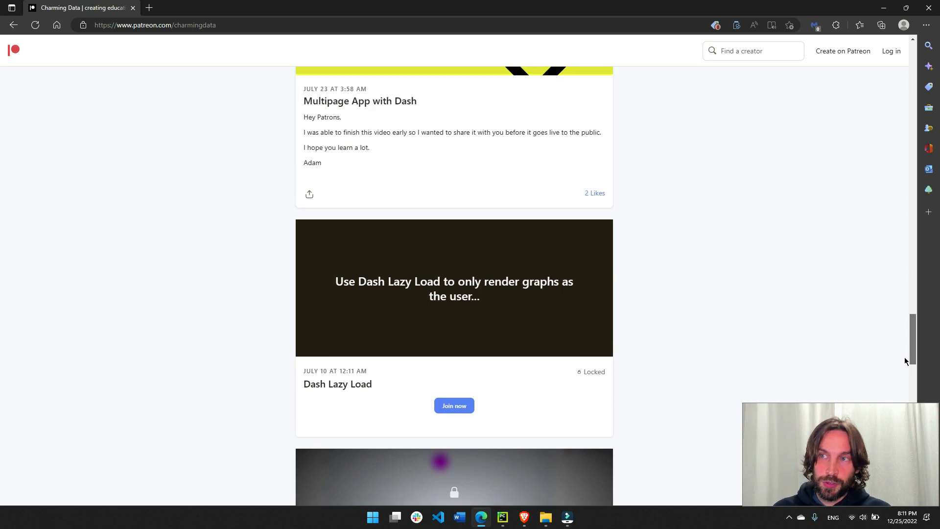